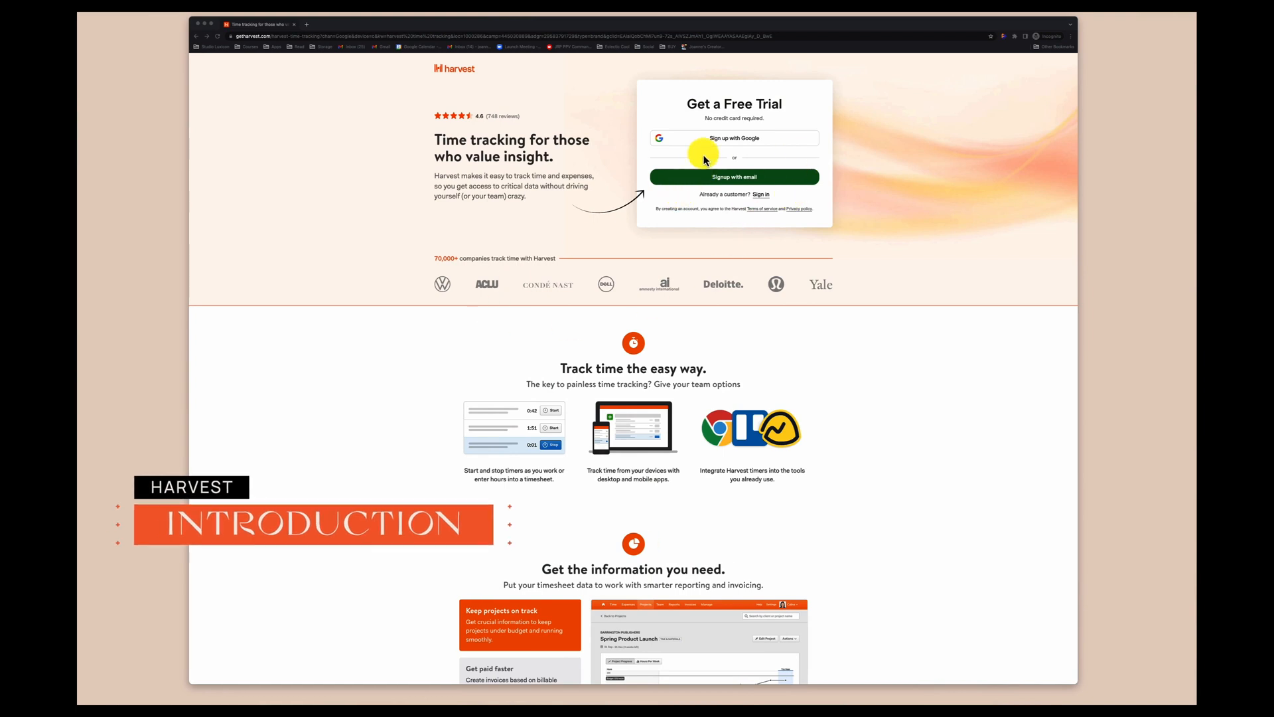
mouse_move(762, 181)
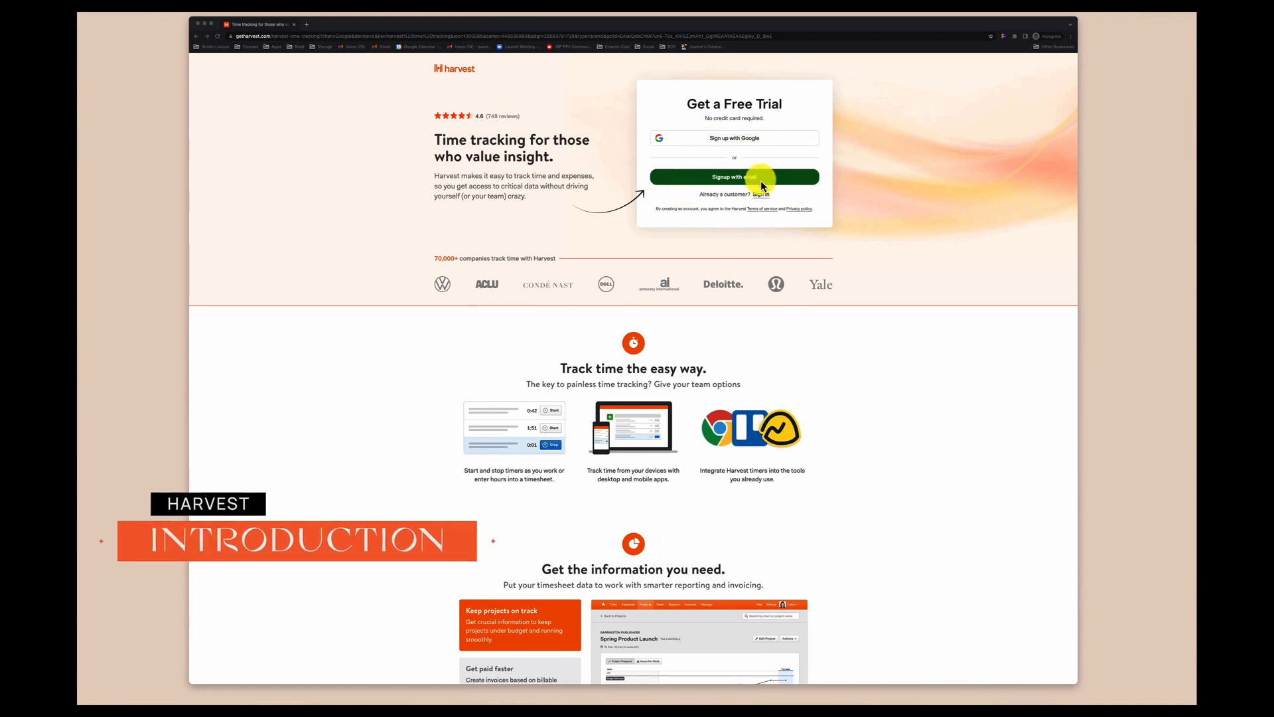
Scroll the Harvest homepage down to the Free $0 and Pro $12 pricing plans.
scroll("down", 3)
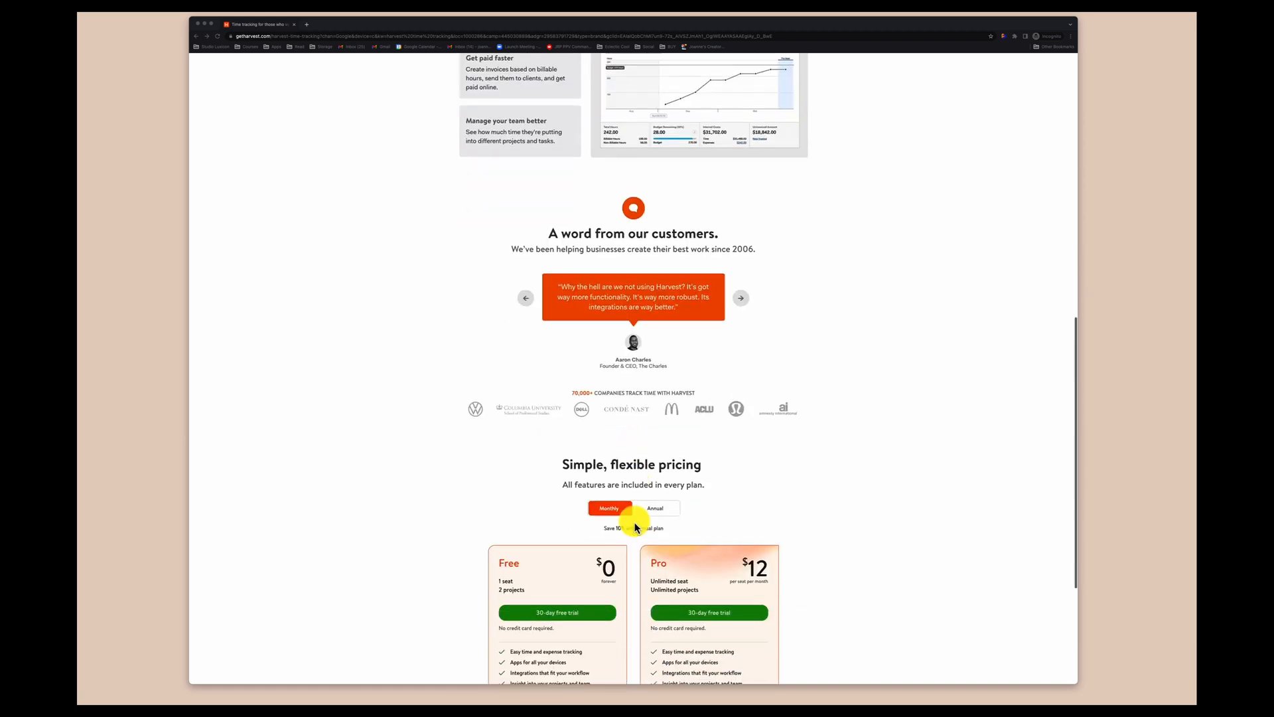
scroll("down", 3)
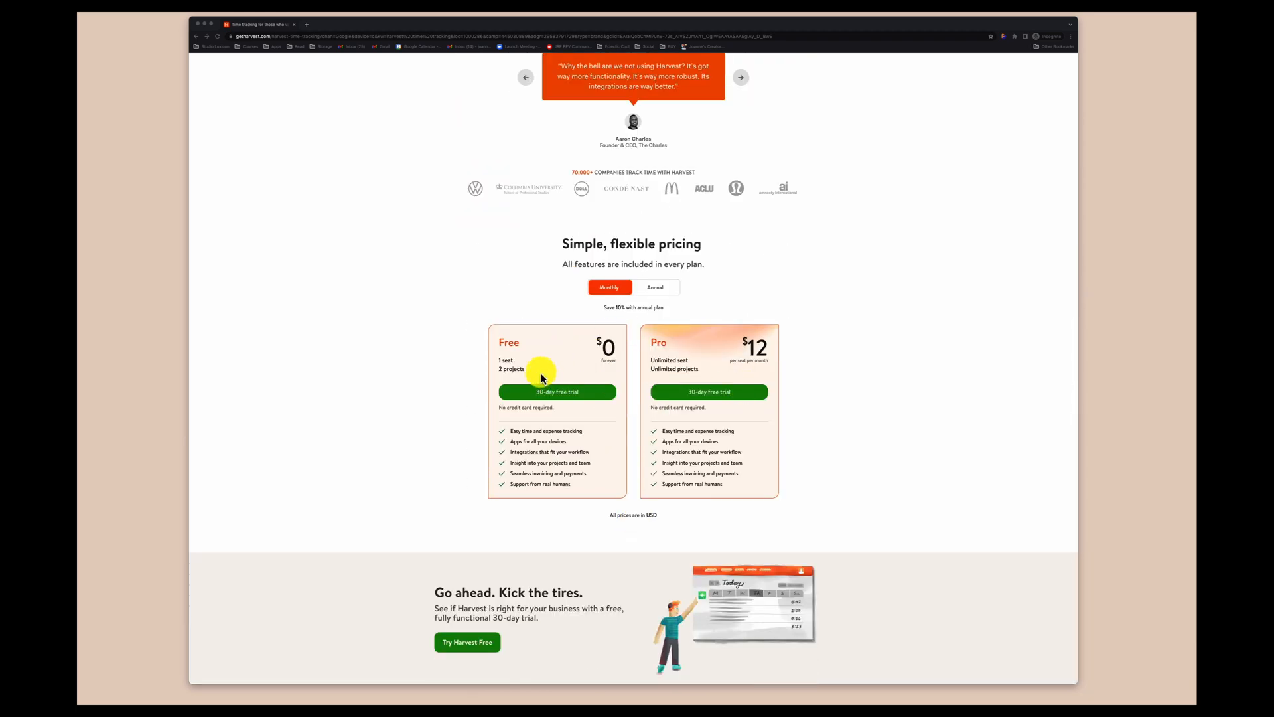
mouse_move(551, 384)
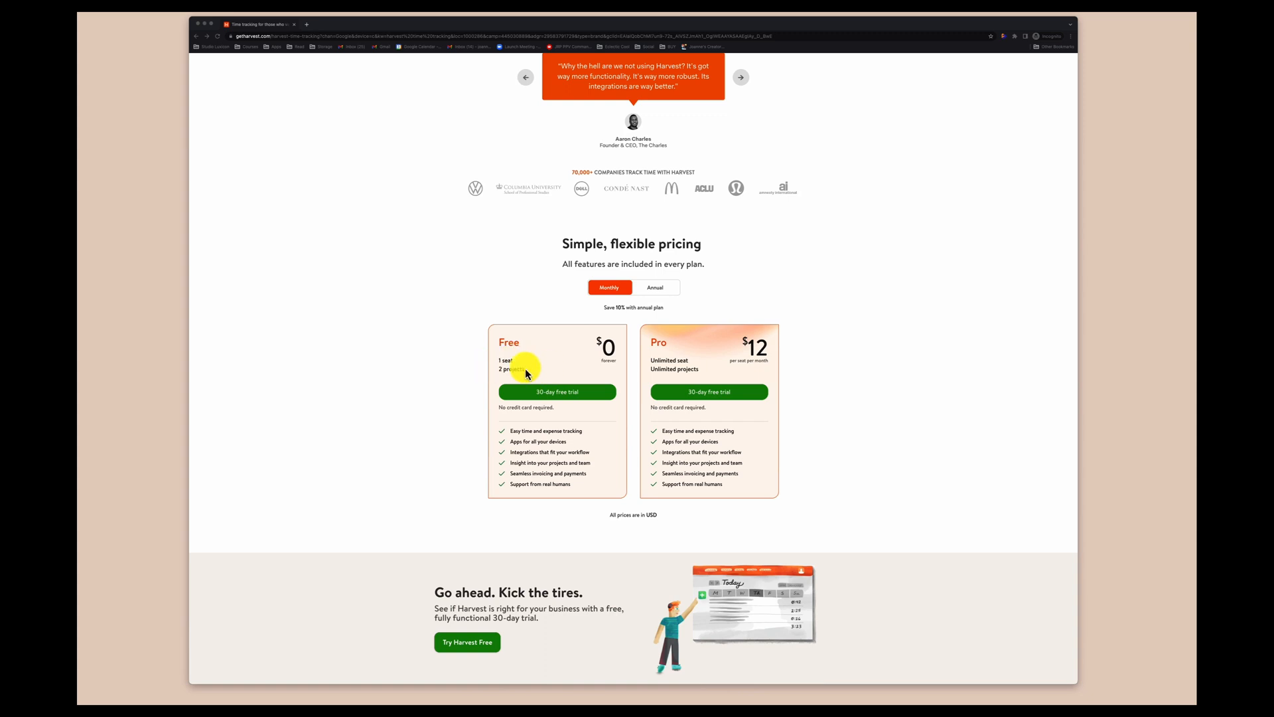
mouse_move(609, 346)
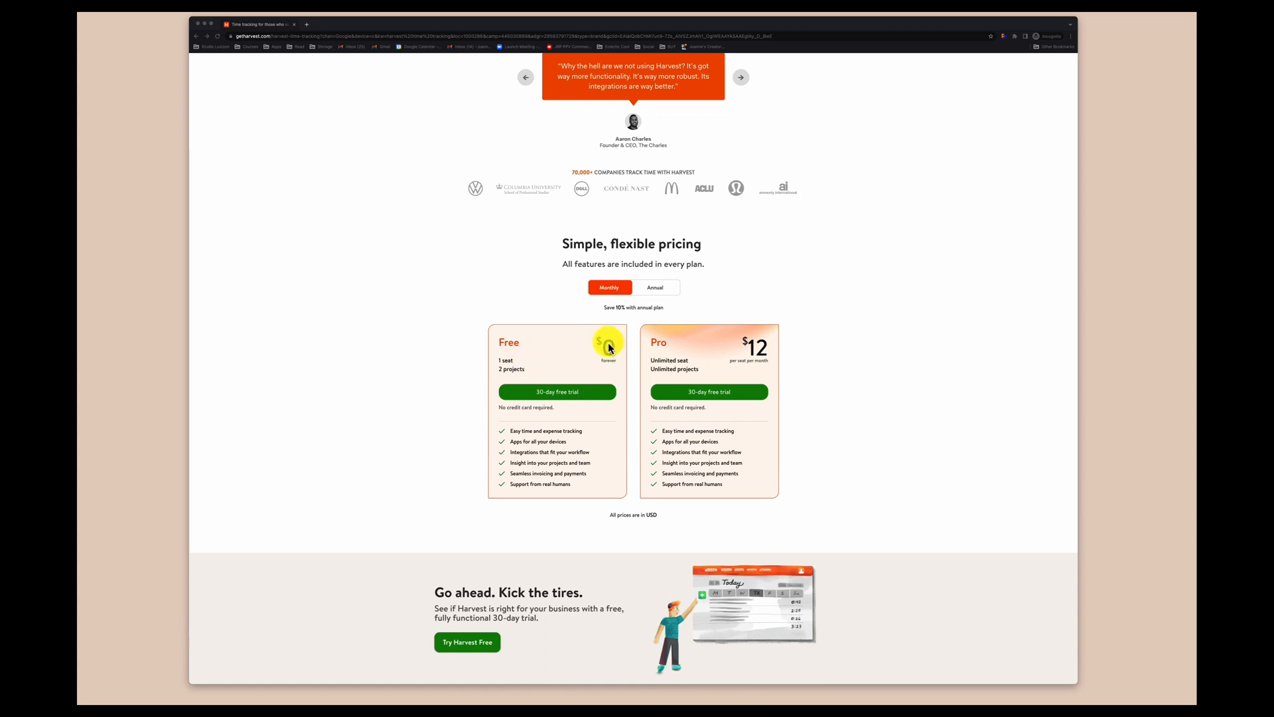
mouse_move(673, 384)
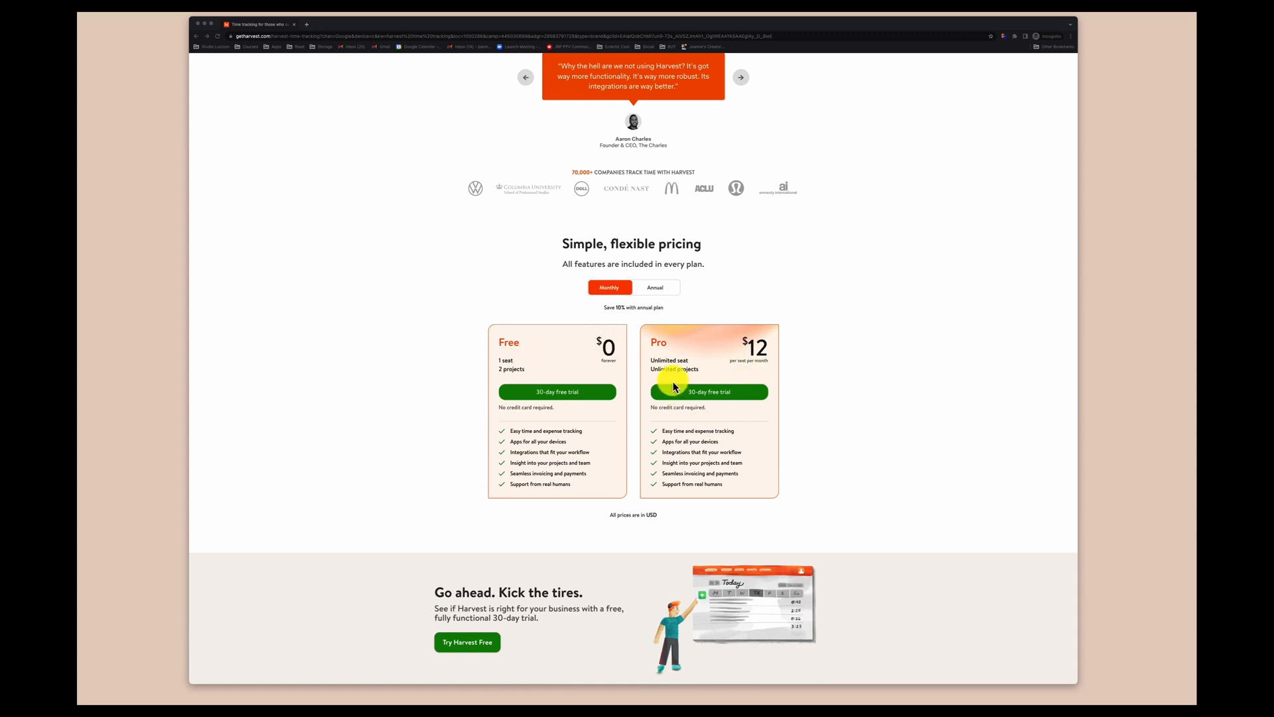
mouse_move(693, 365)
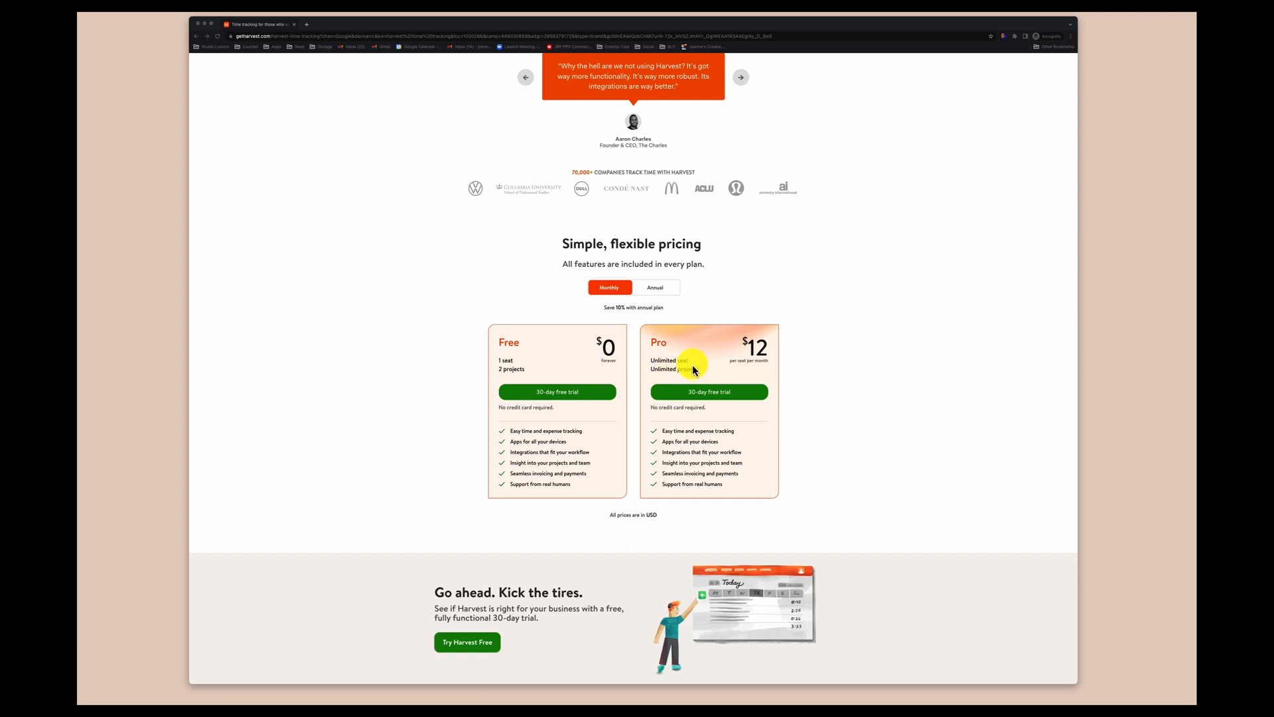
mouse_move(759, 364)
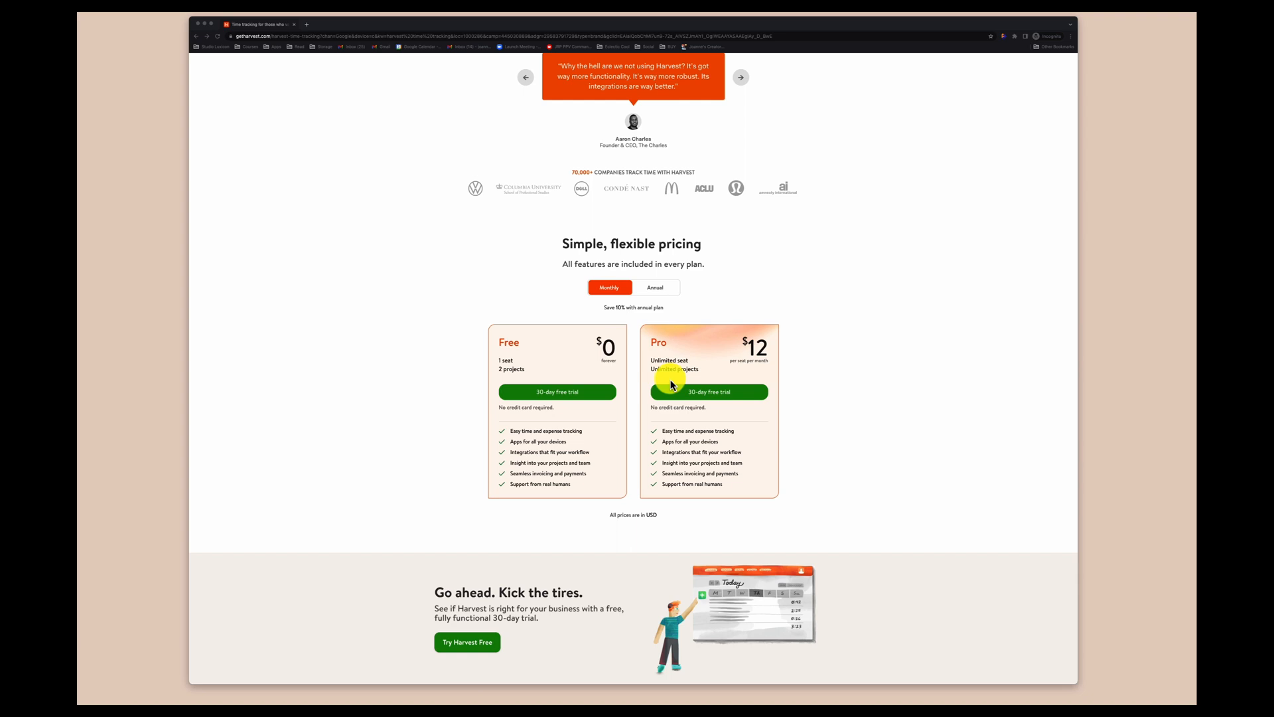
mouse_move(500, 378)
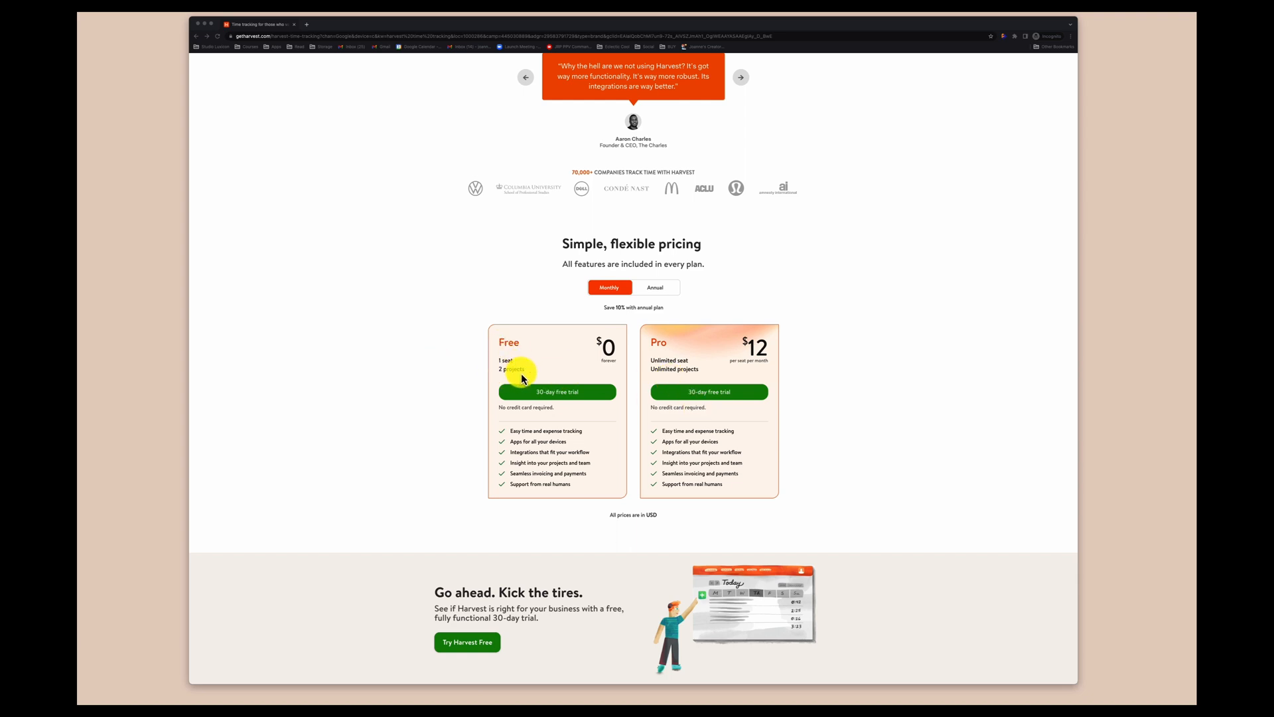
mouse_move(689, 450)
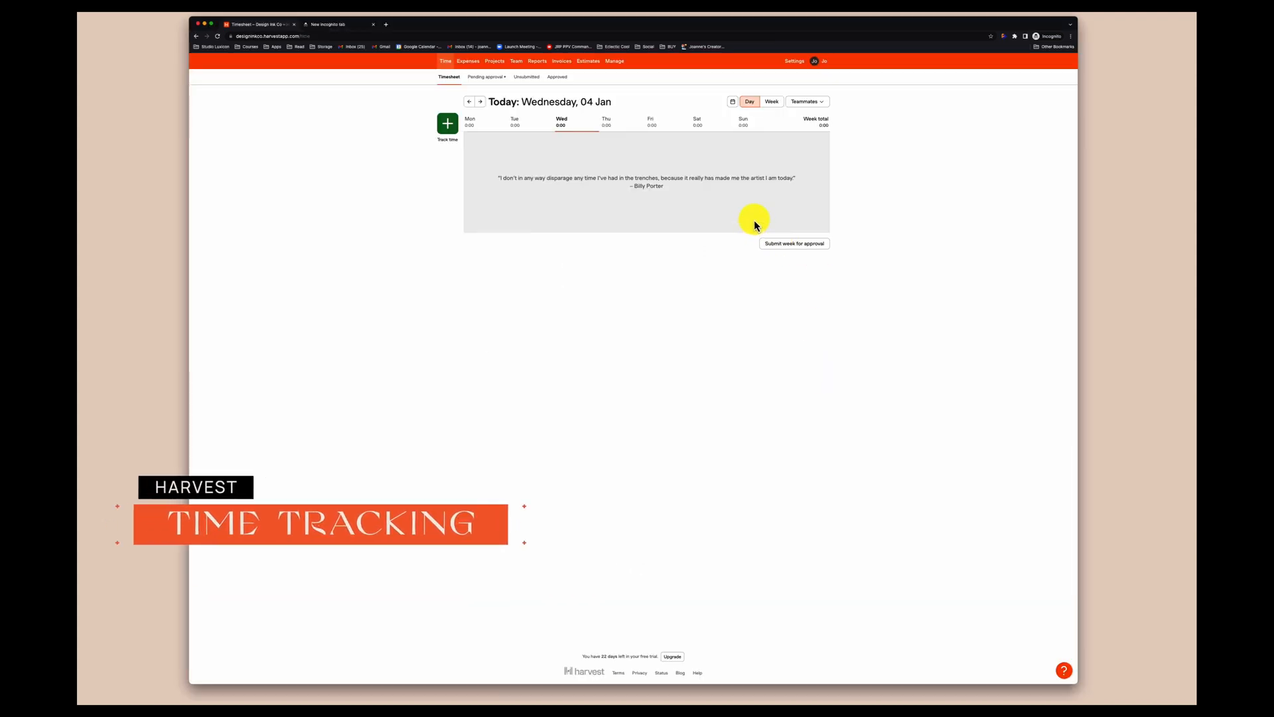
mouse_move(396, 114)
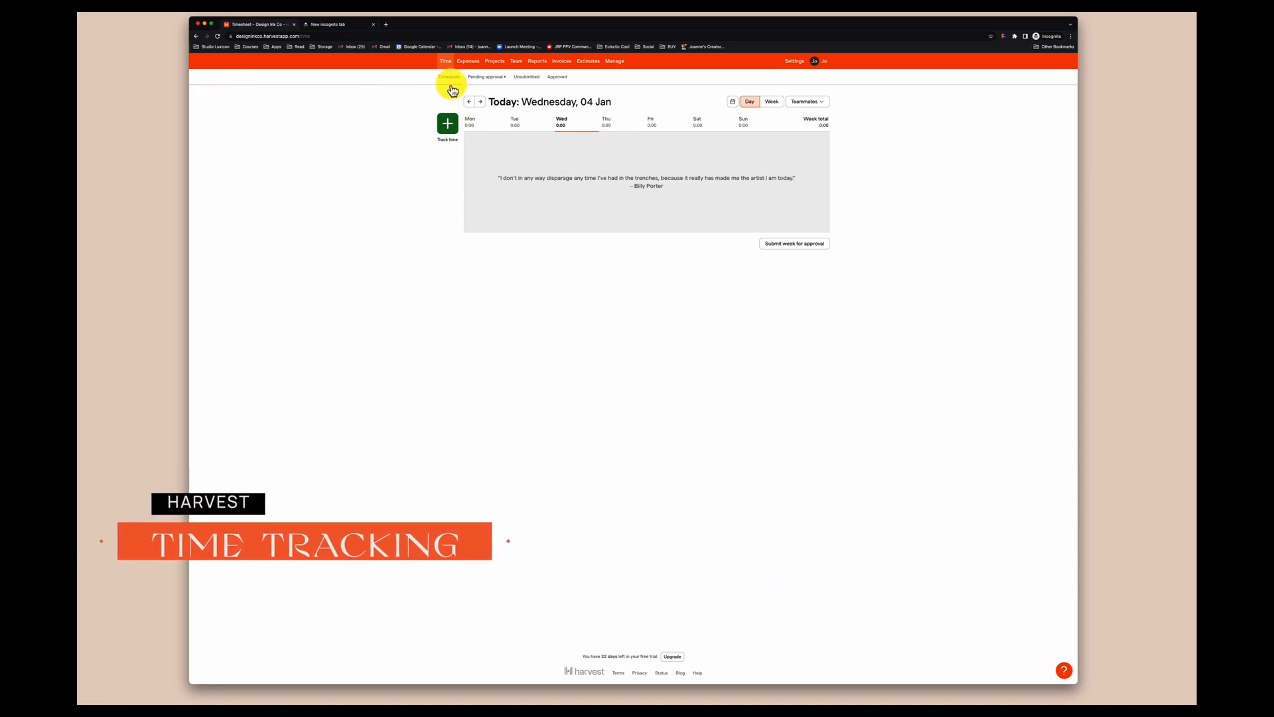
mouse_move(448, 124)
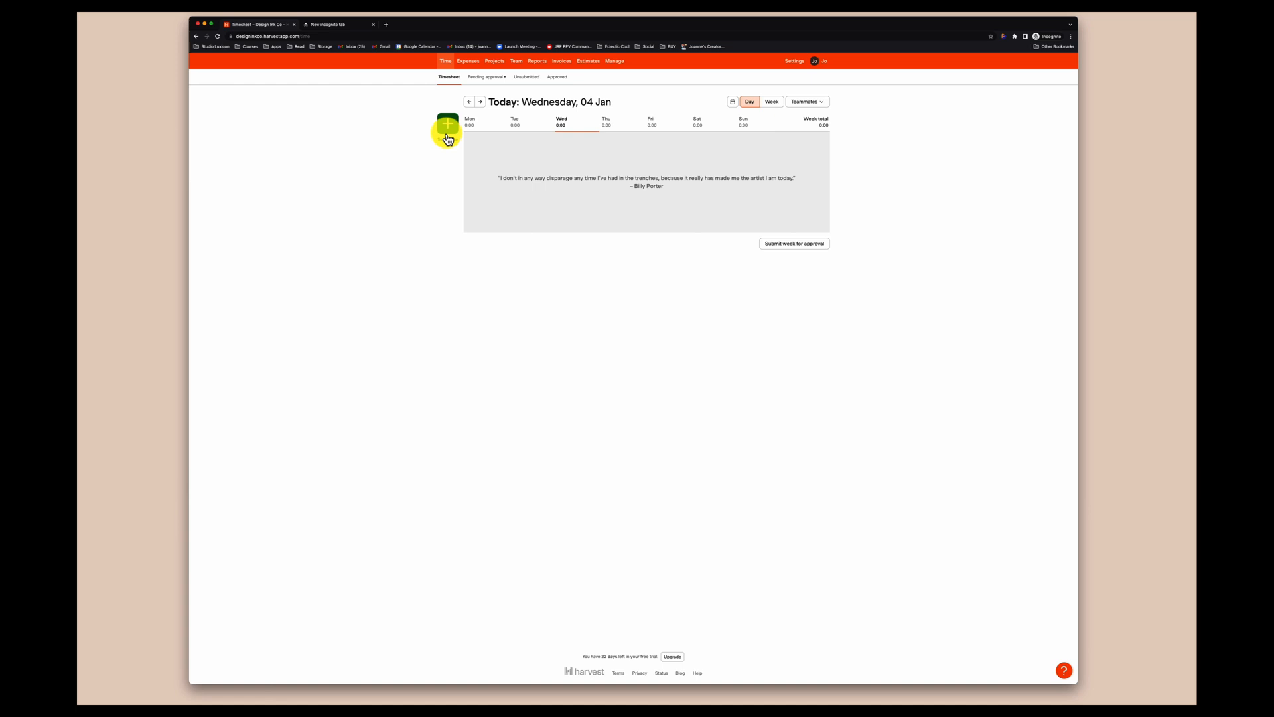
mouse_move(447, 124)
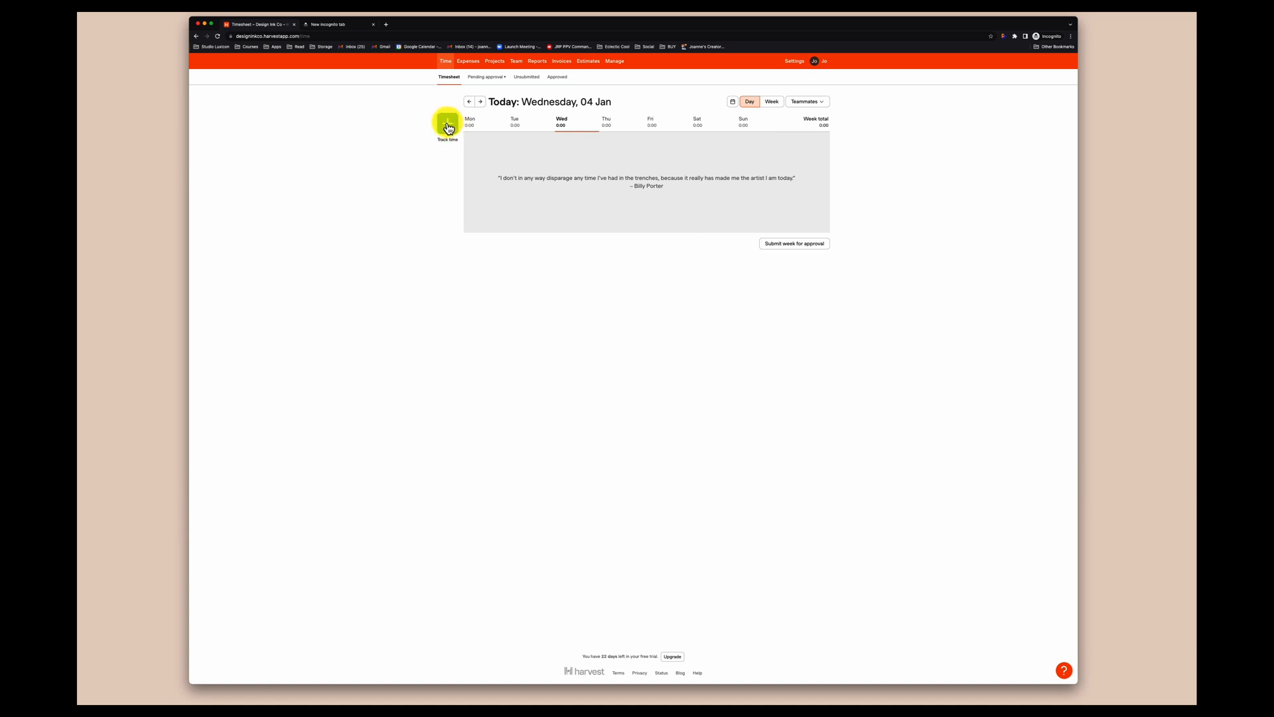
Start a timer today on Berry House for the Client Meeting: Existing task.
left_click(447, 124)
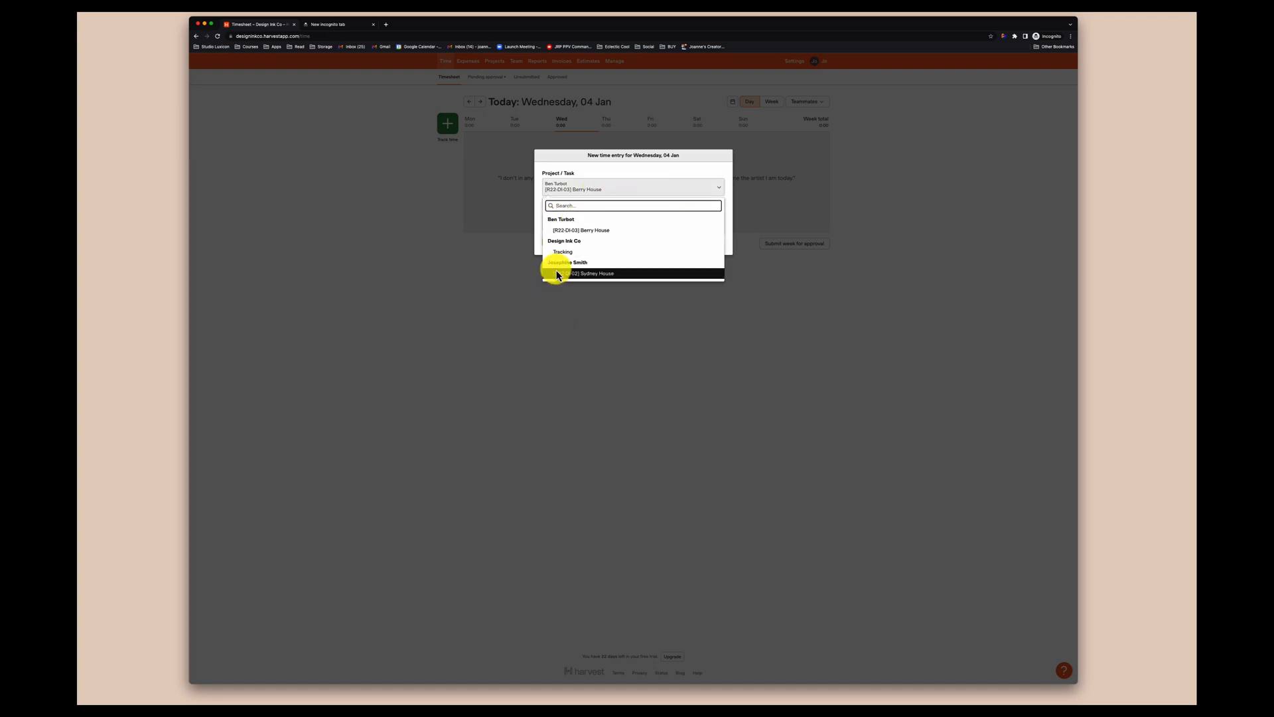
mouse_move(582, 276)
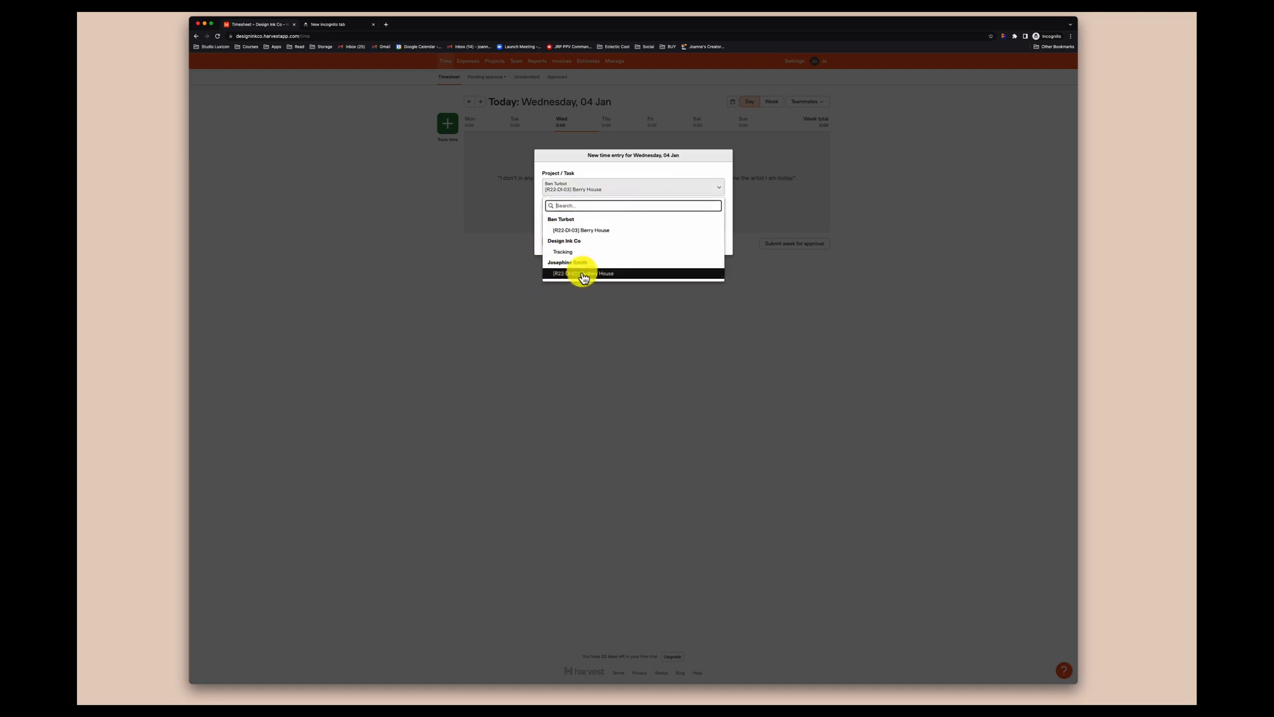
mouse_move(605, 235)
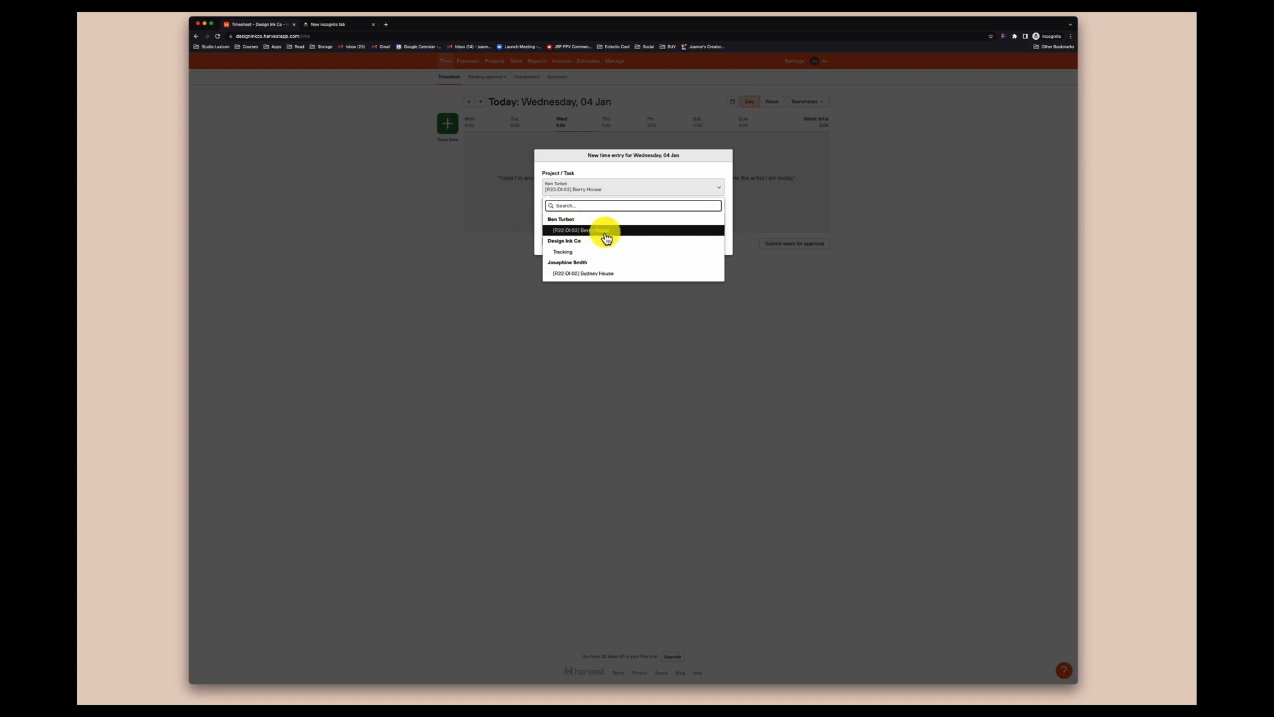
left_click(585, 230)
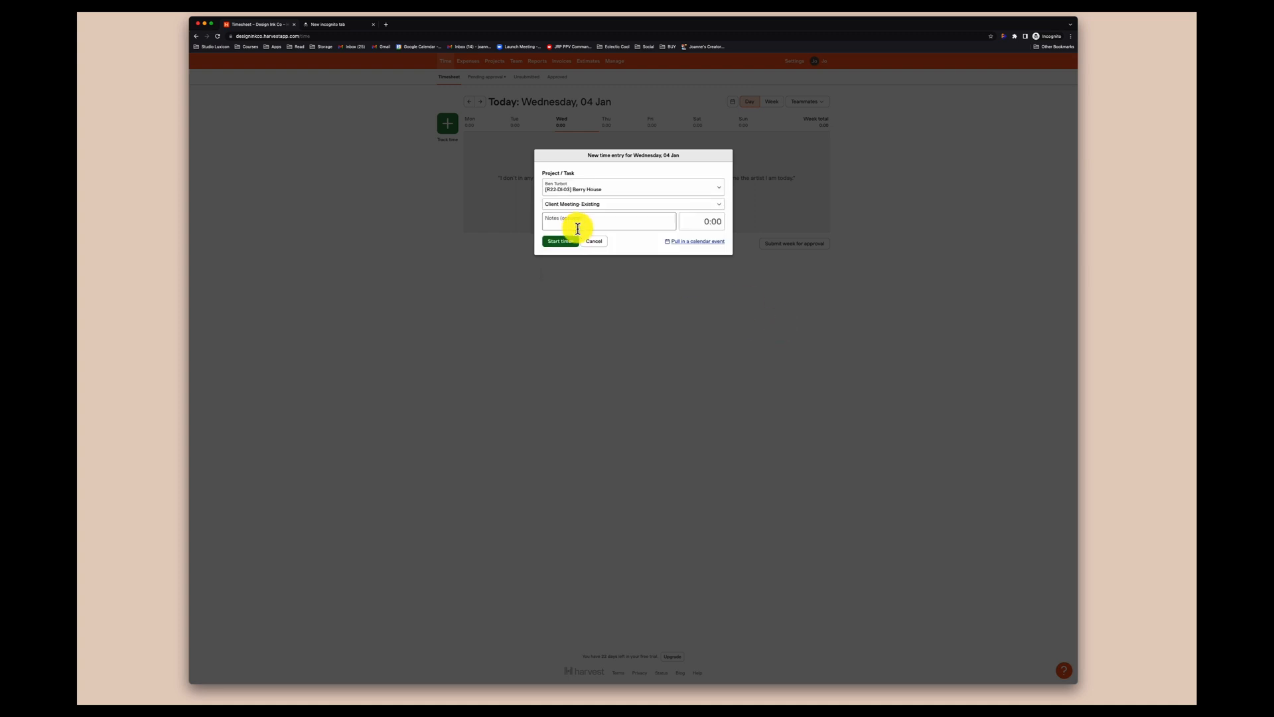
left_click(633, 203)
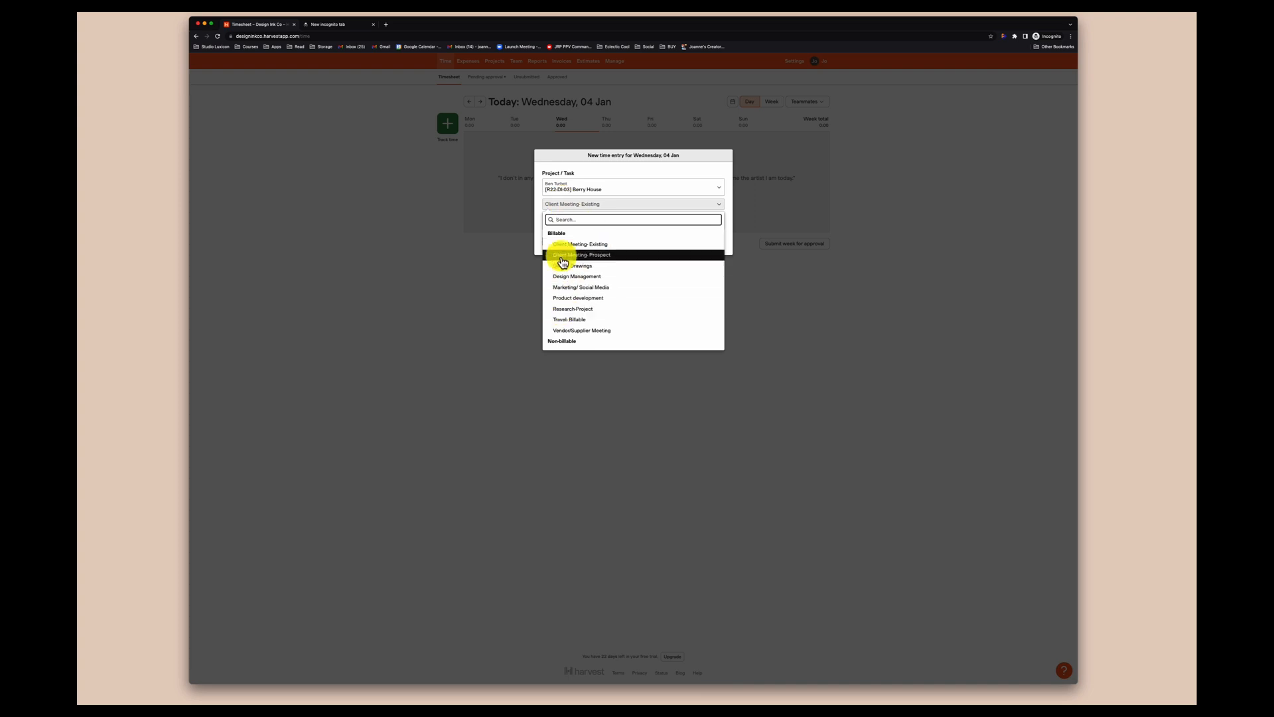
mouse_move(608, 306)
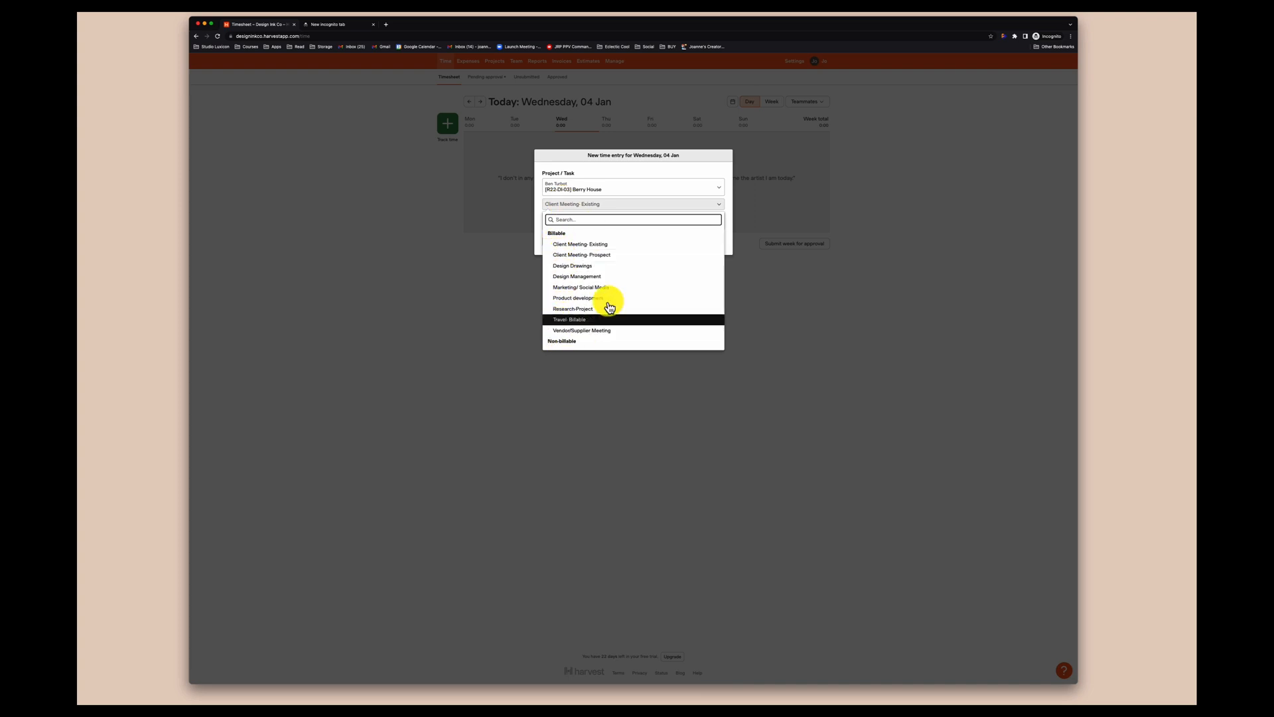
mouse_move(565, 348)
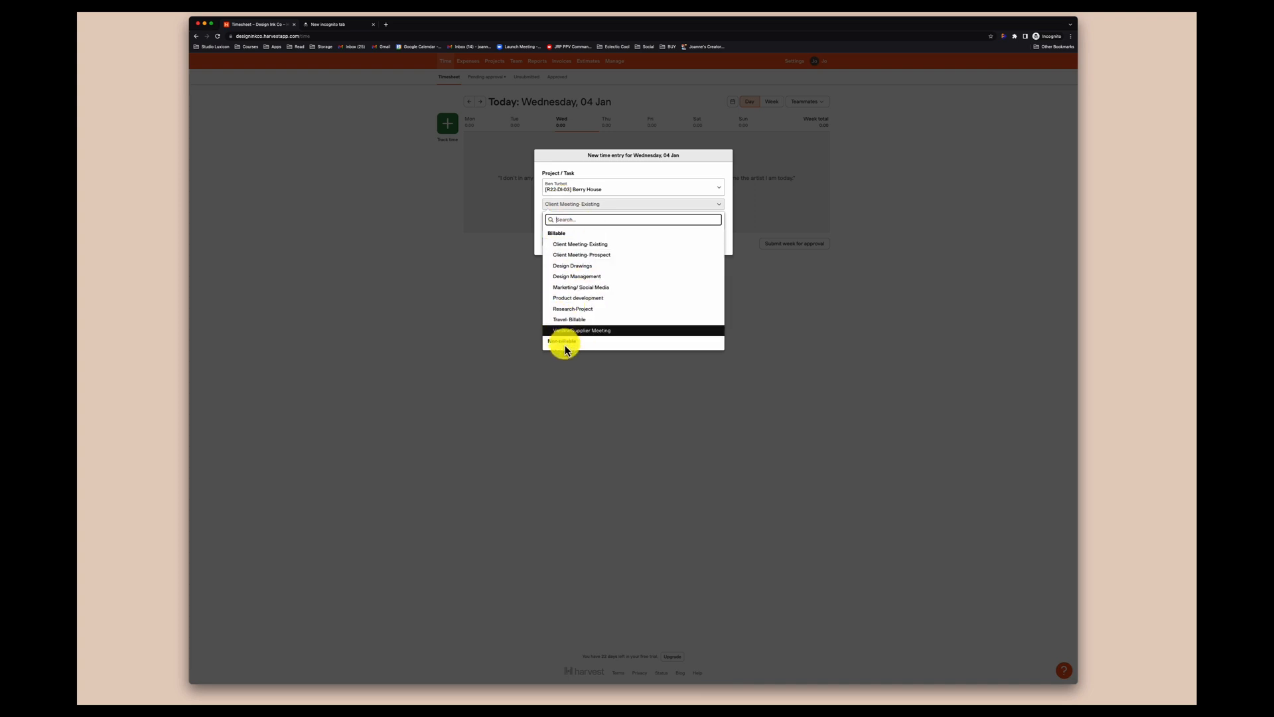
mouse_move(795, 309)
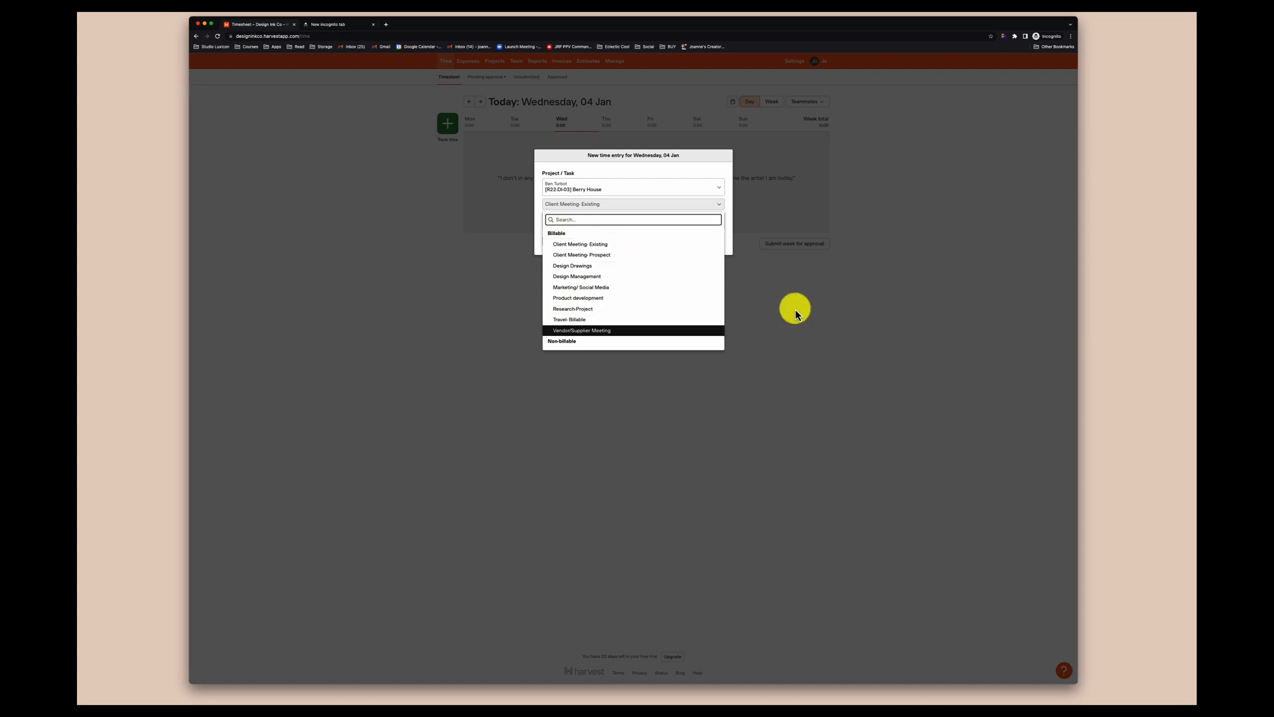
left_click(580, 244)
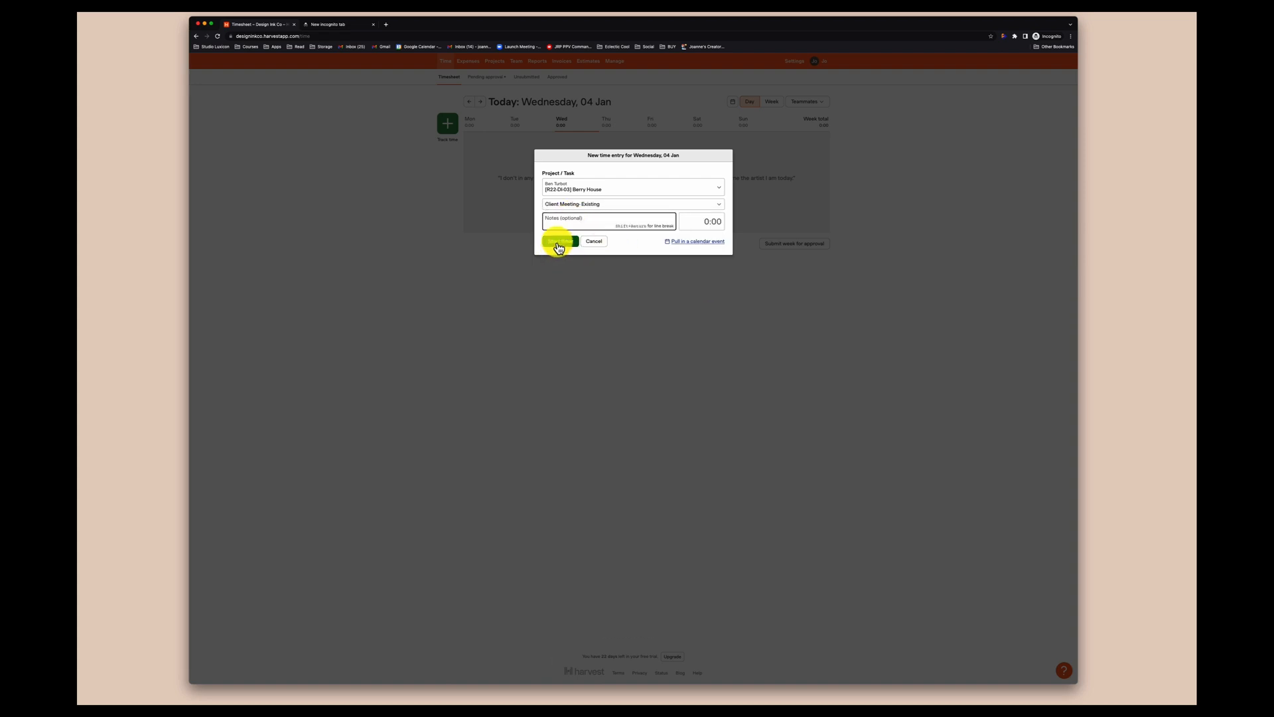
left_click(559, 242)
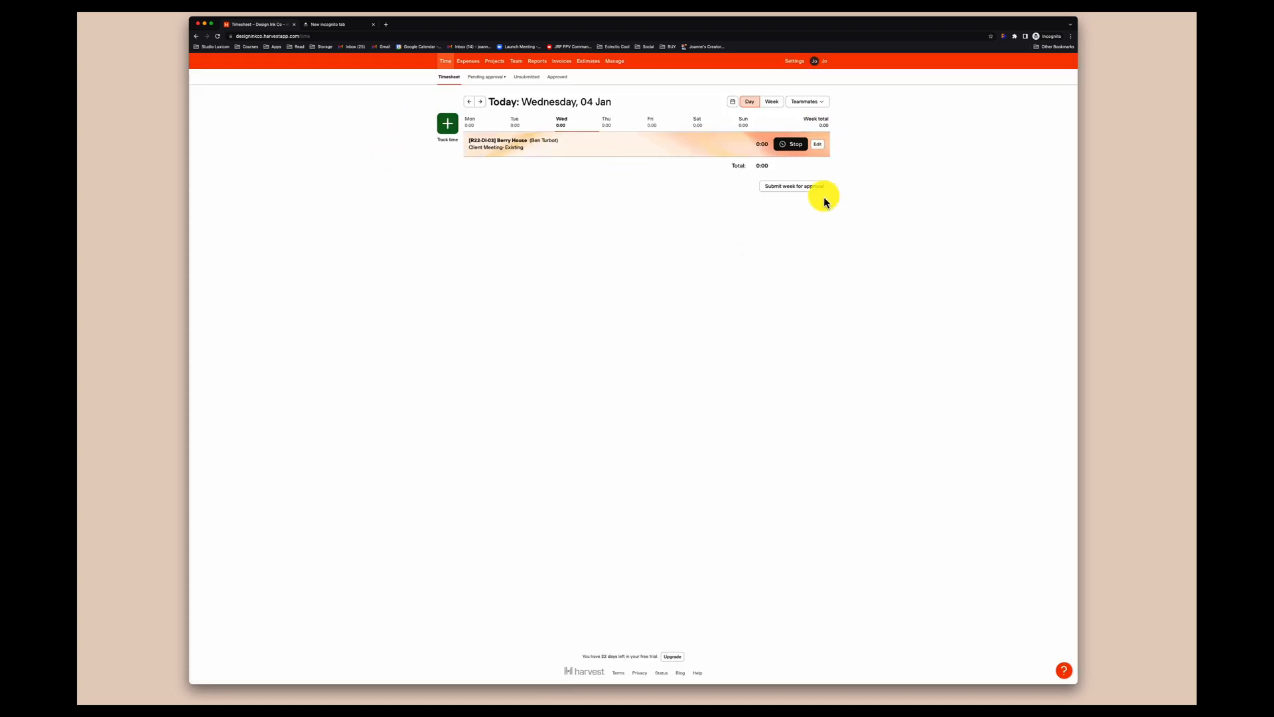
mouse_move(454, 56)
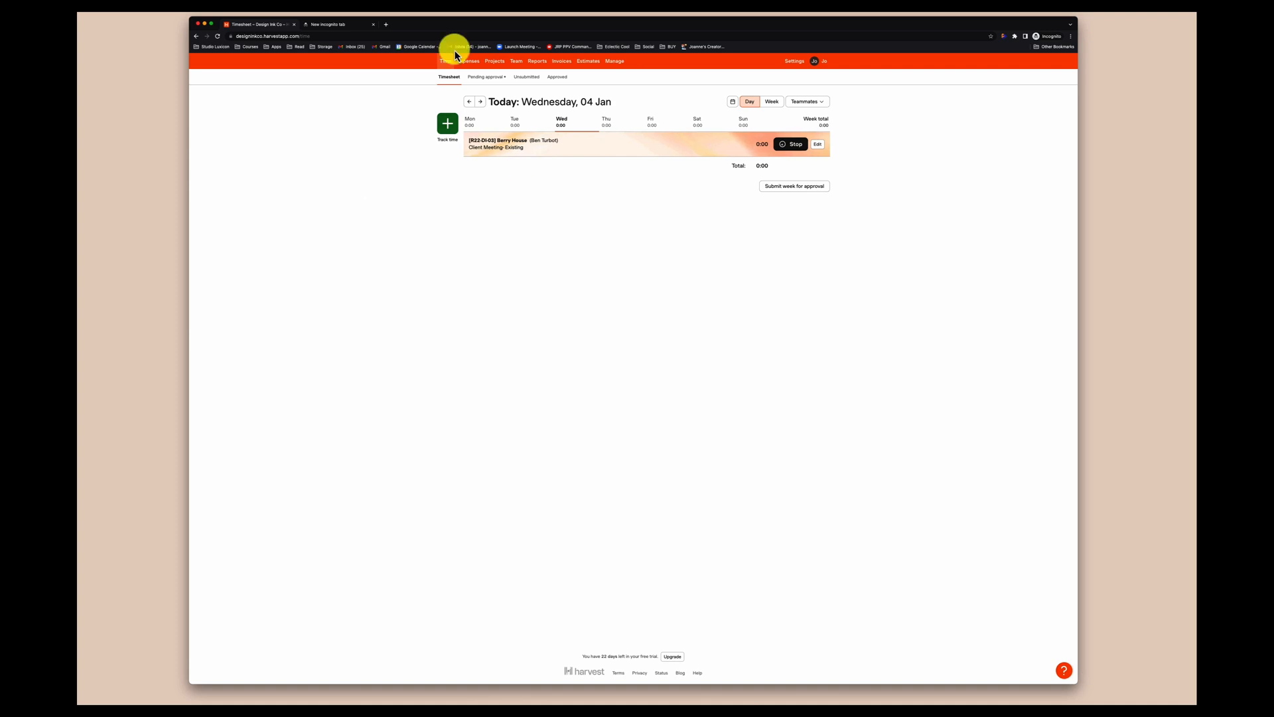
mouse_move(601, 78)
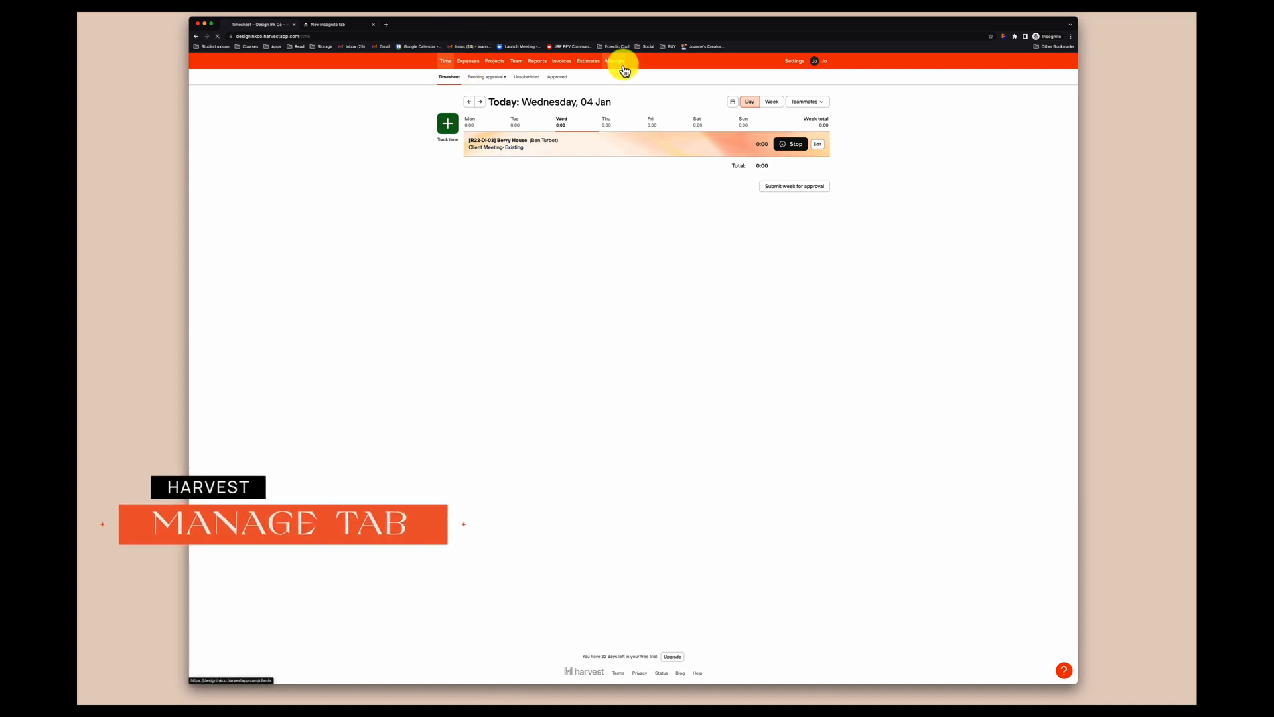
left_click(614, 61)
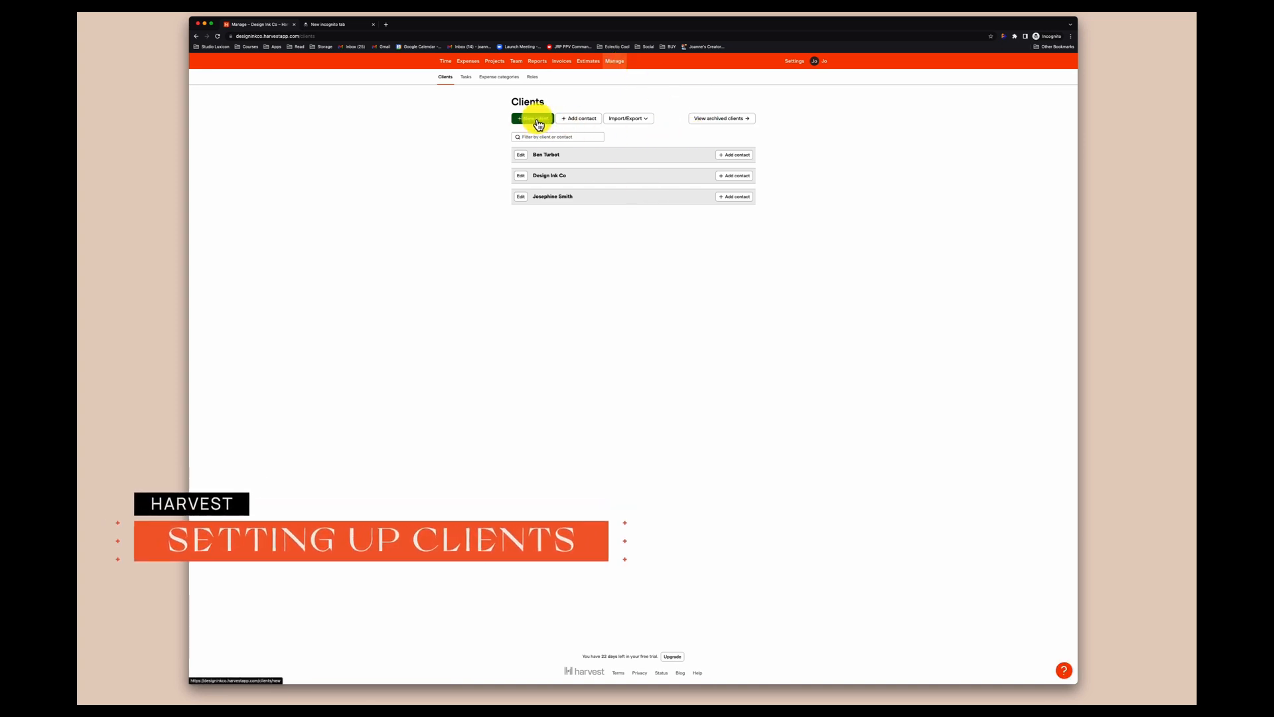
left_click(530, 119)
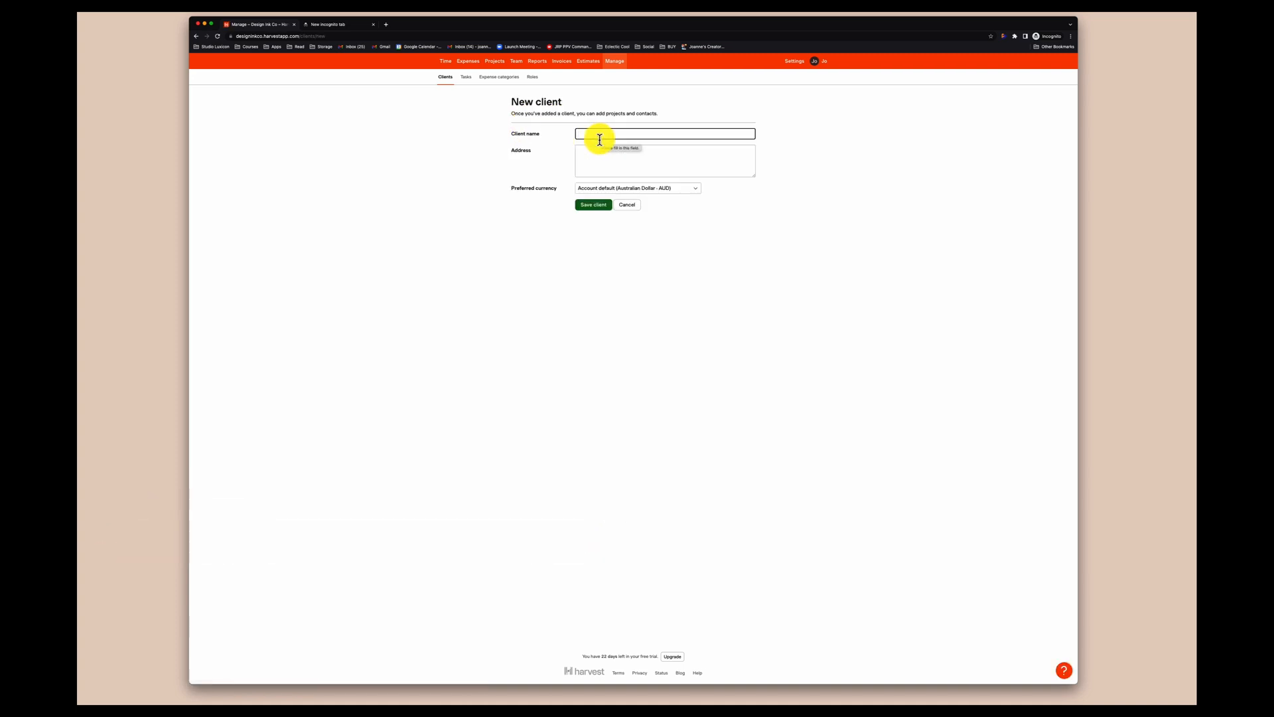
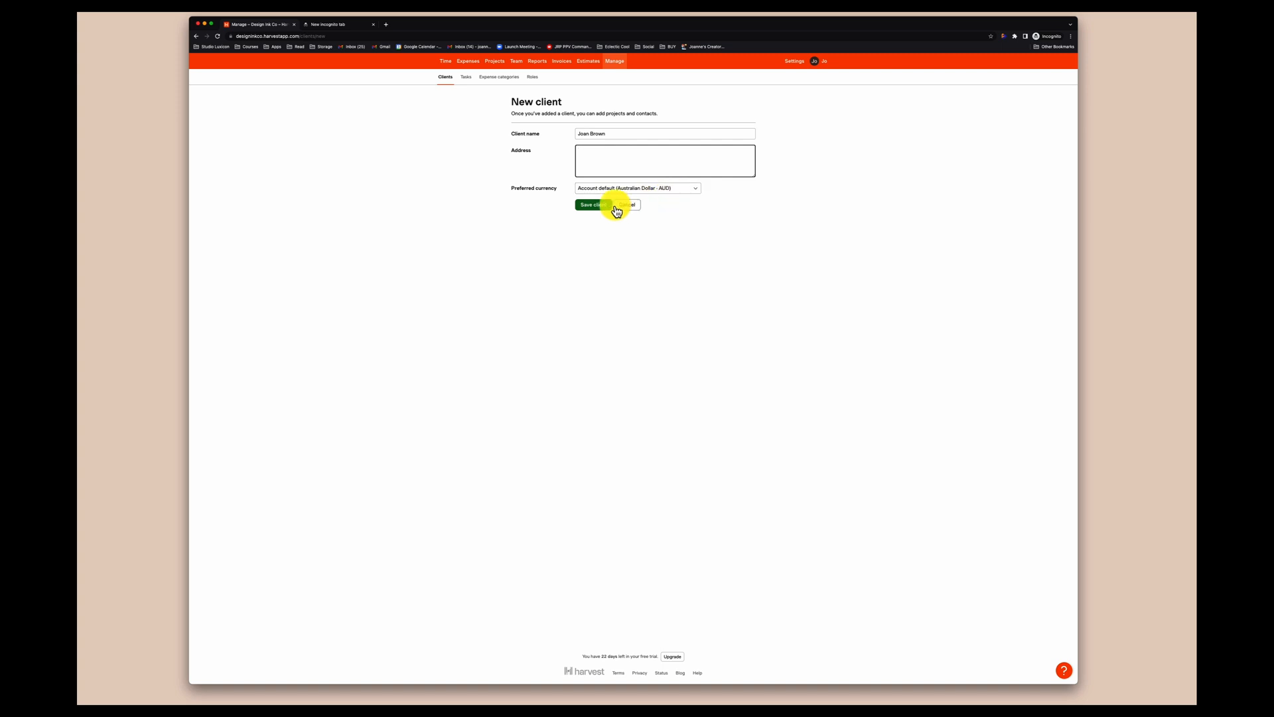
left_click(588, 204)
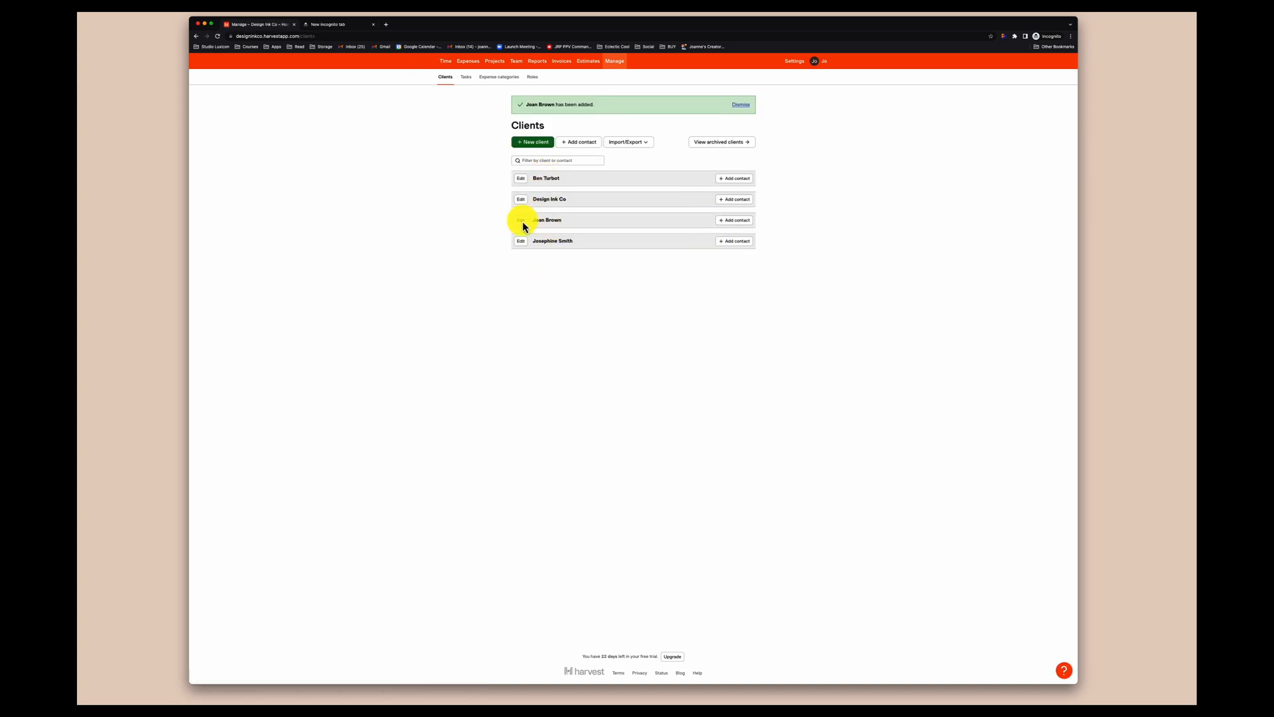
mouse_move(660, 246)
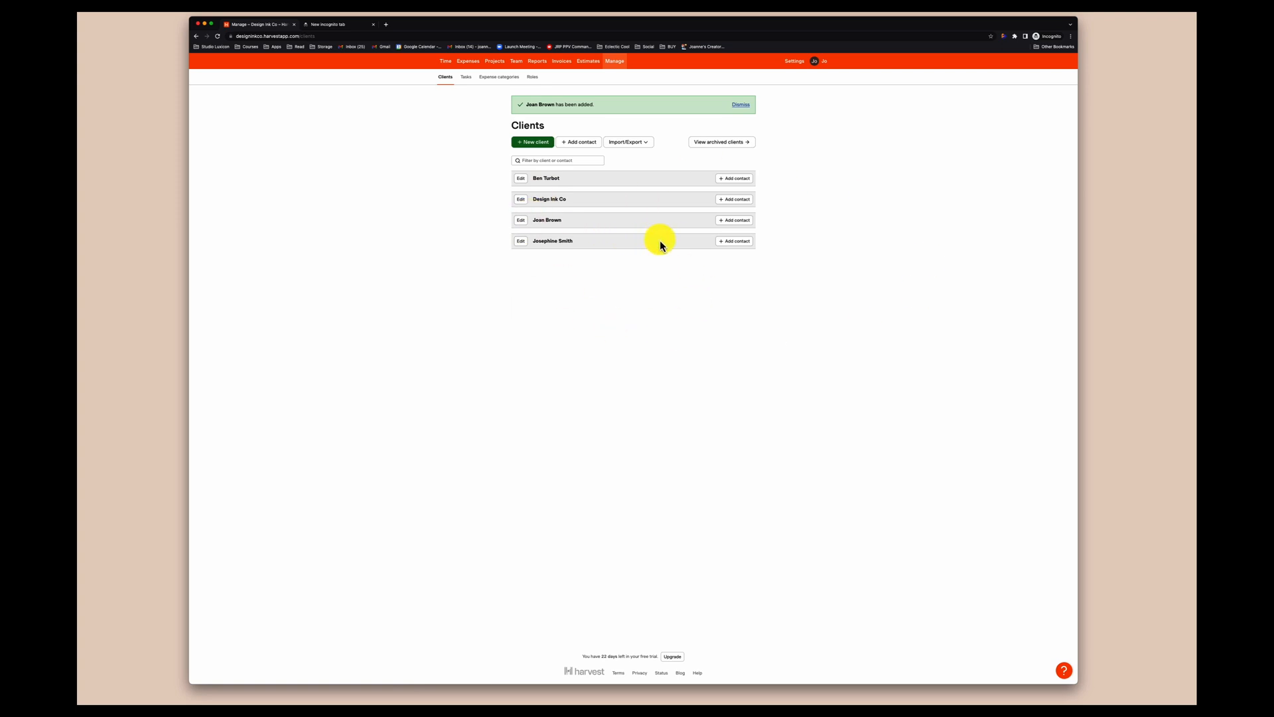
mouse_move(733, 221)
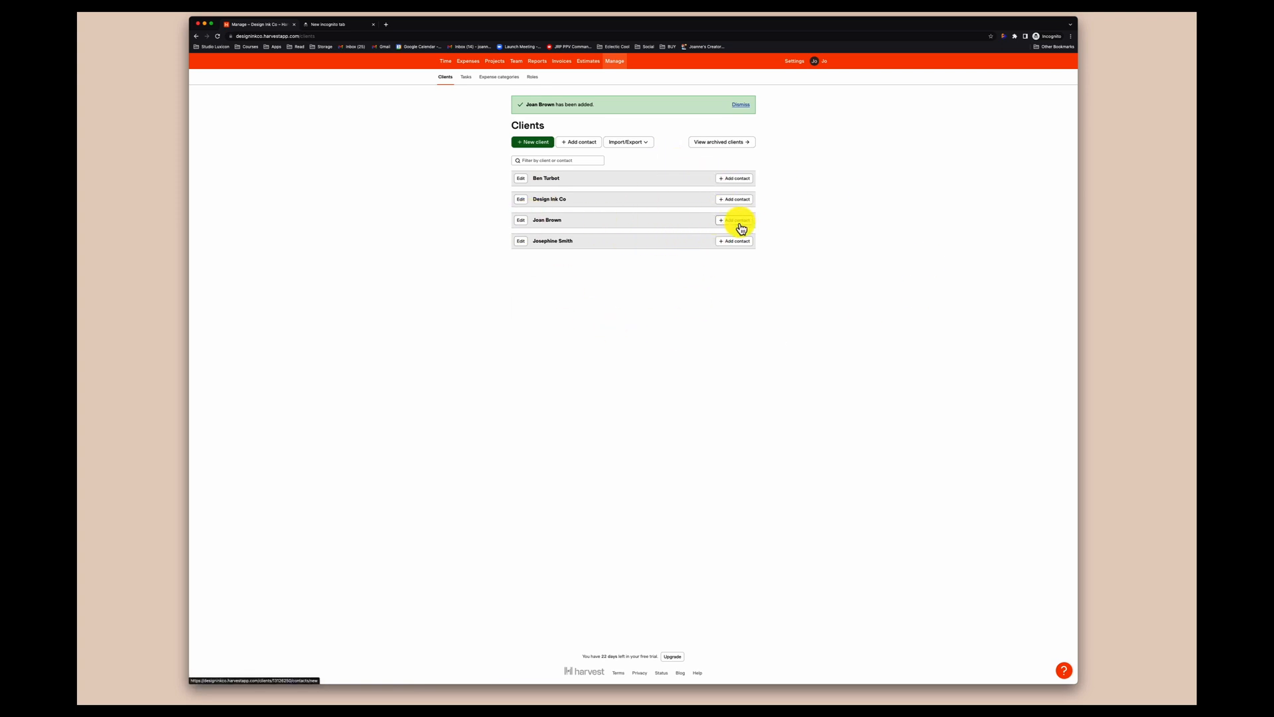
left_click(733, 220)
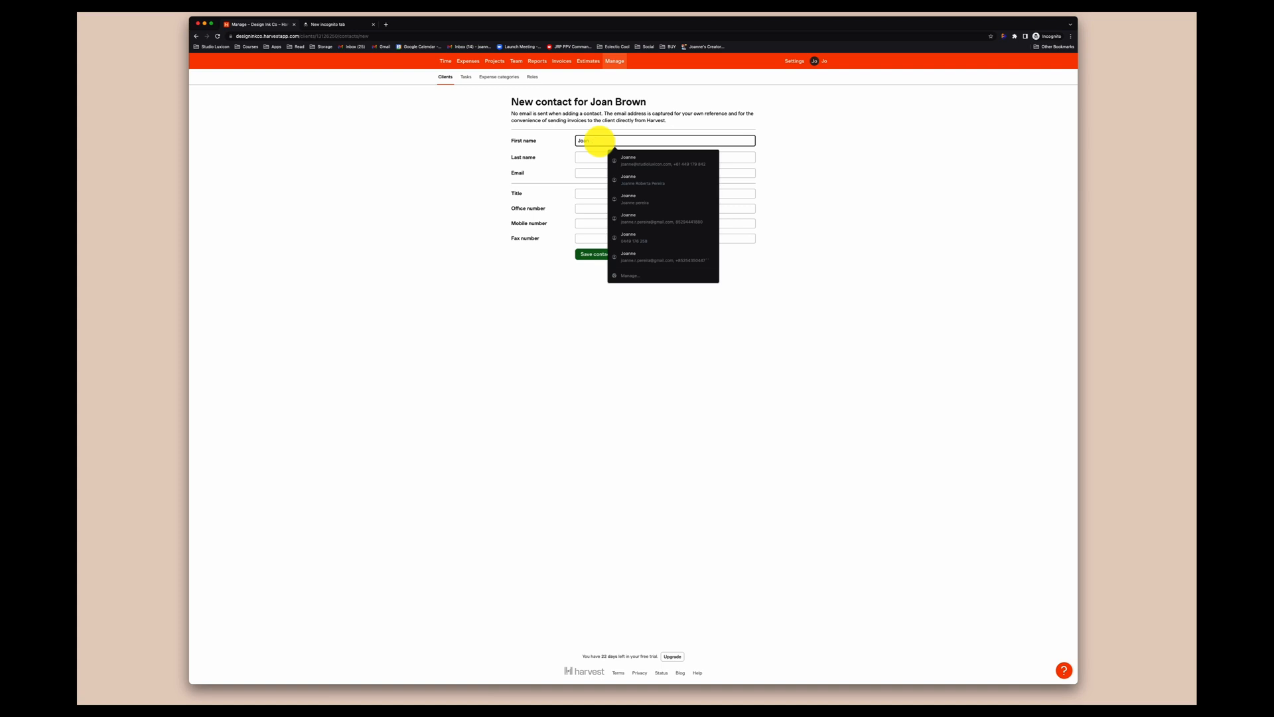
left_click(665, 157)
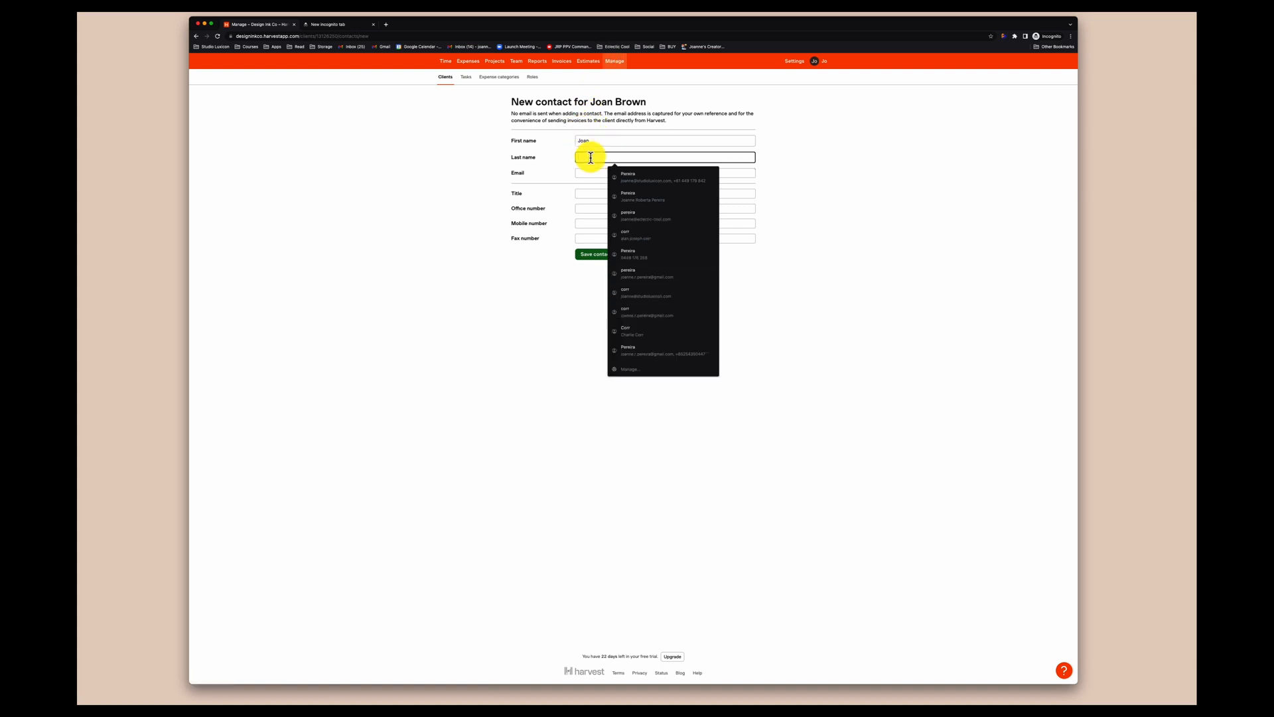
type("Bro")
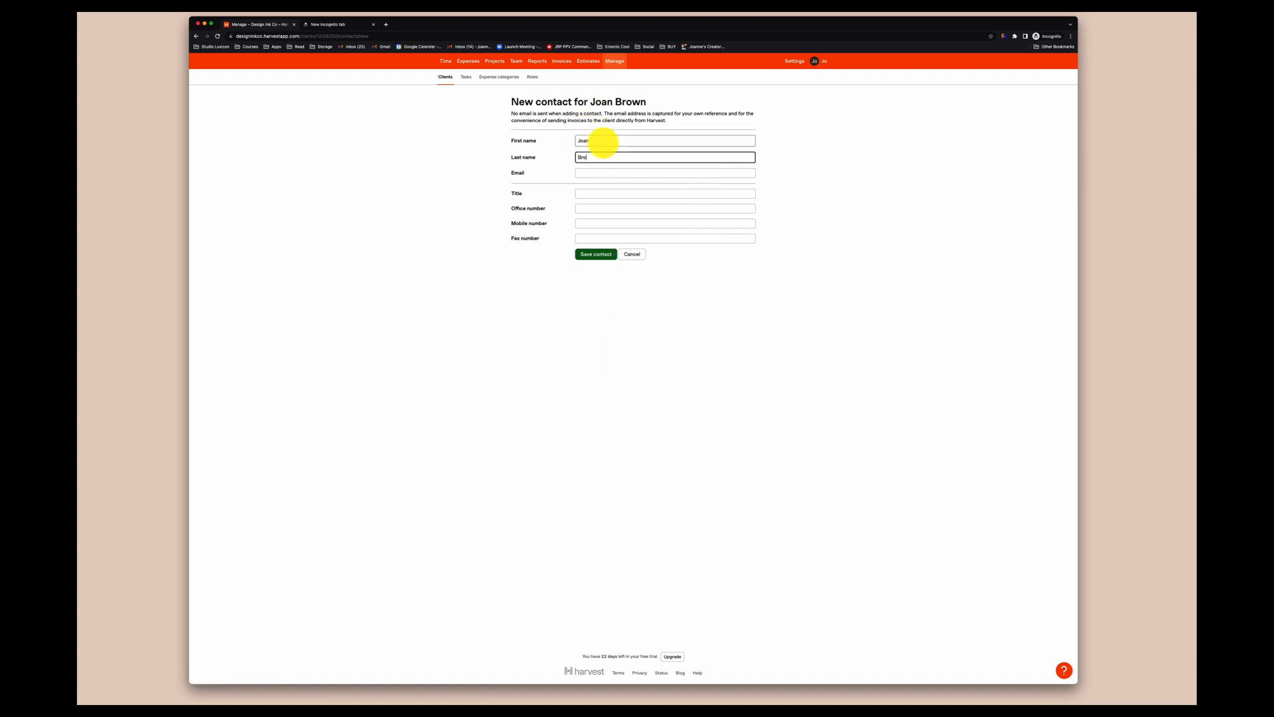
left_click(665, 173)
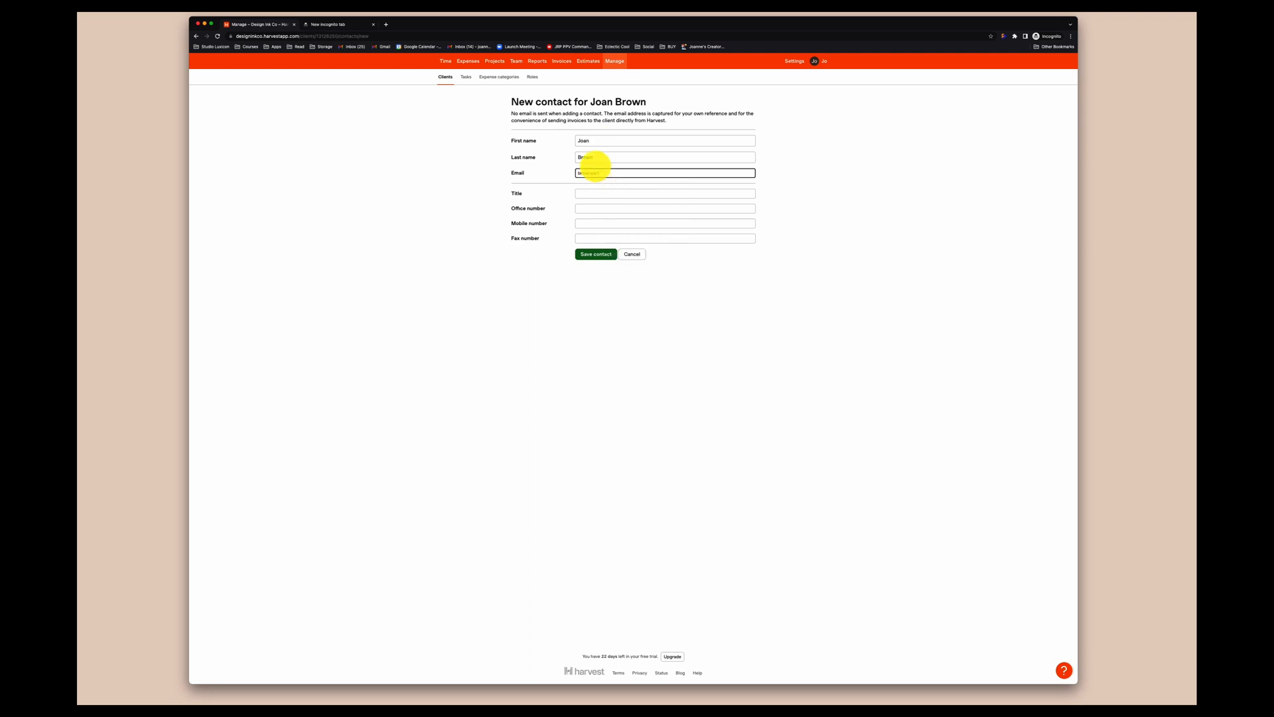
type("@gmail.com")
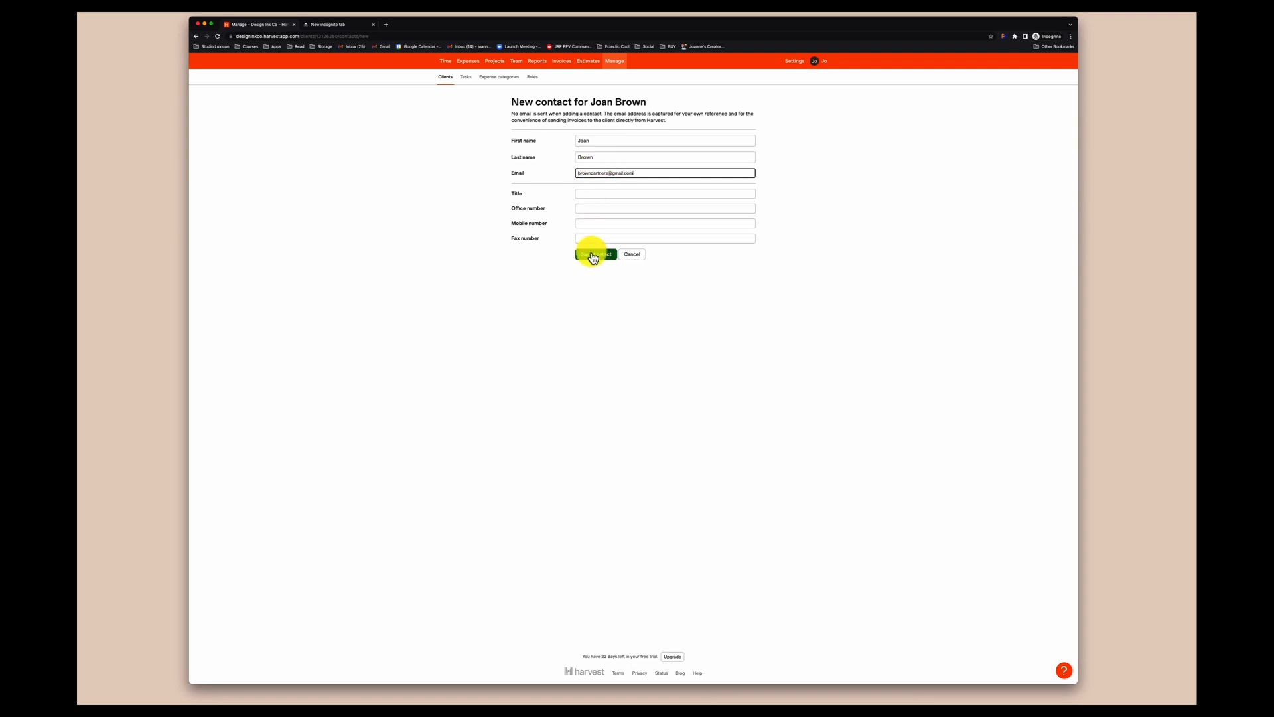
left_click(595, 253)
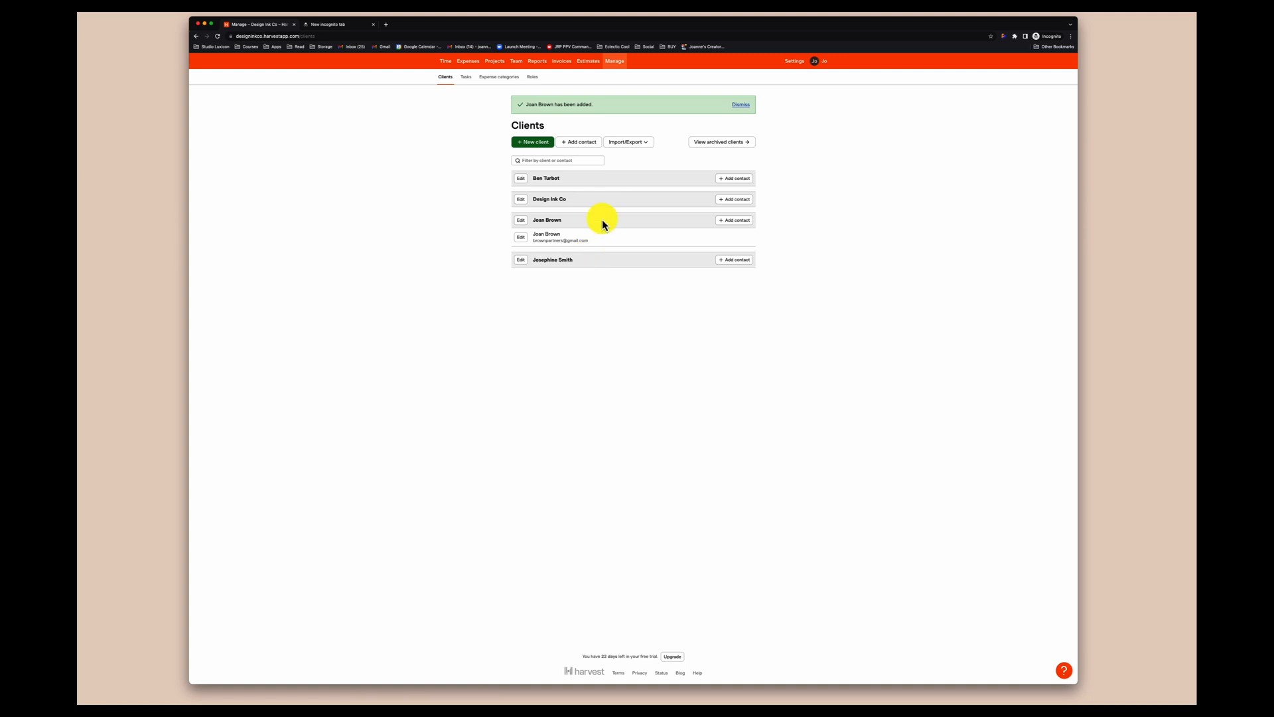
mouse_move(464, 77)
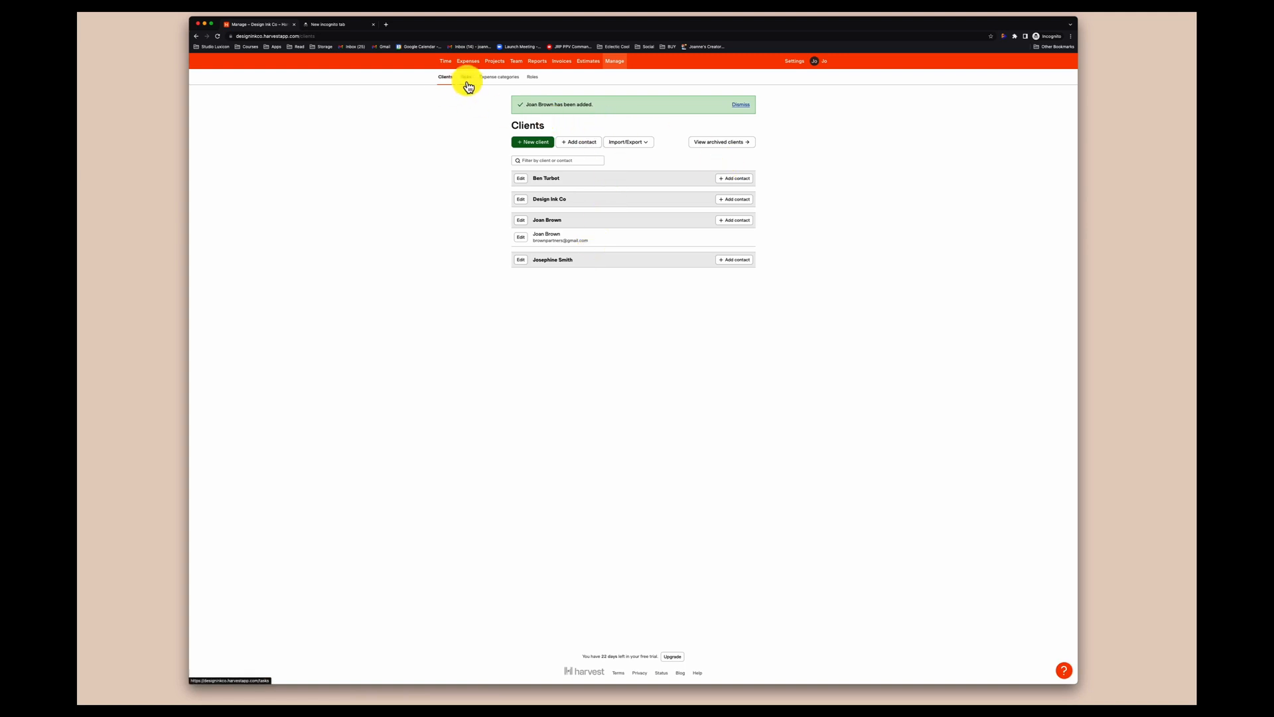
Create a billable common task Lunch meeting with a $240 default rate, added to all projects.
left_click(465, 77)
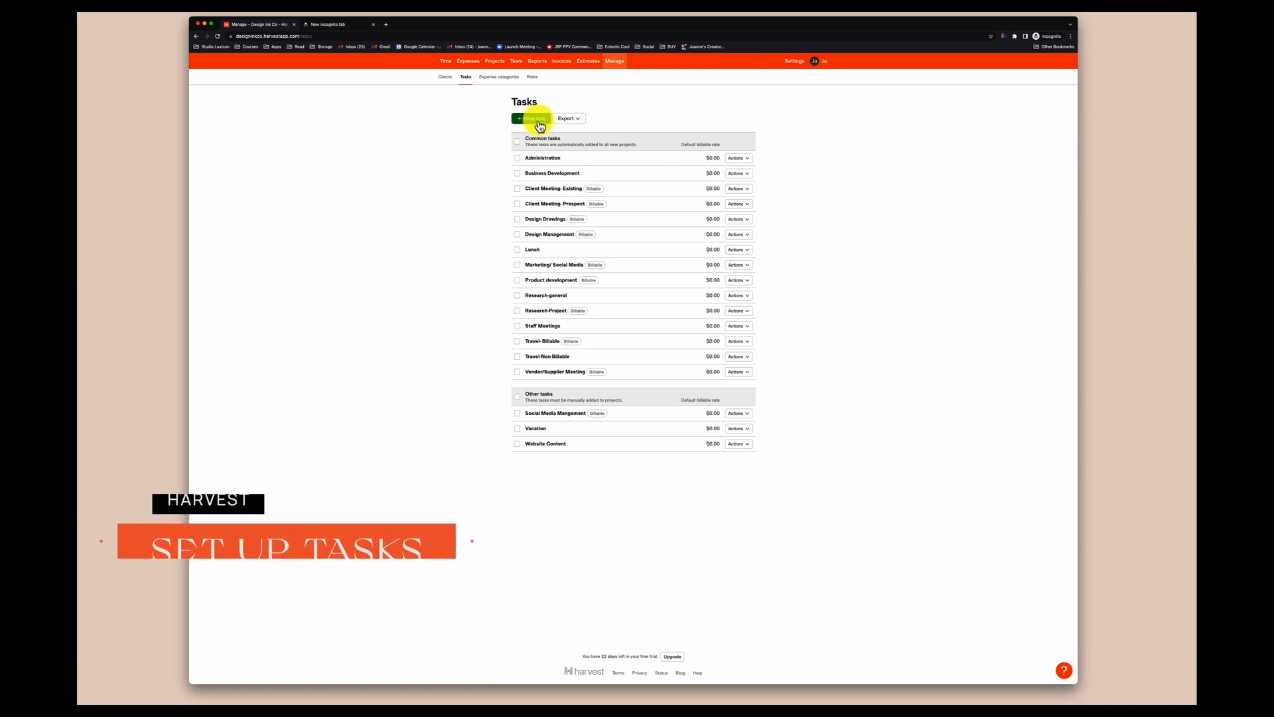
mouse_move(561, 143)
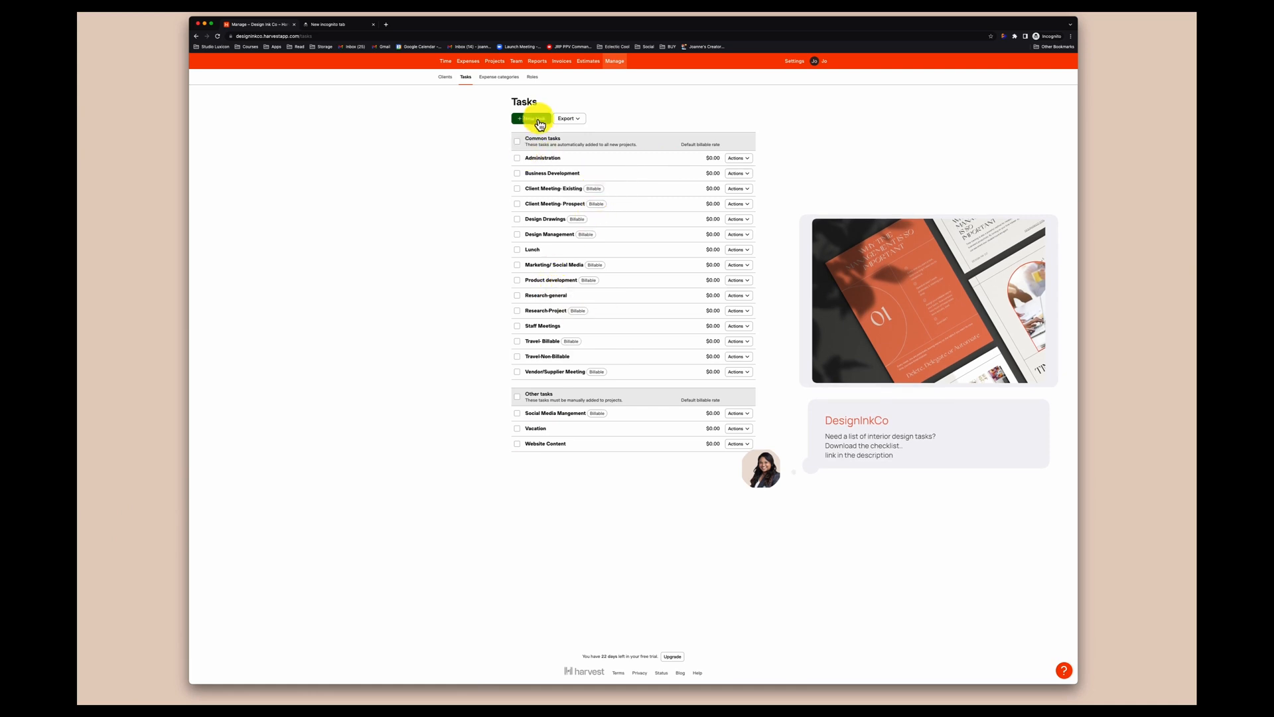
left_click(531, 118)
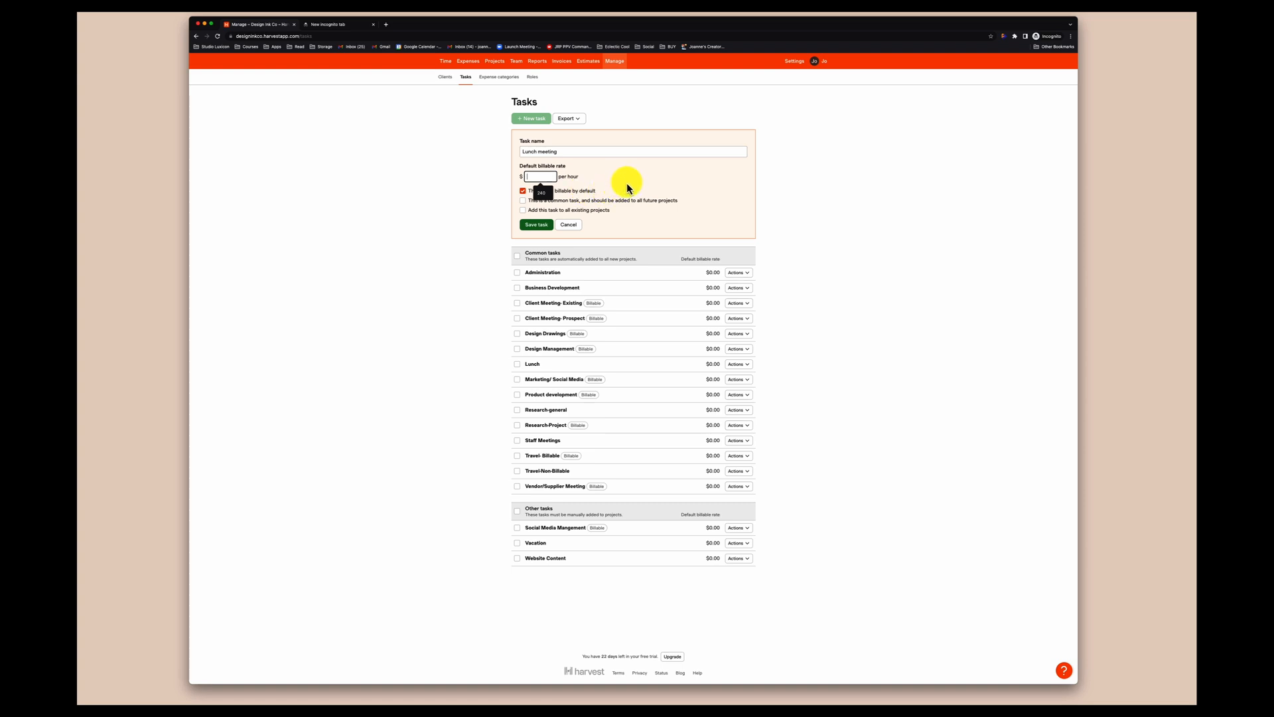
type("240")
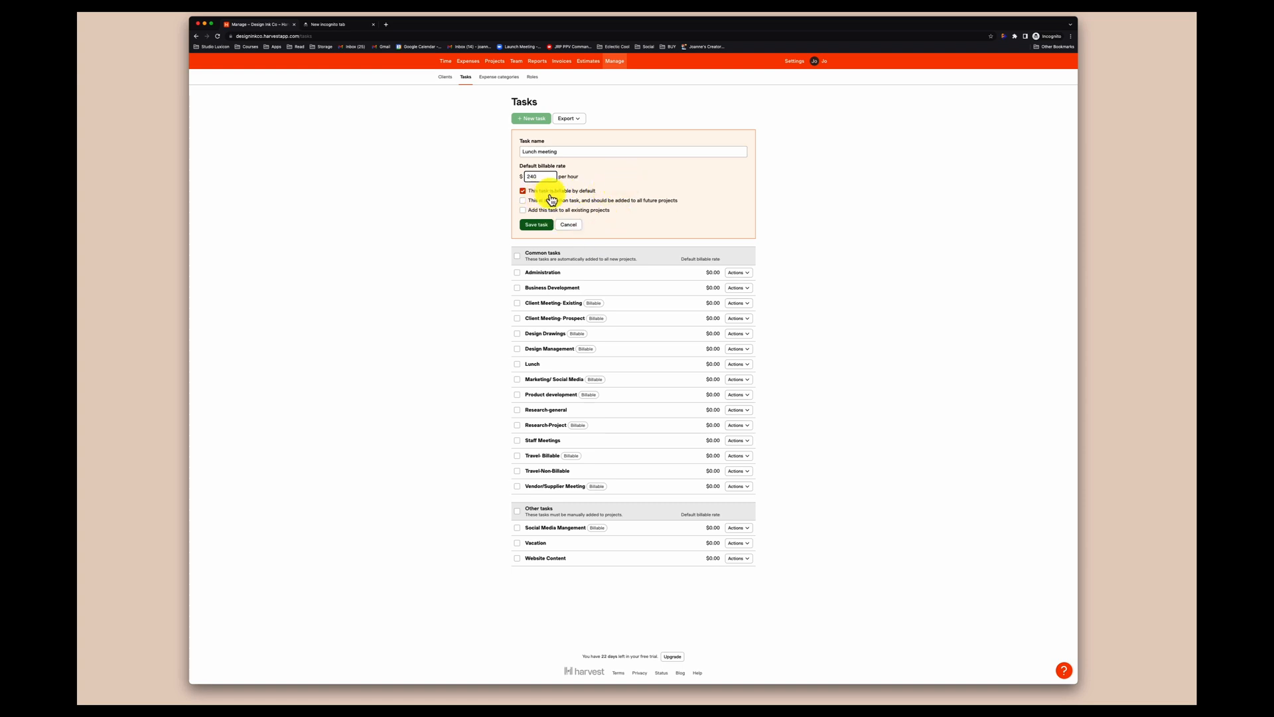
left_click(521, 190)
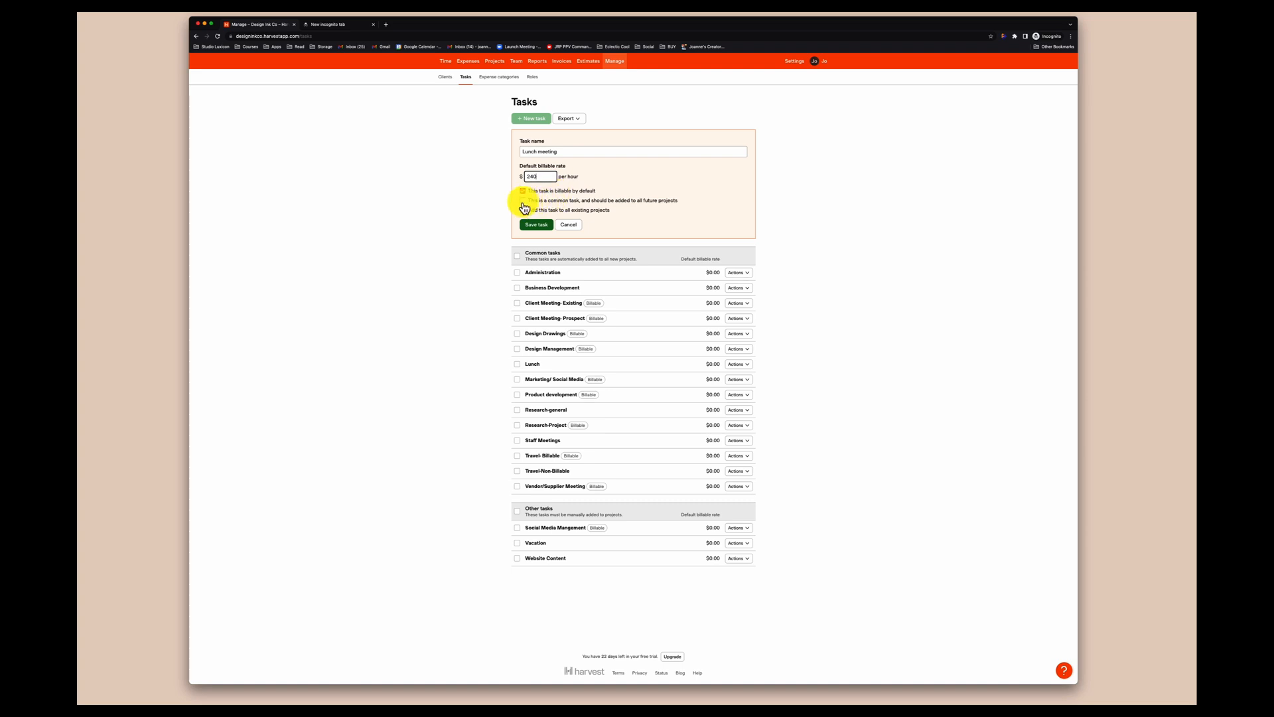
left_click(523, 190)
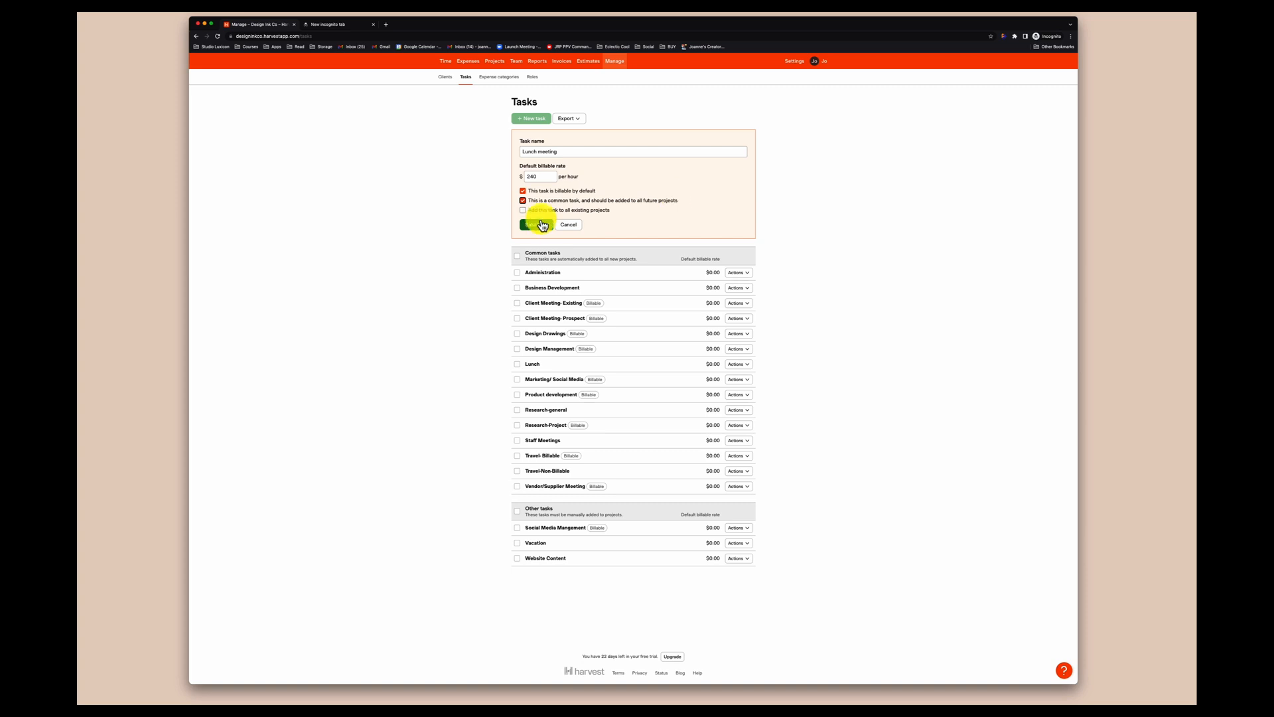
left_click(523, 200)
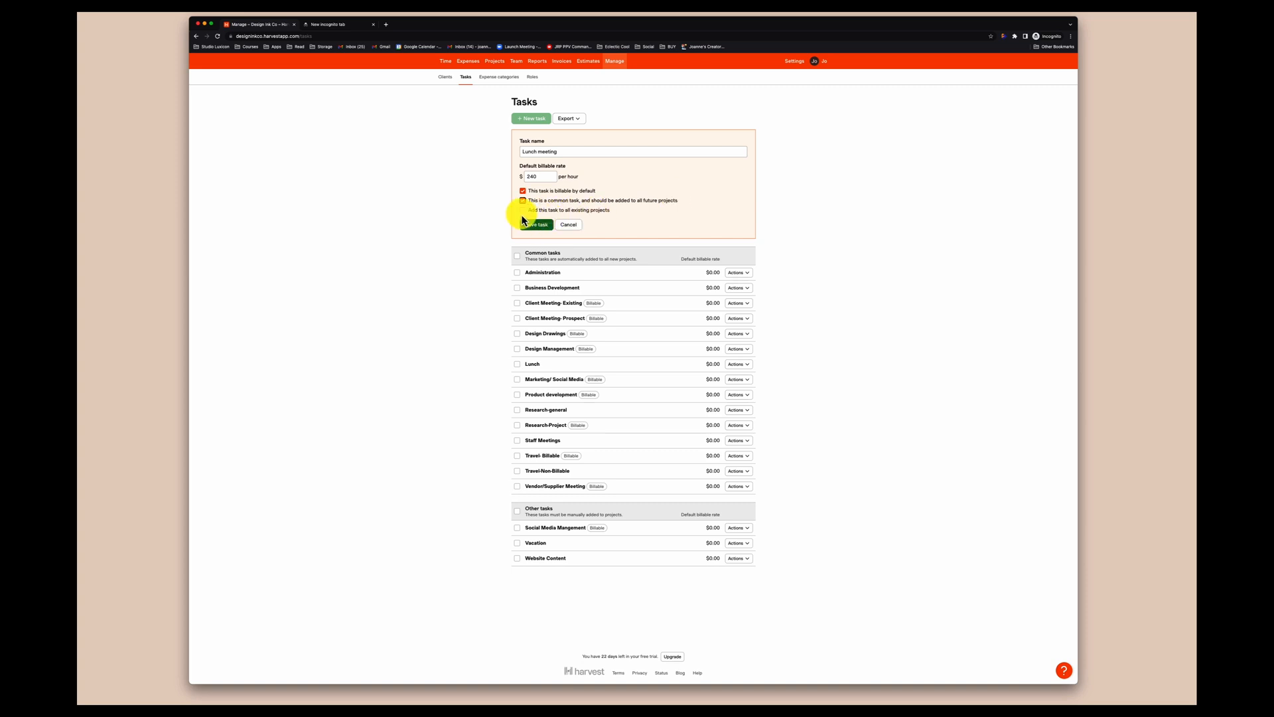
left_click(535, 224)
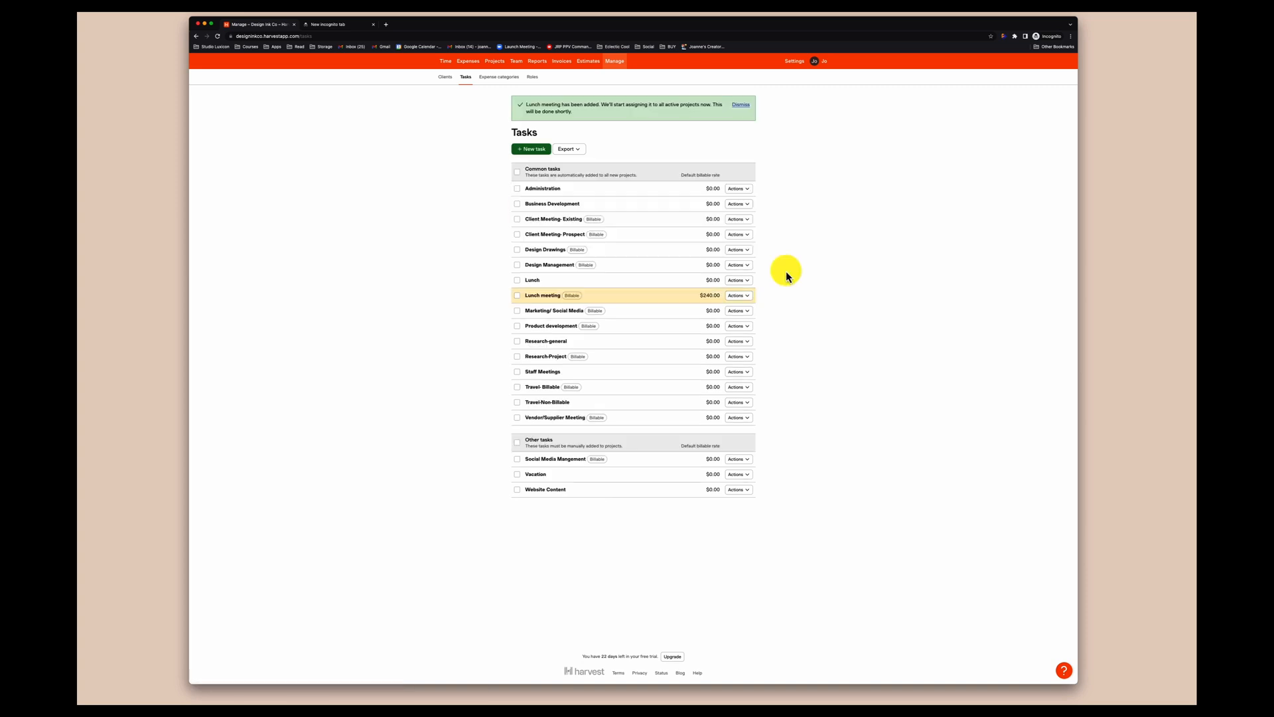
left_click(736, 295)
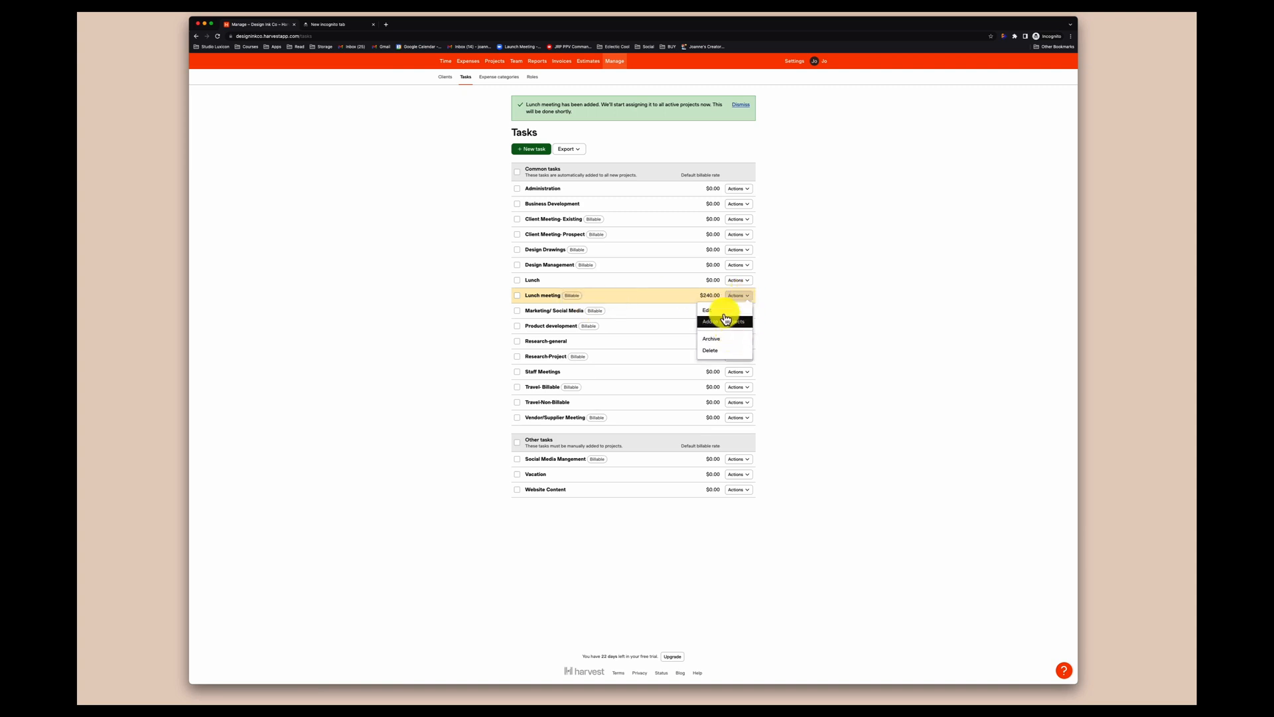
mouse_move(715, 351)
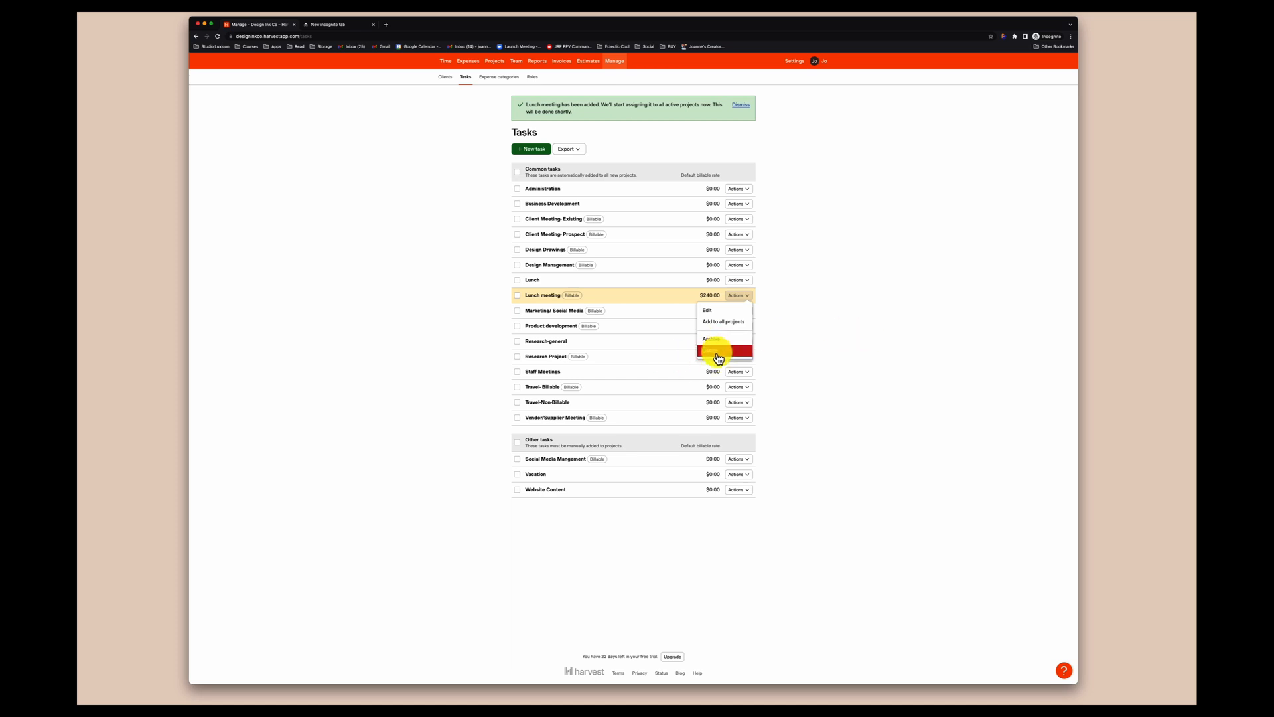
mouse_move(800, 110)
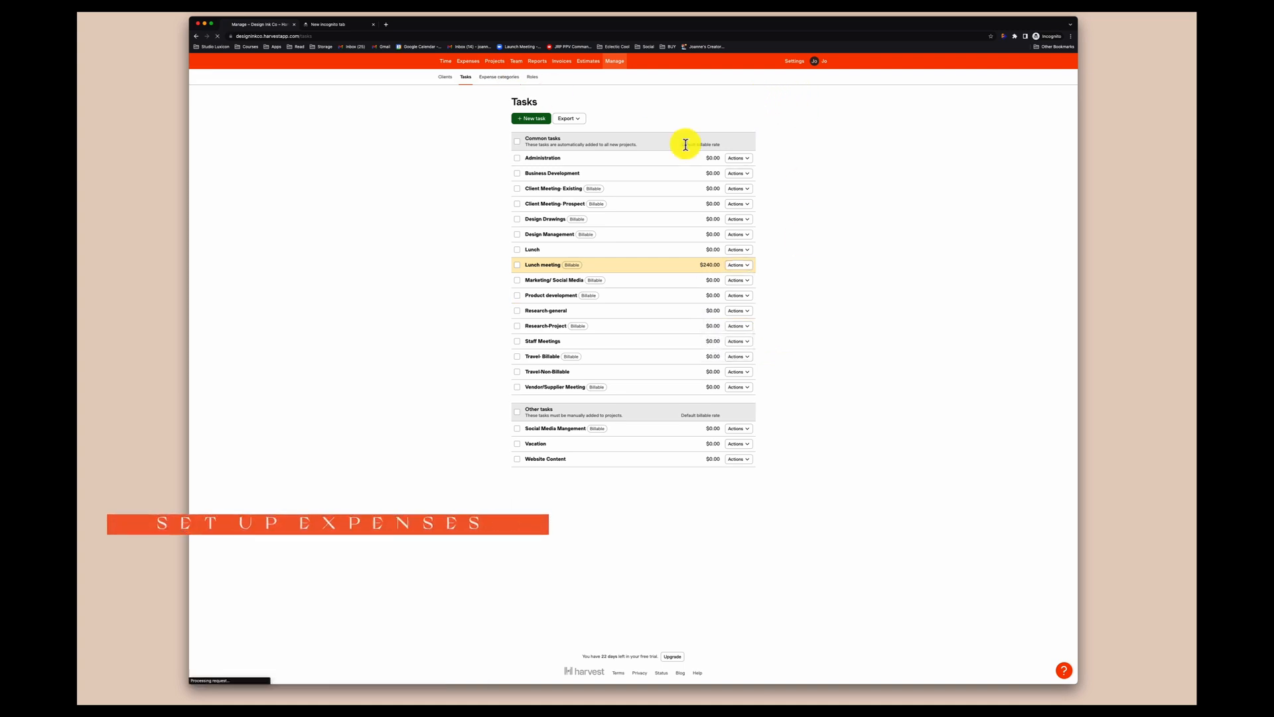
Create a Printing expense category with a unit price of $1.00 per Sheet.
left_click(499, 77)
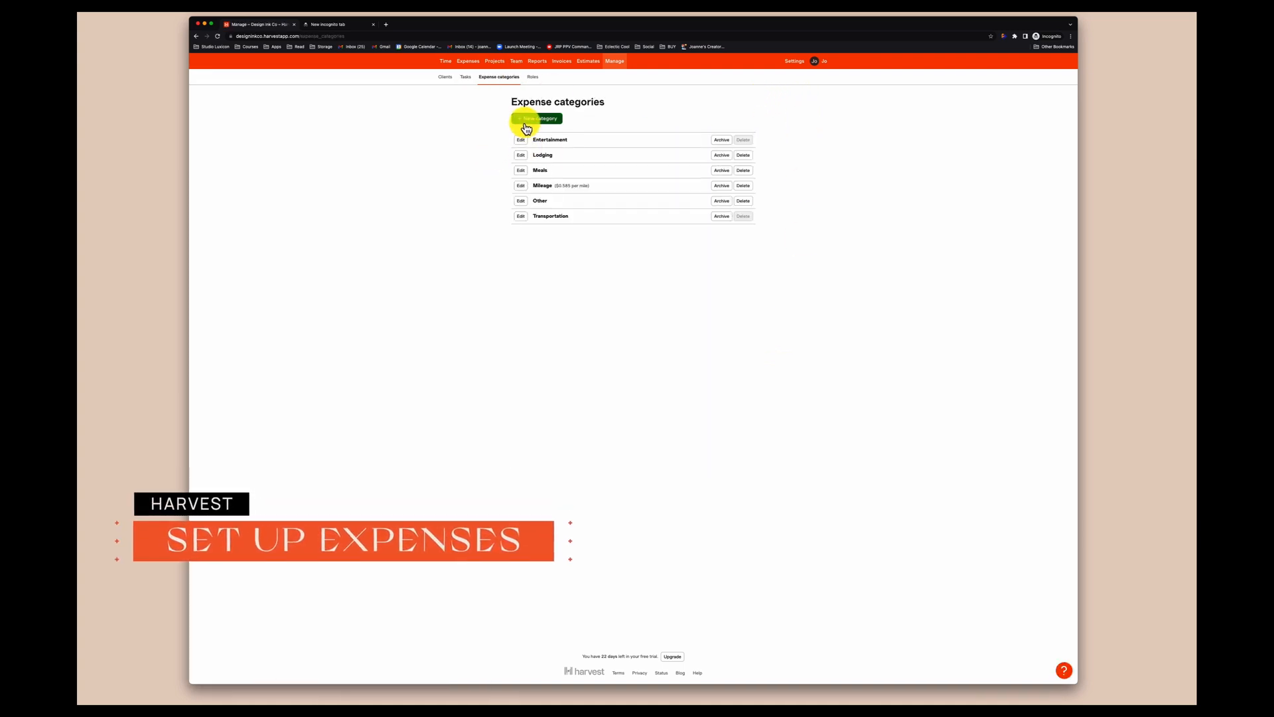
mouse_move(621, 226)
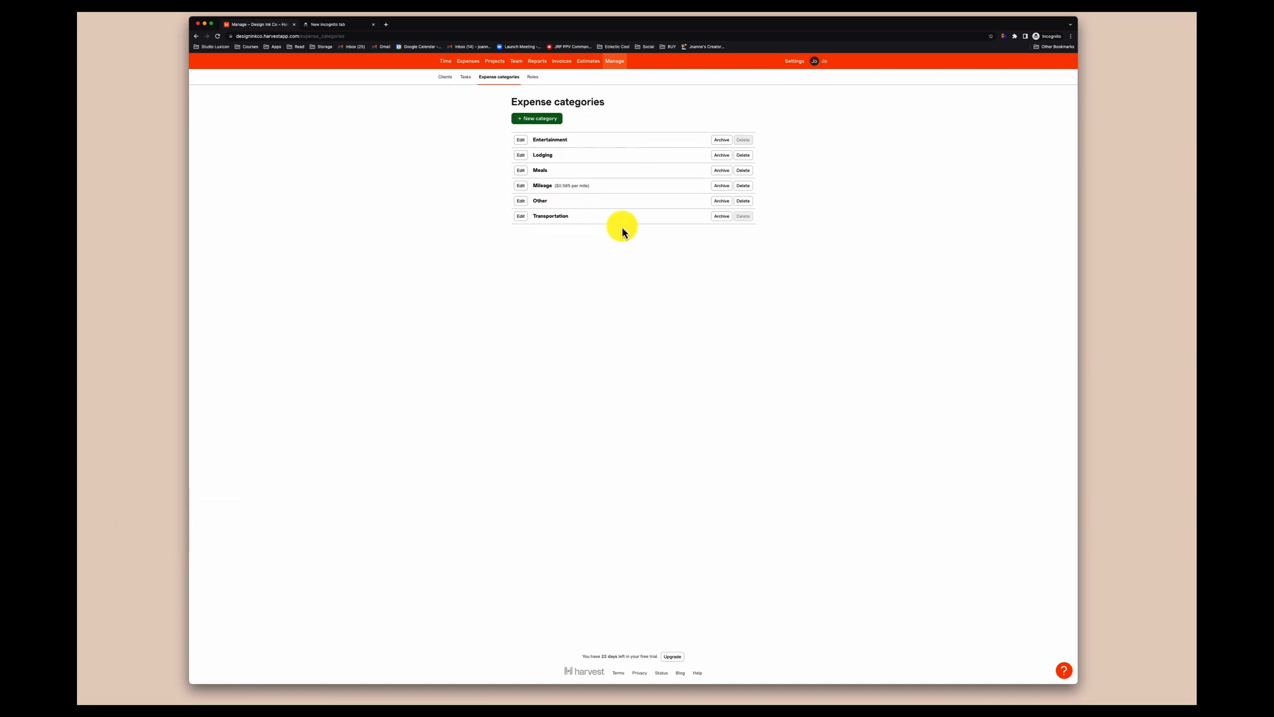
left_click(536, 118)
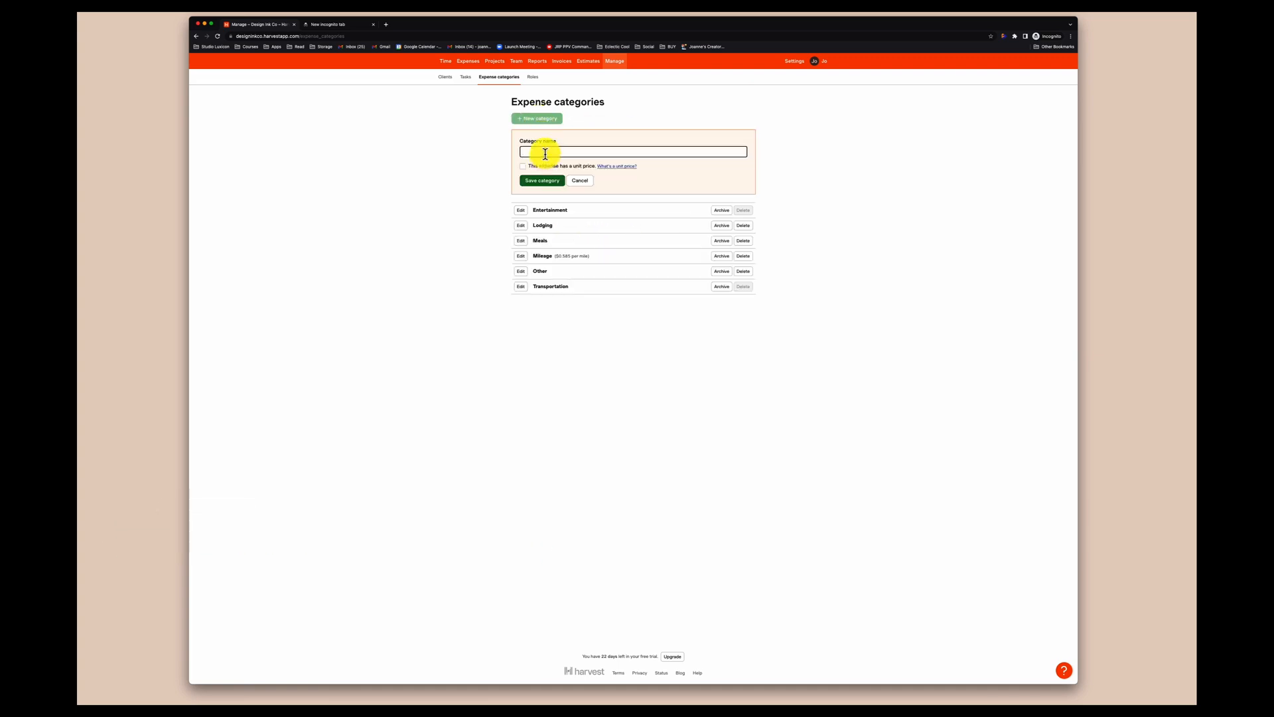
left_click(523, 168)
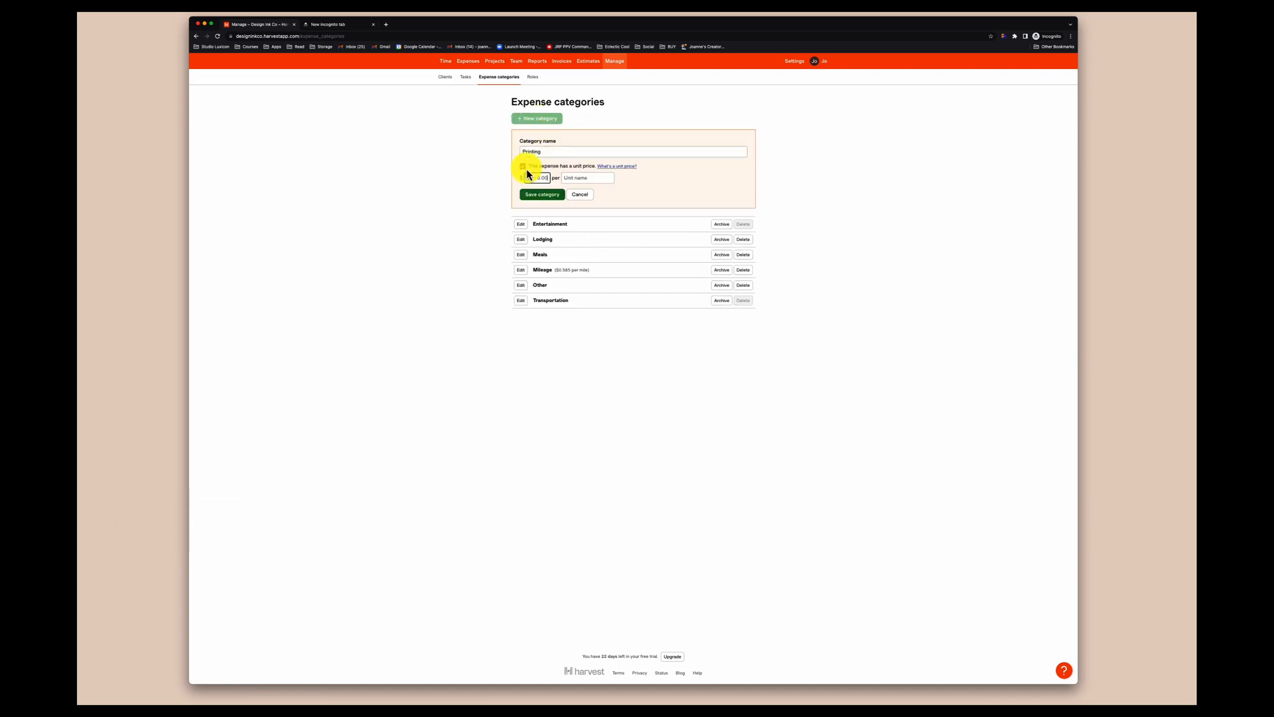
left_click(521, 167)
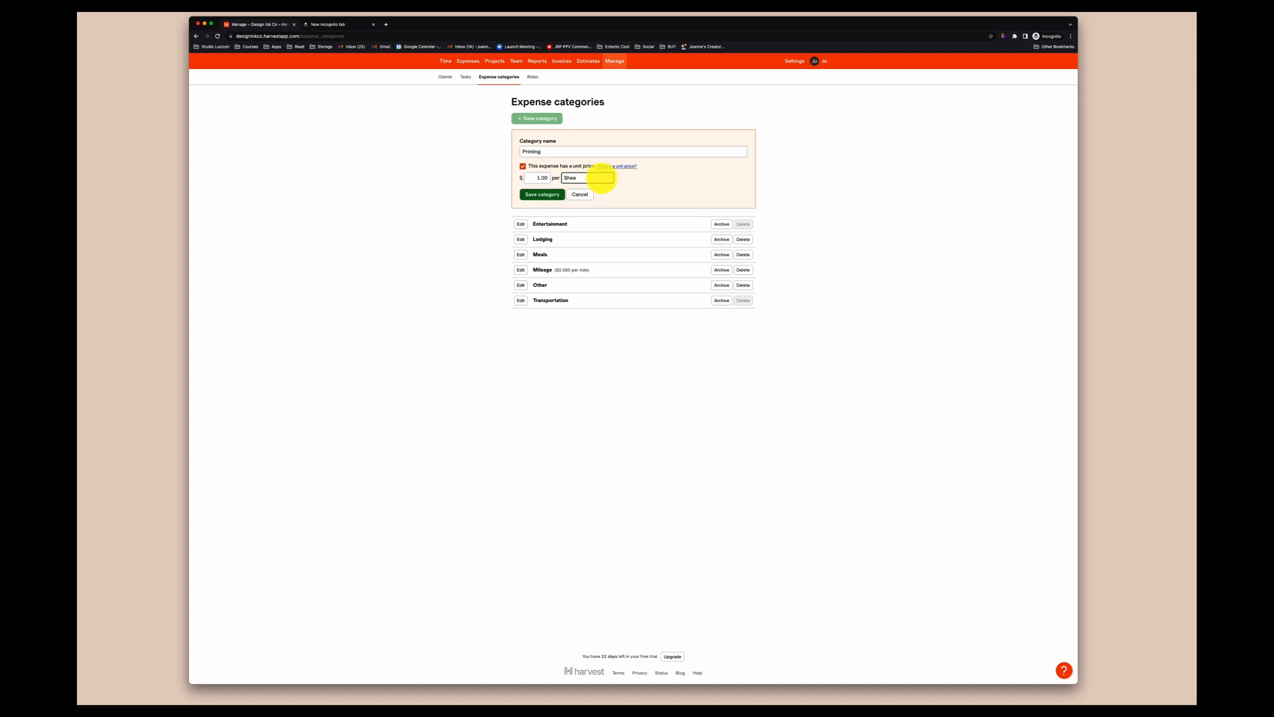
left_click(542, 193)
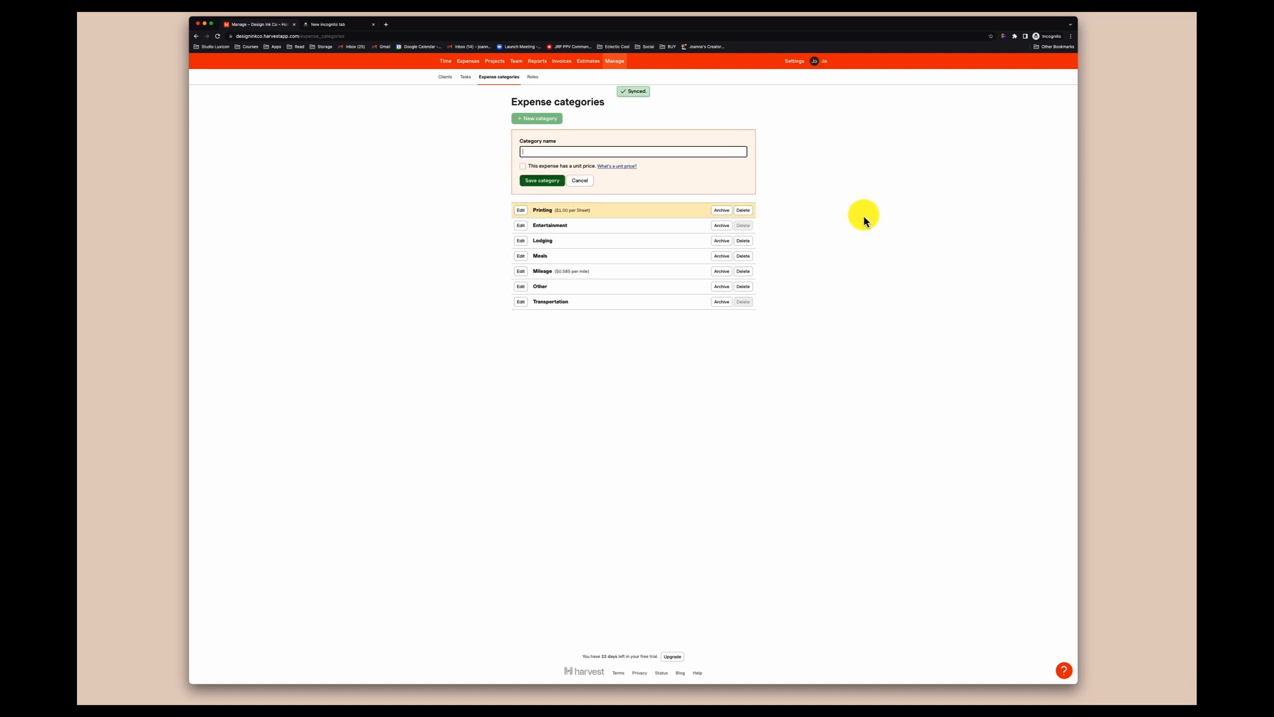
mouse_move(571, 212)
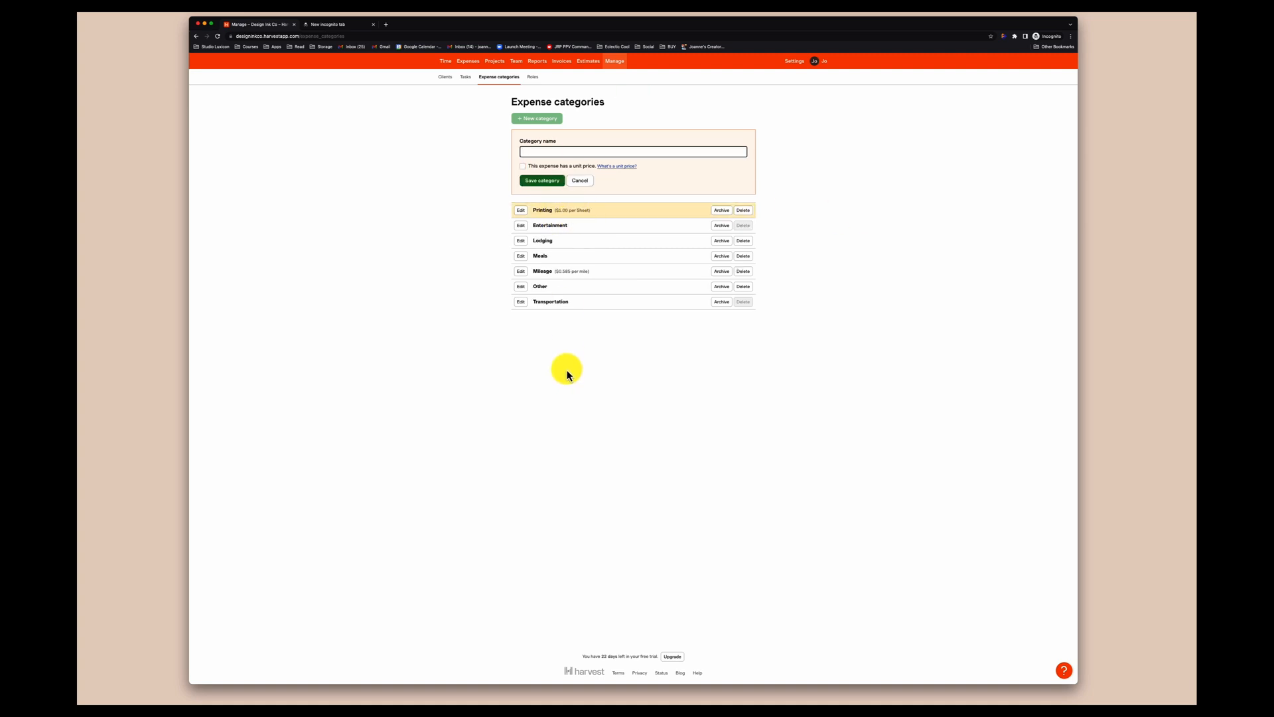
mouse_move(533, 78)
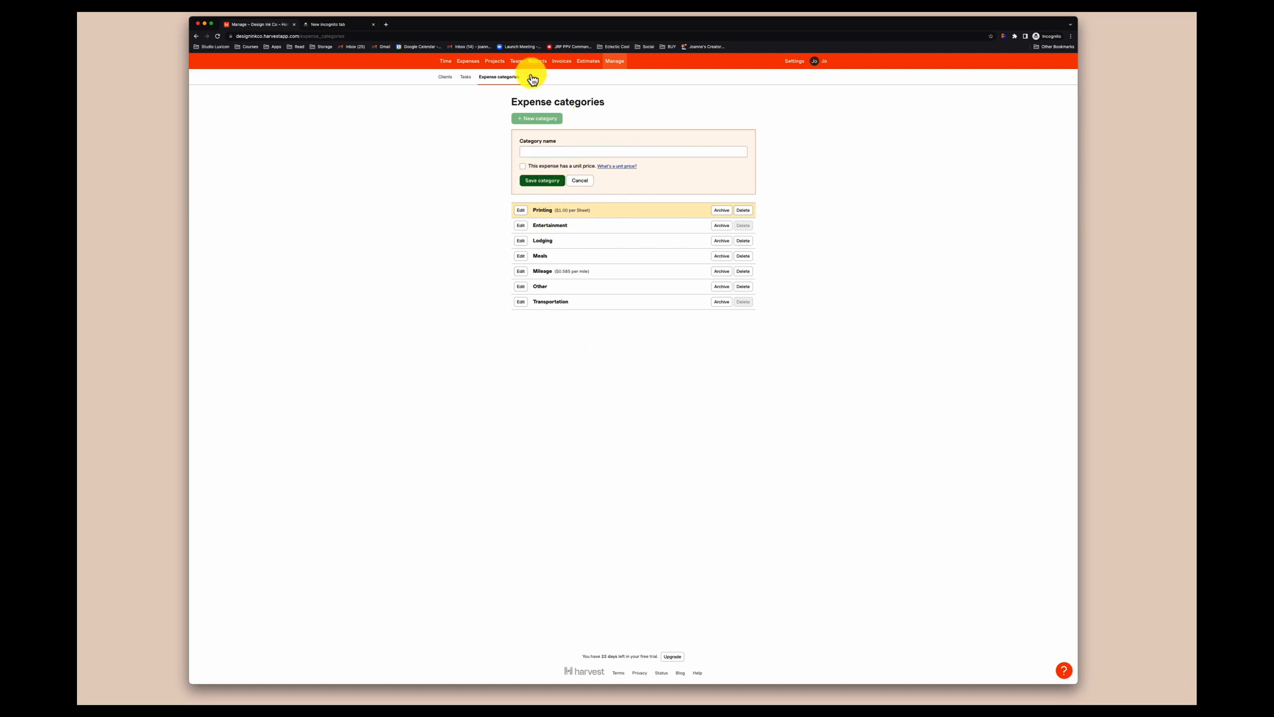
Add a Junior Interior Designer role to the roles list.
left_click(531, 77)
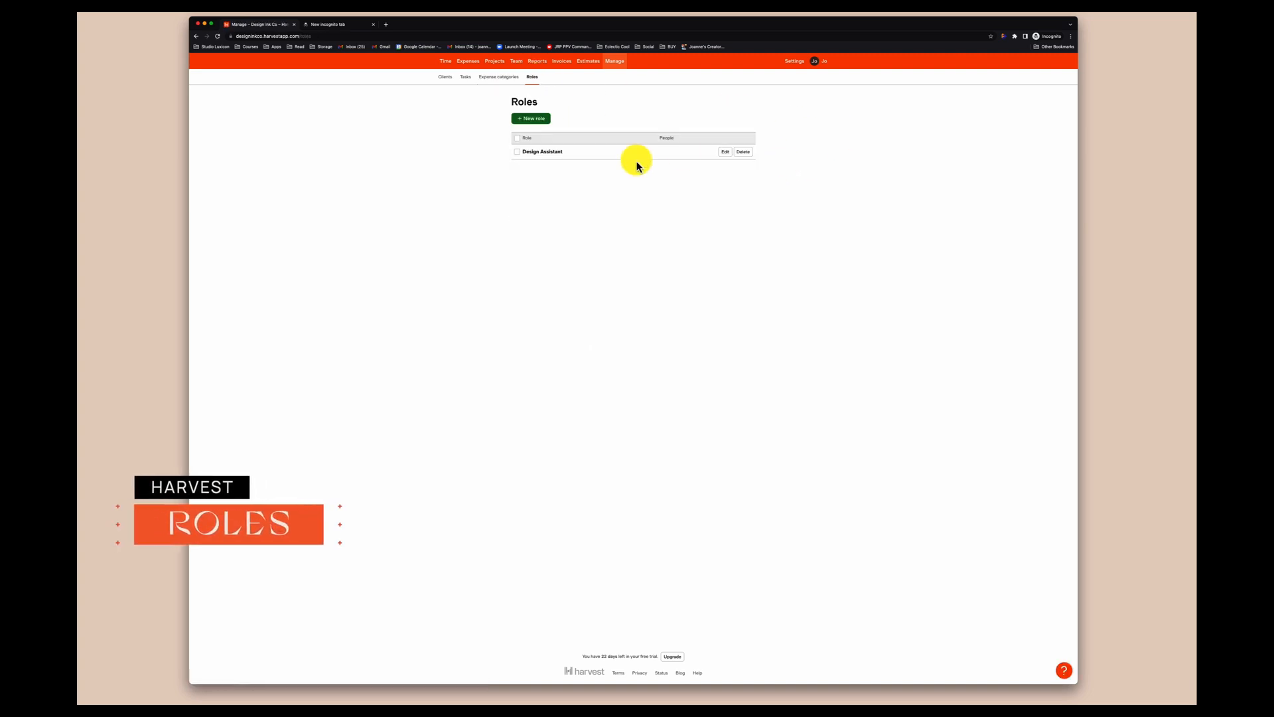
mouse_move(531, 118)
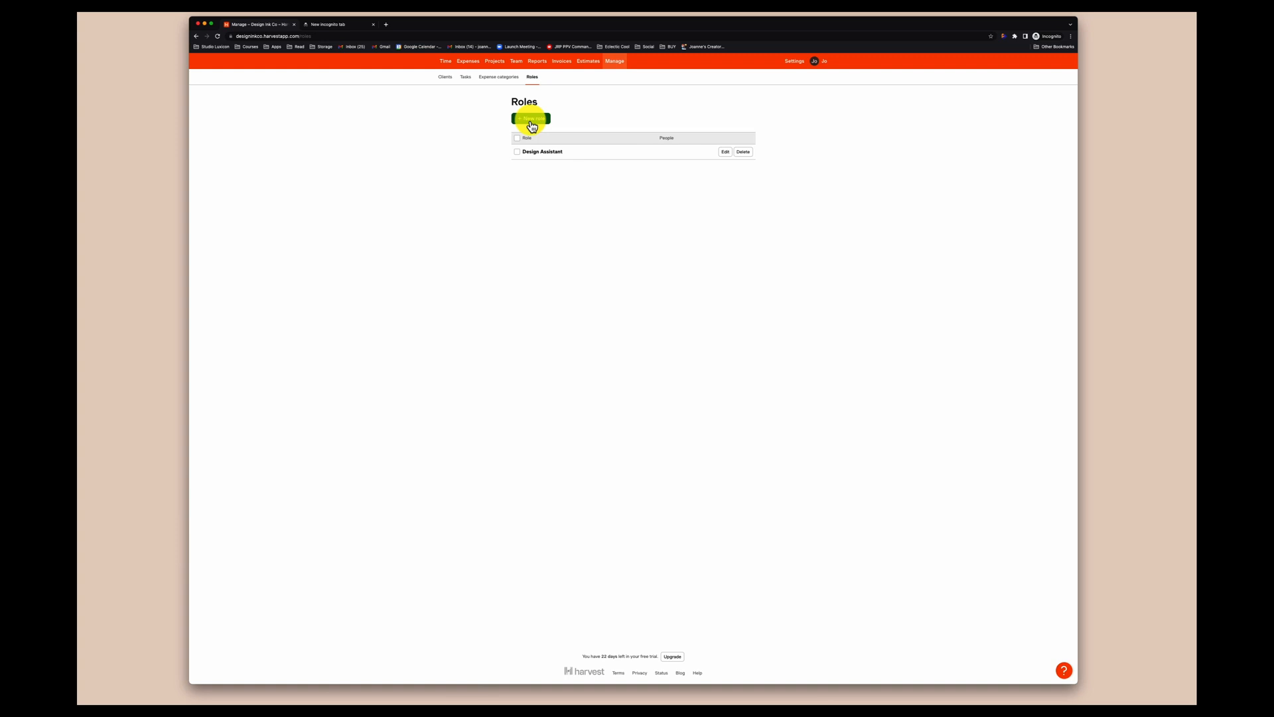
left_click(530, 118)
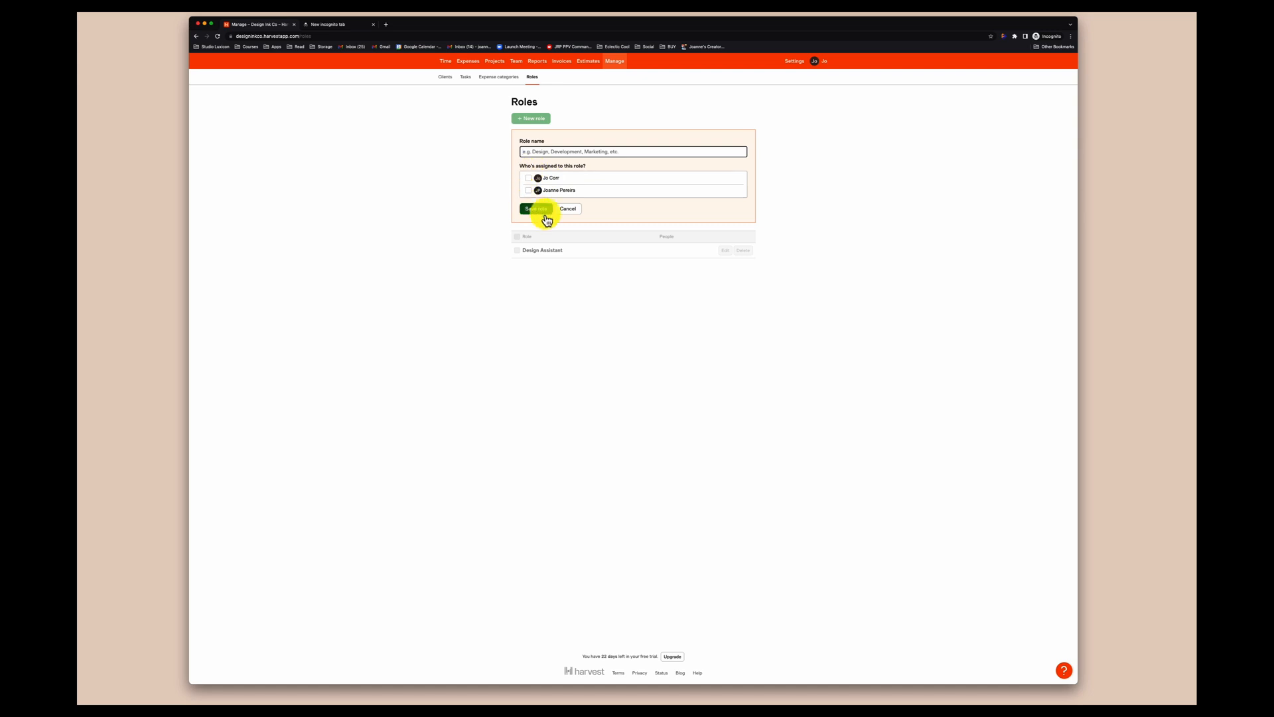
mouse_move(447, 87)
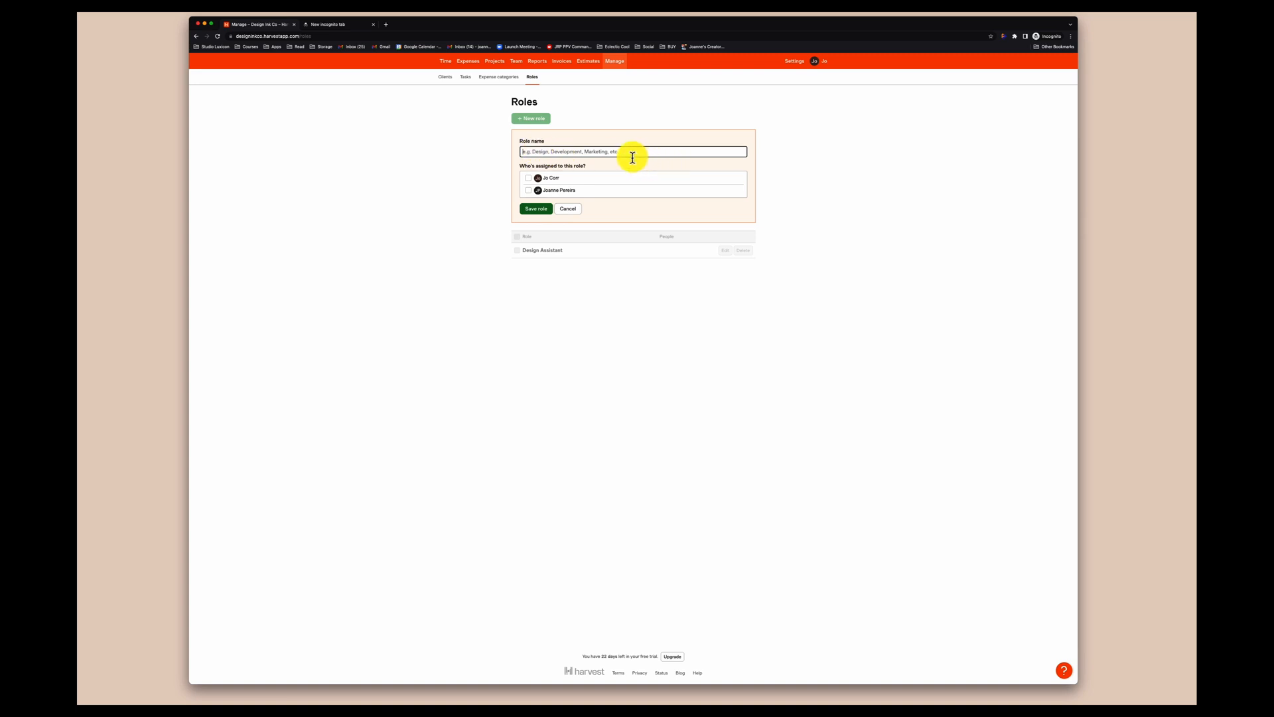
type("Junior Interior")
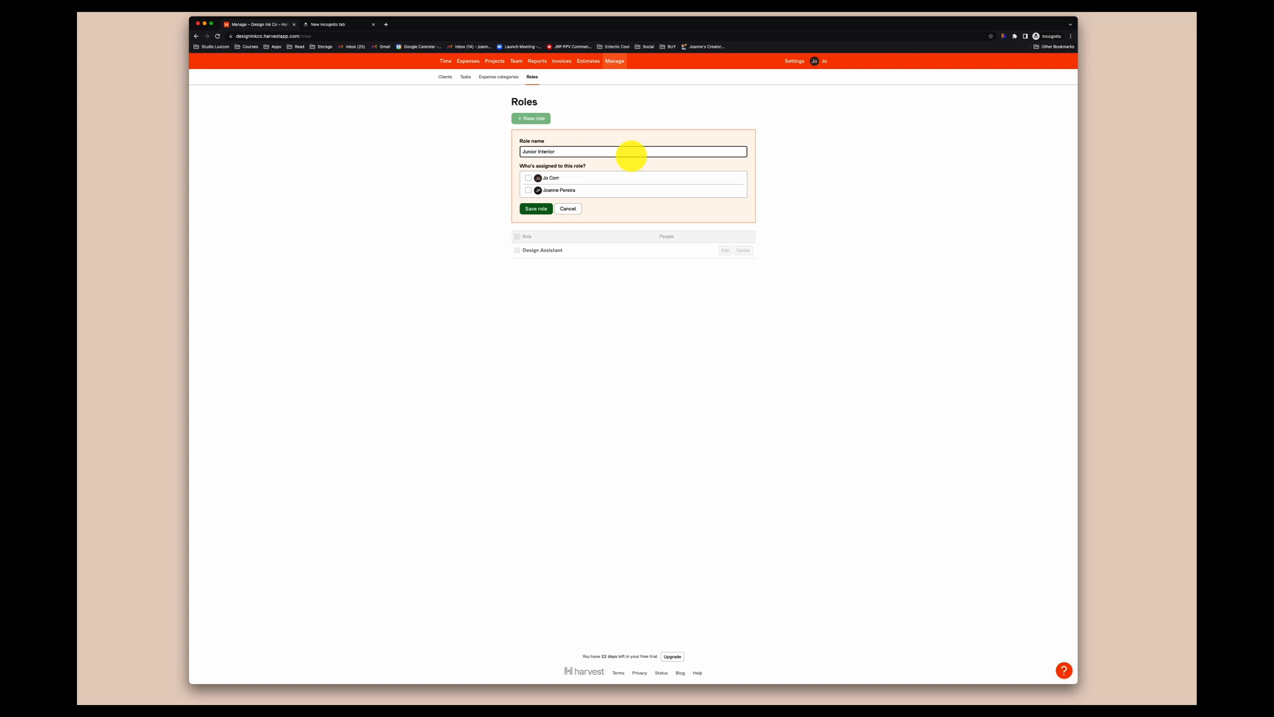
type("Designer")
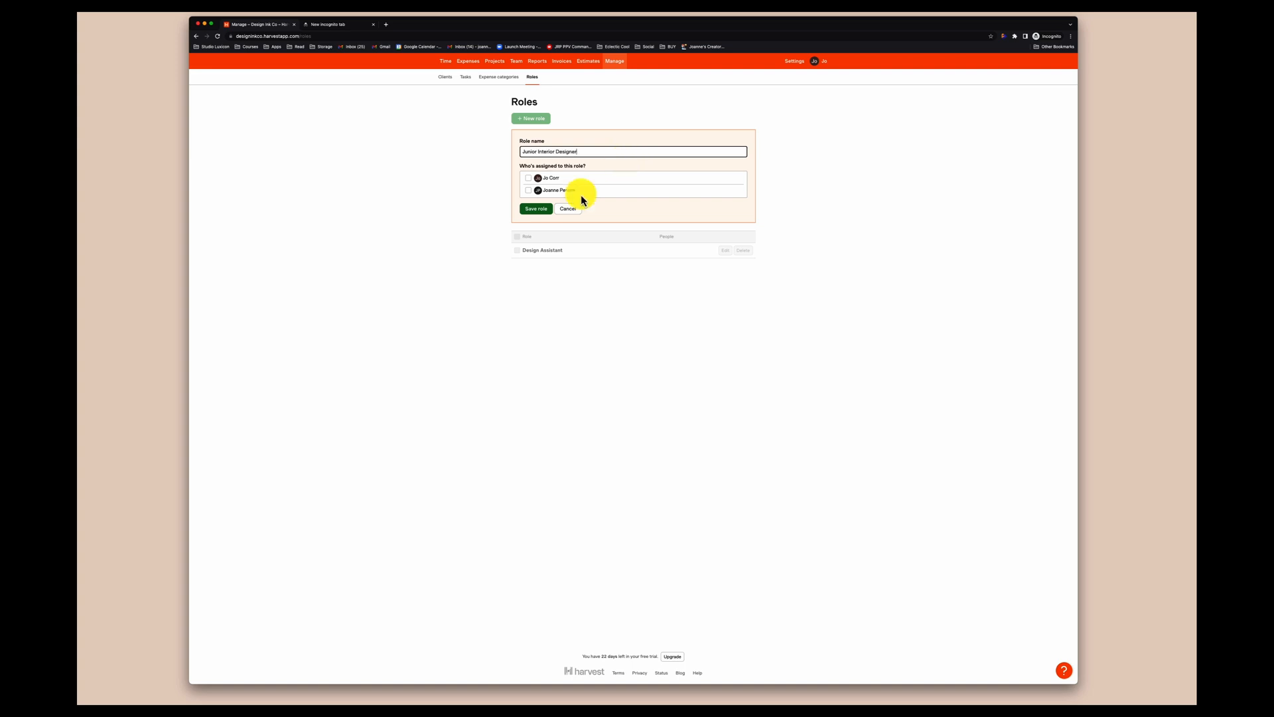
left_click(535, 208)
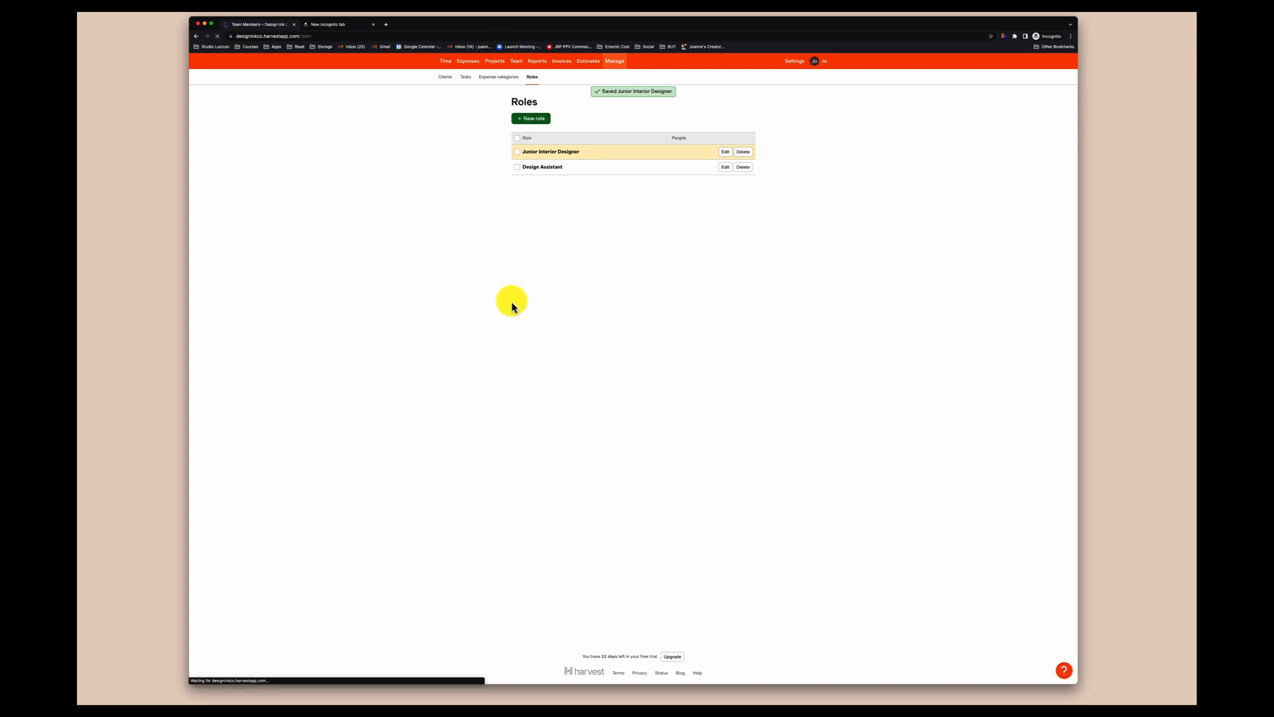
left_click(515, 61)
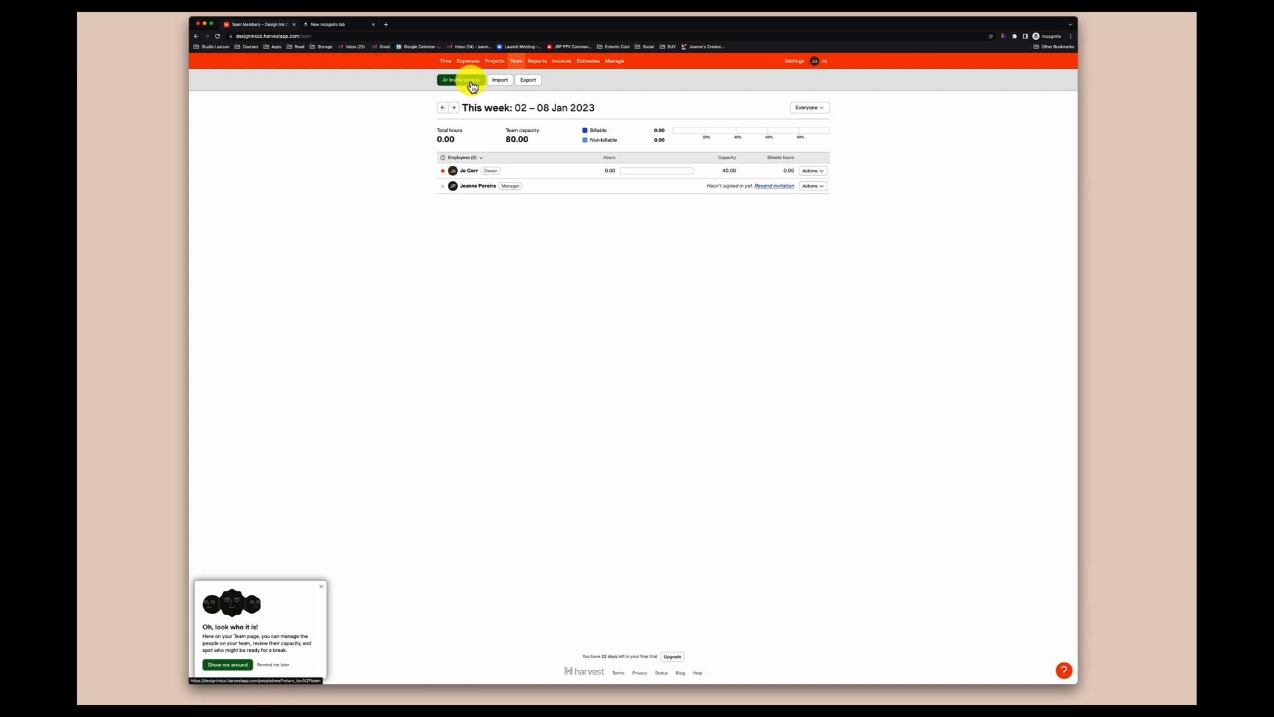
mouse_move(482, 193)
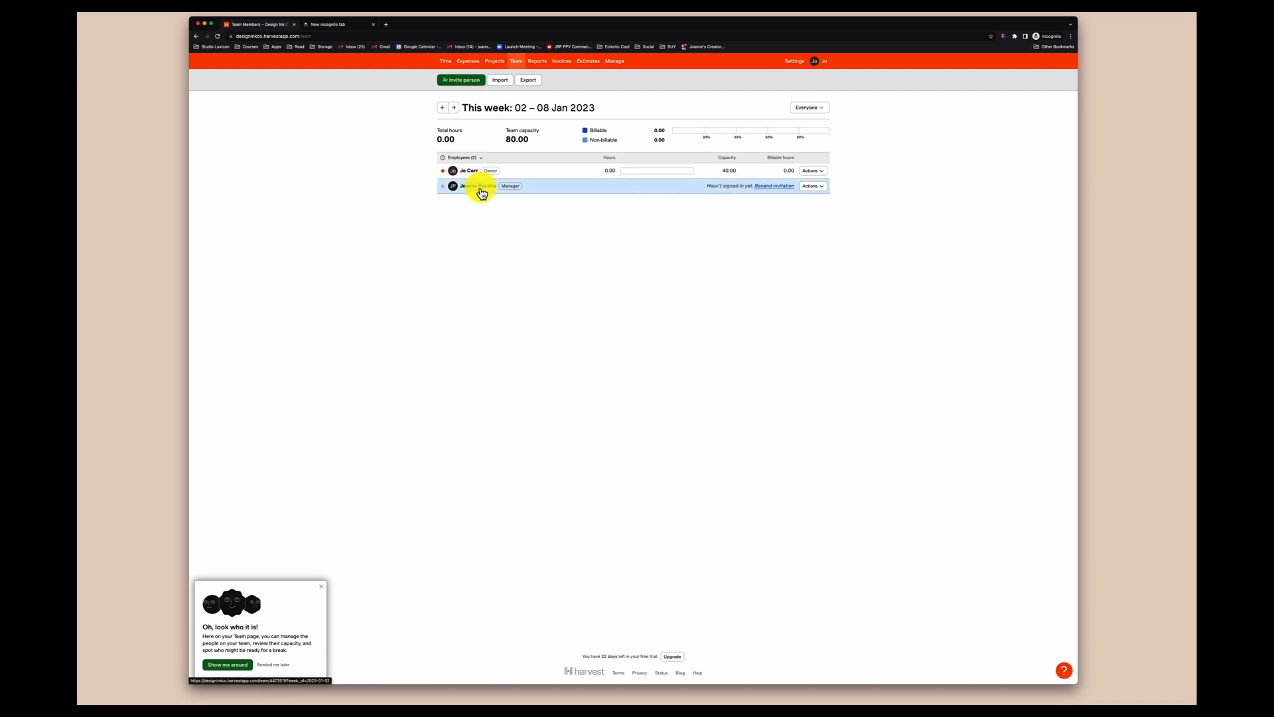
mouse_move(563, 107)
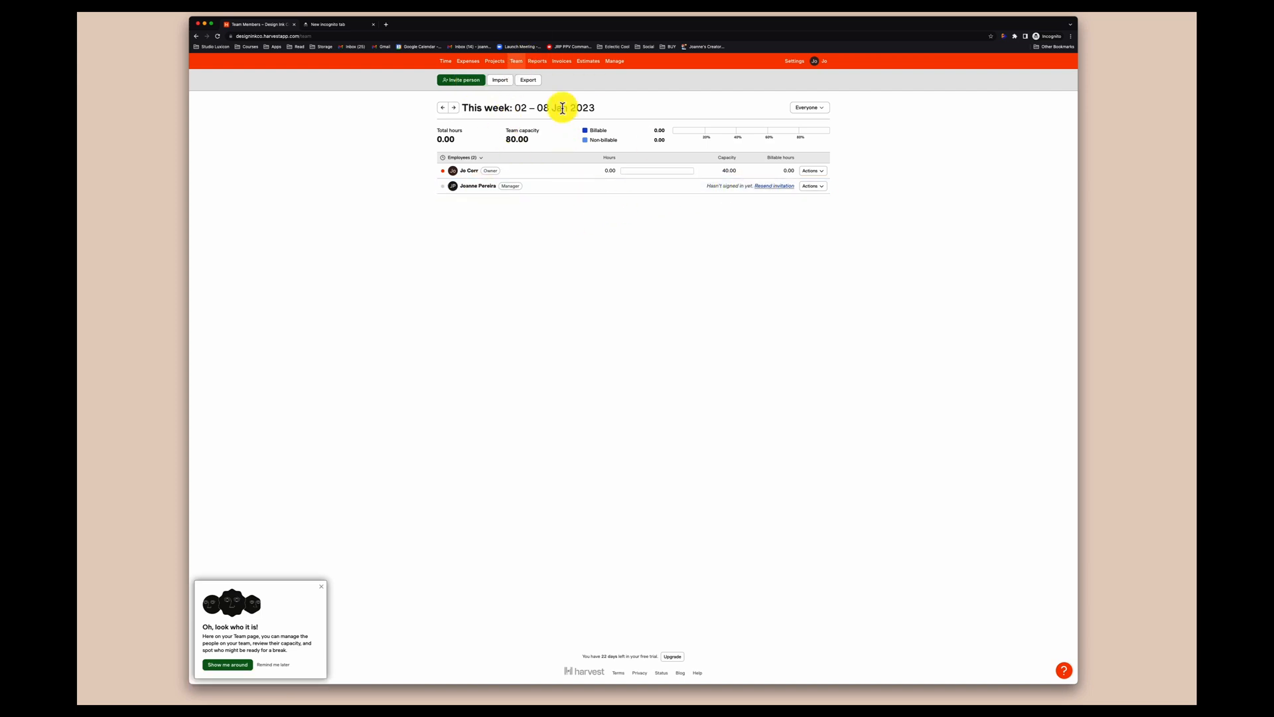
mouse_move(487, 252)
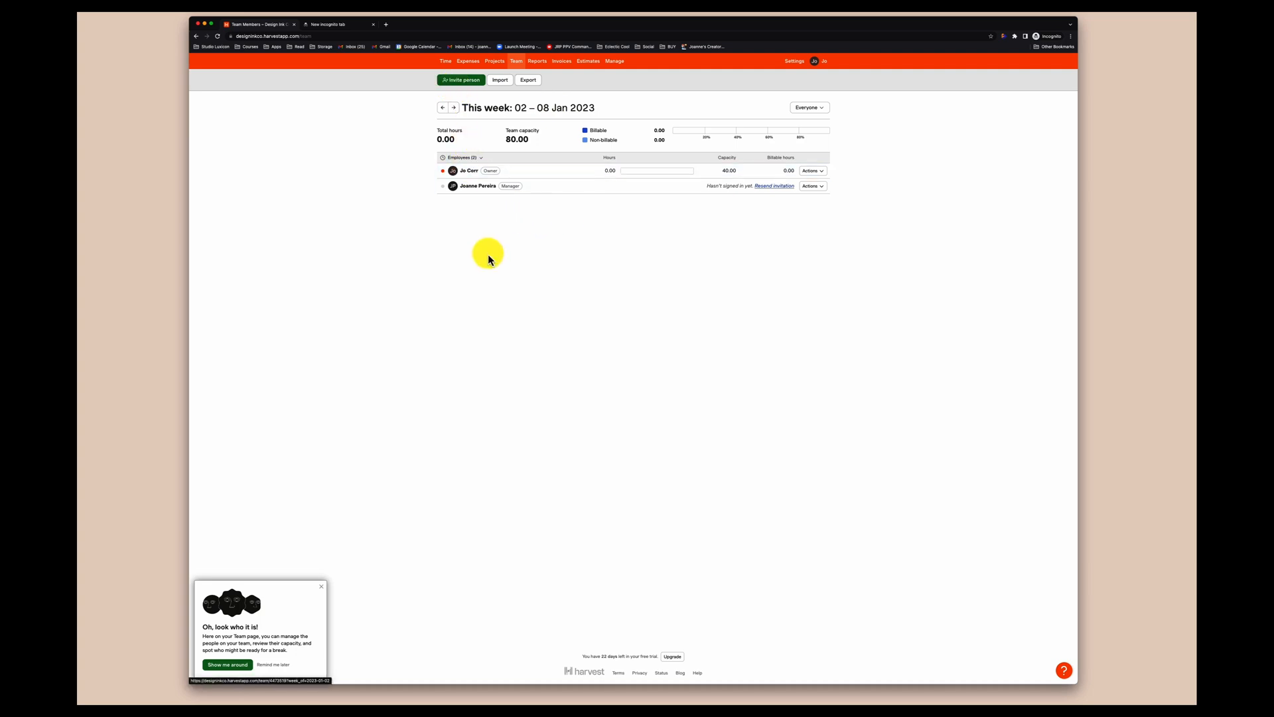
mouse_move(528, 69)
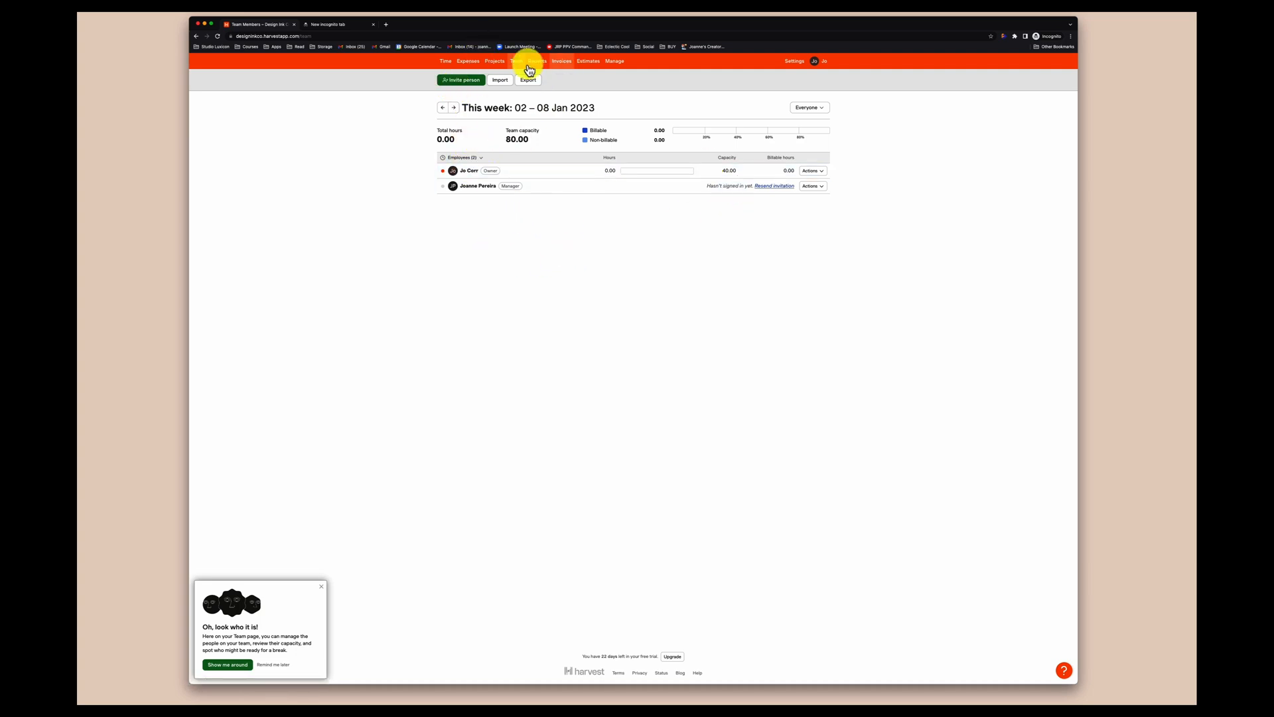
left_click(613, 61)
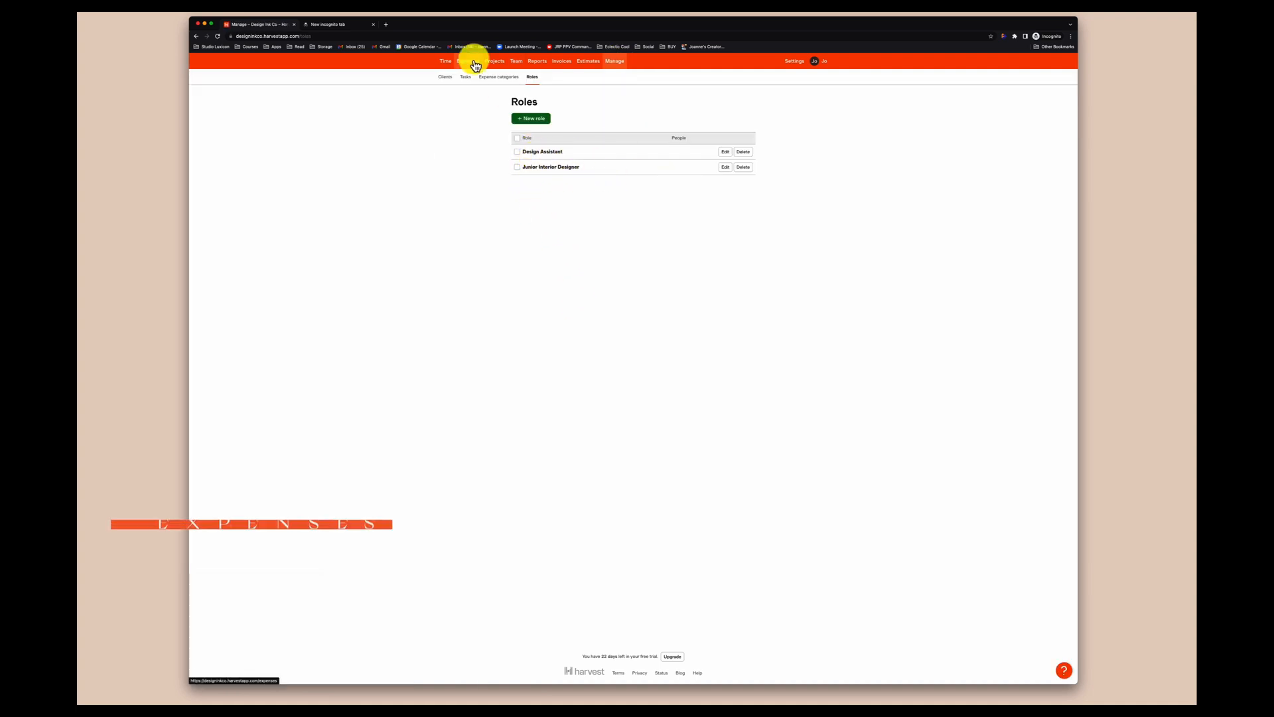
Go to Expenses and start a blank new expense entry above the Sydney House expenses.
left_click(468, 61)
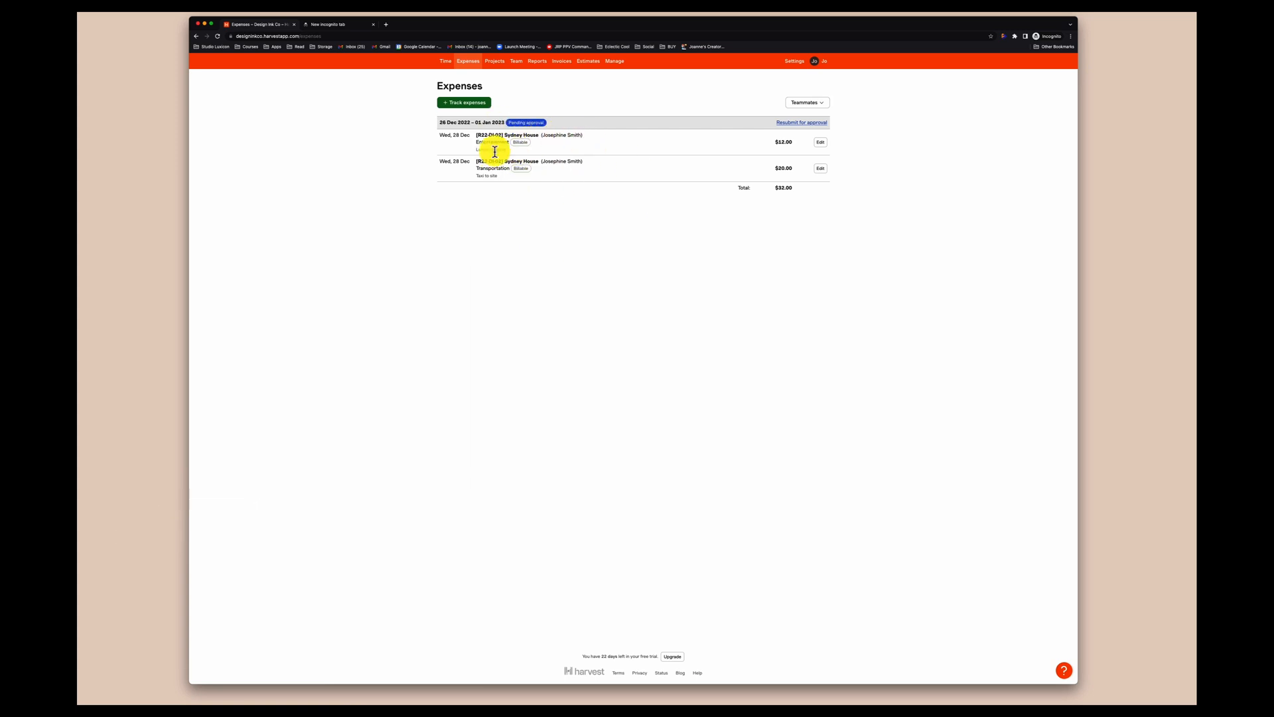
mouse_move(540, 147)
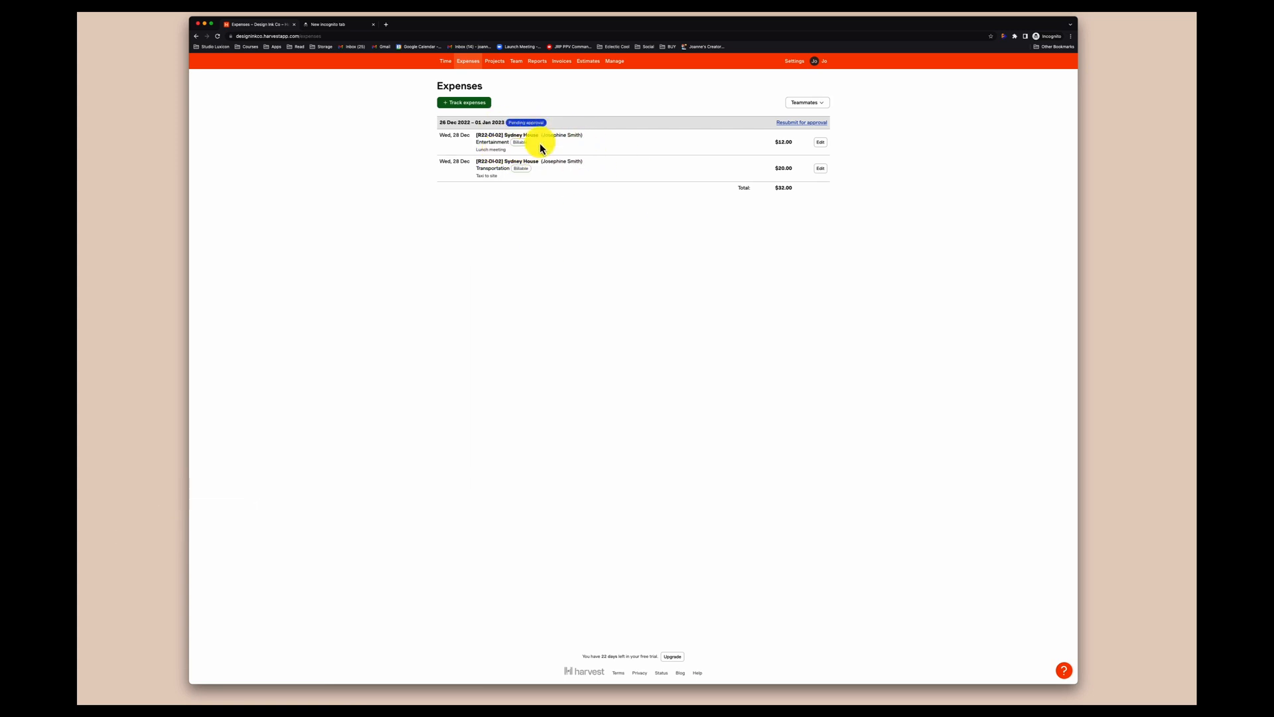
mouse_move(446, 62)
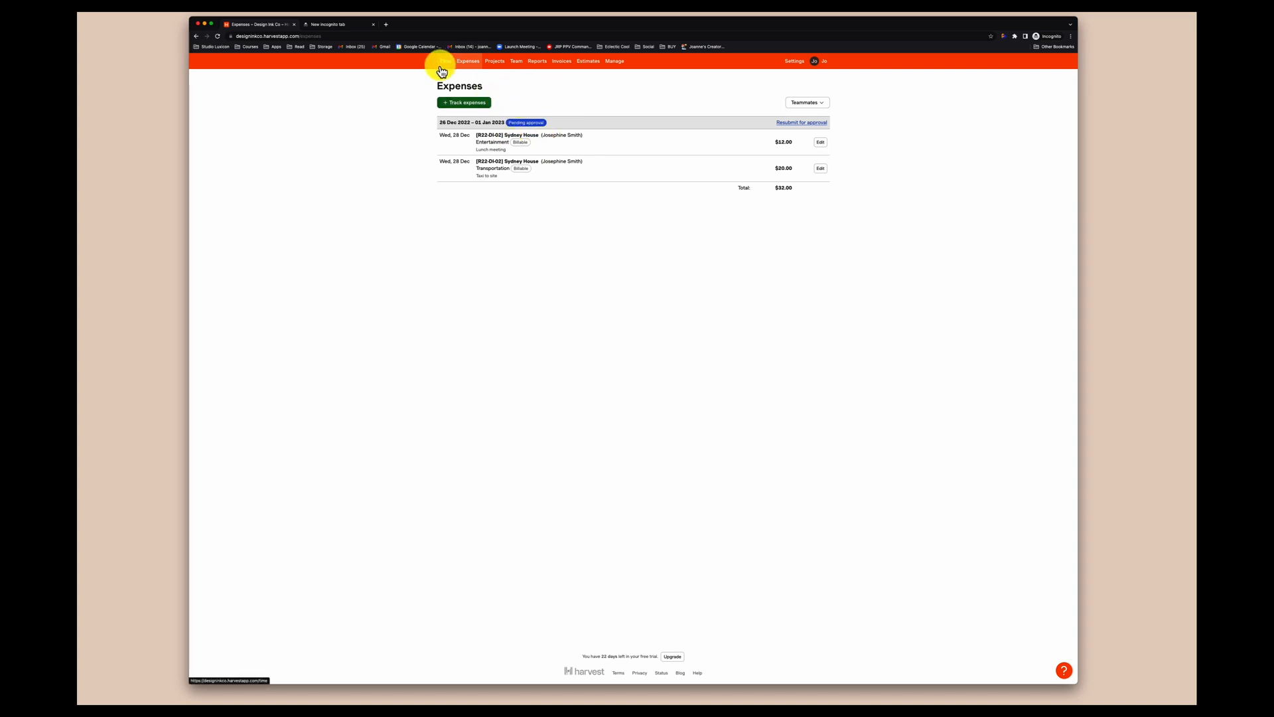
mouse_move(455, 195)
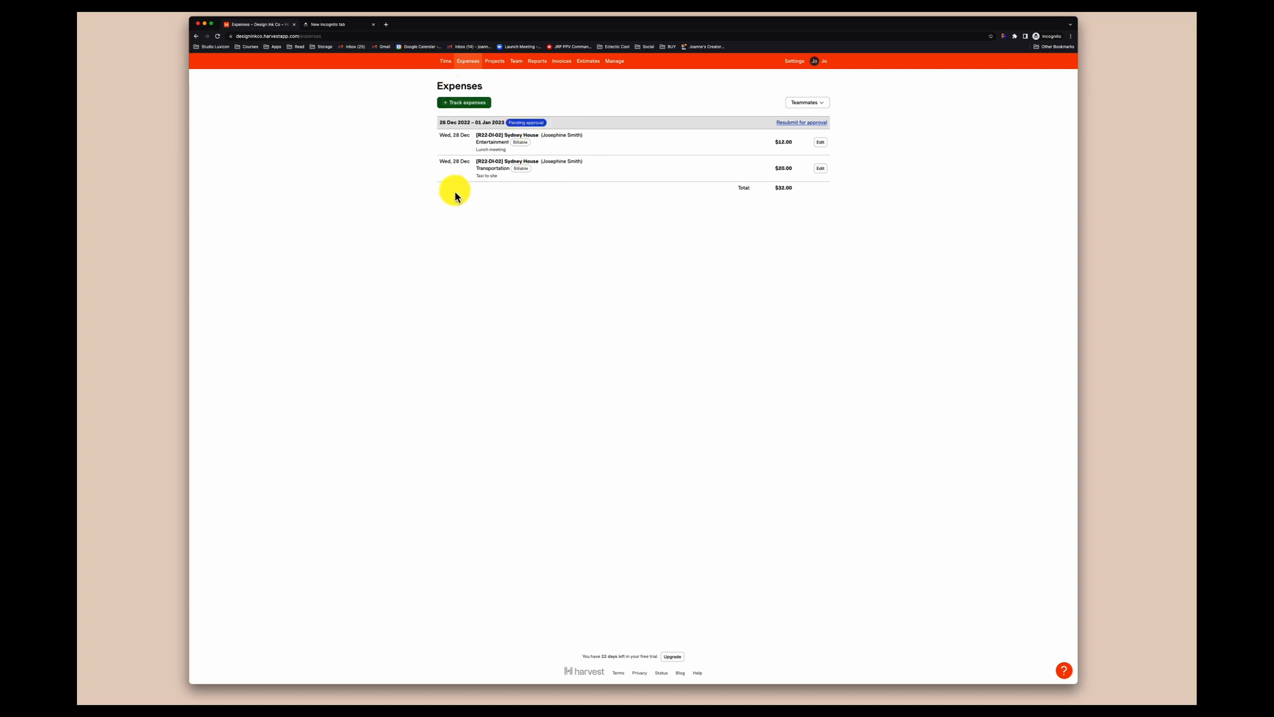
mouse_move(521, 183)
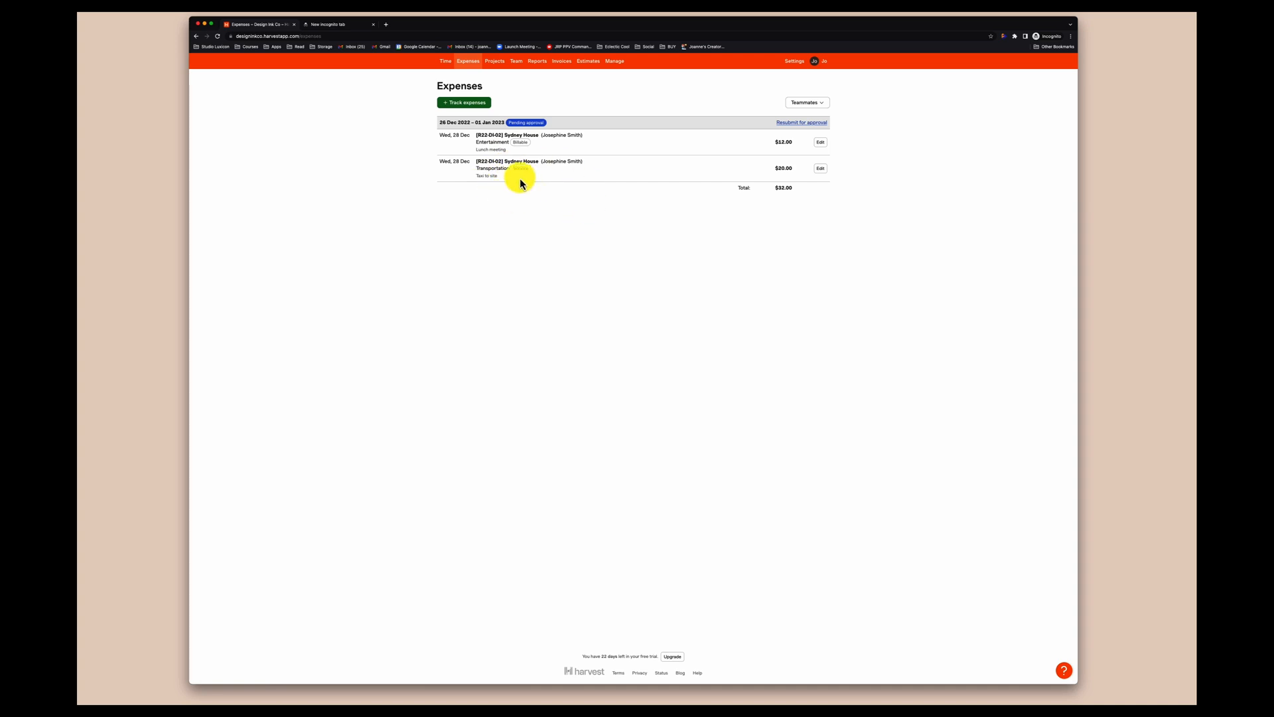
left_click(465, 102)
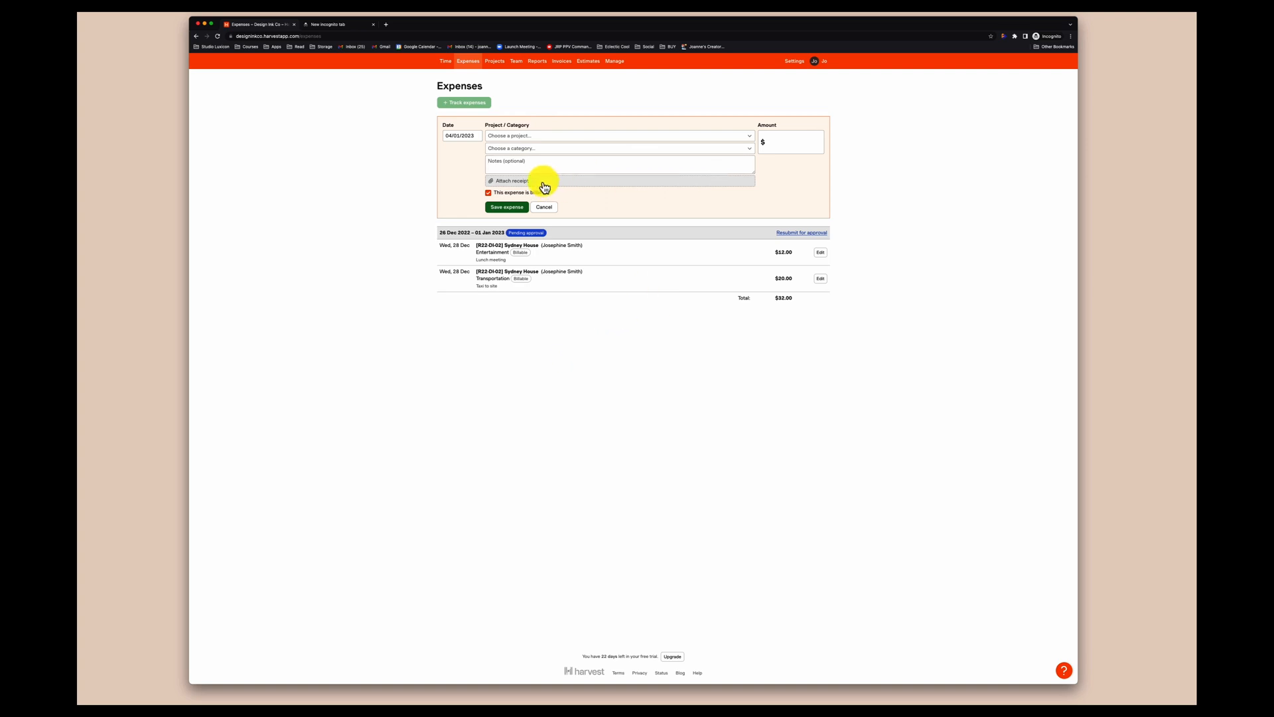
mouse_move(491, 339)
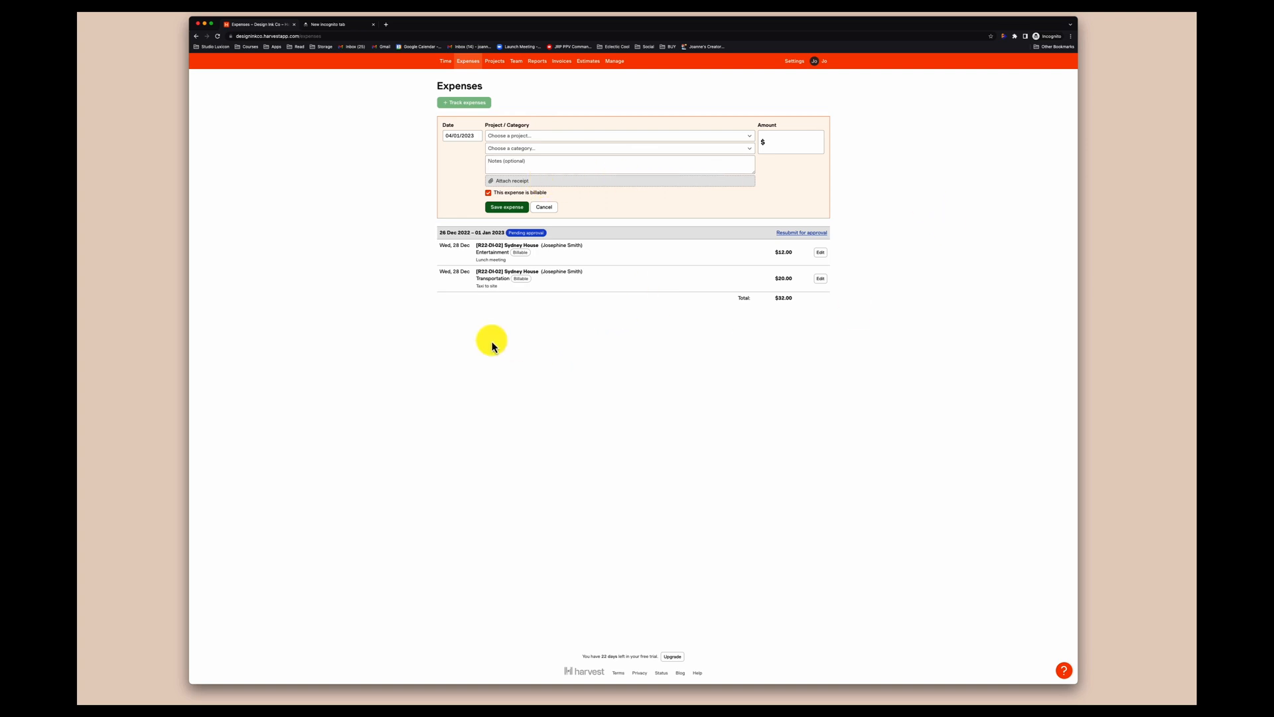
mouse_move(536, 247)
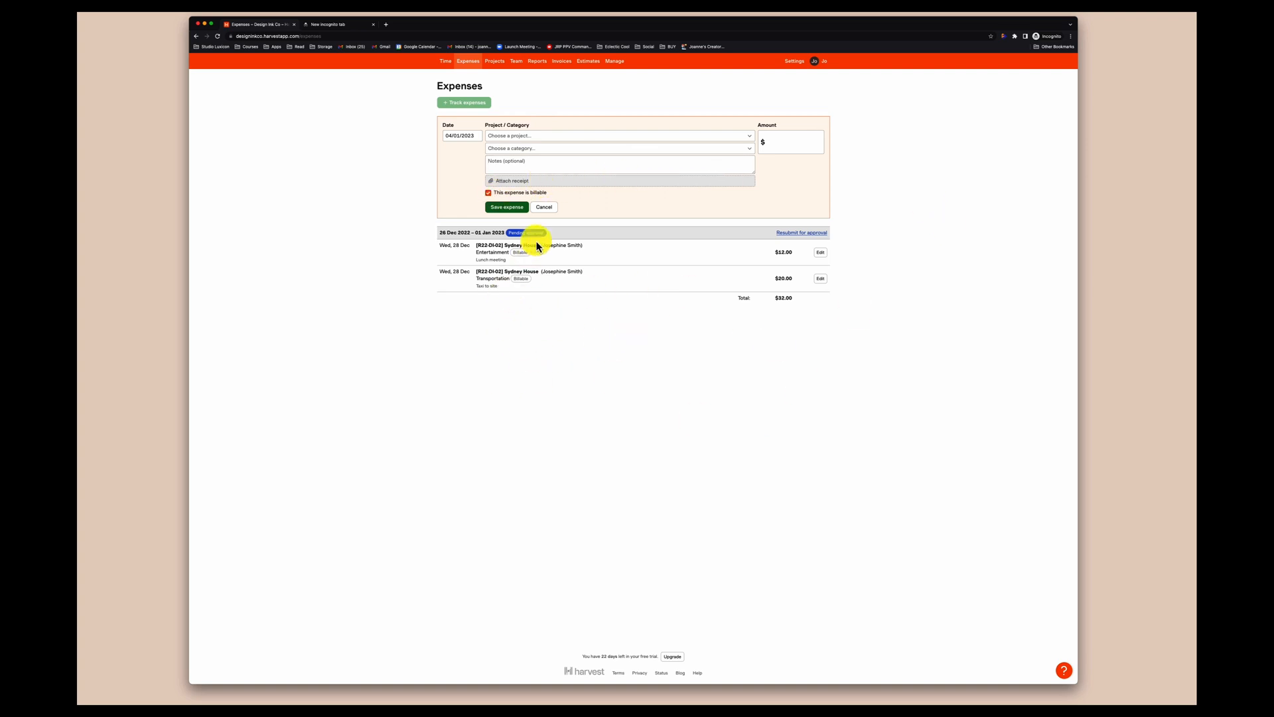
mouse_move(606, 127)
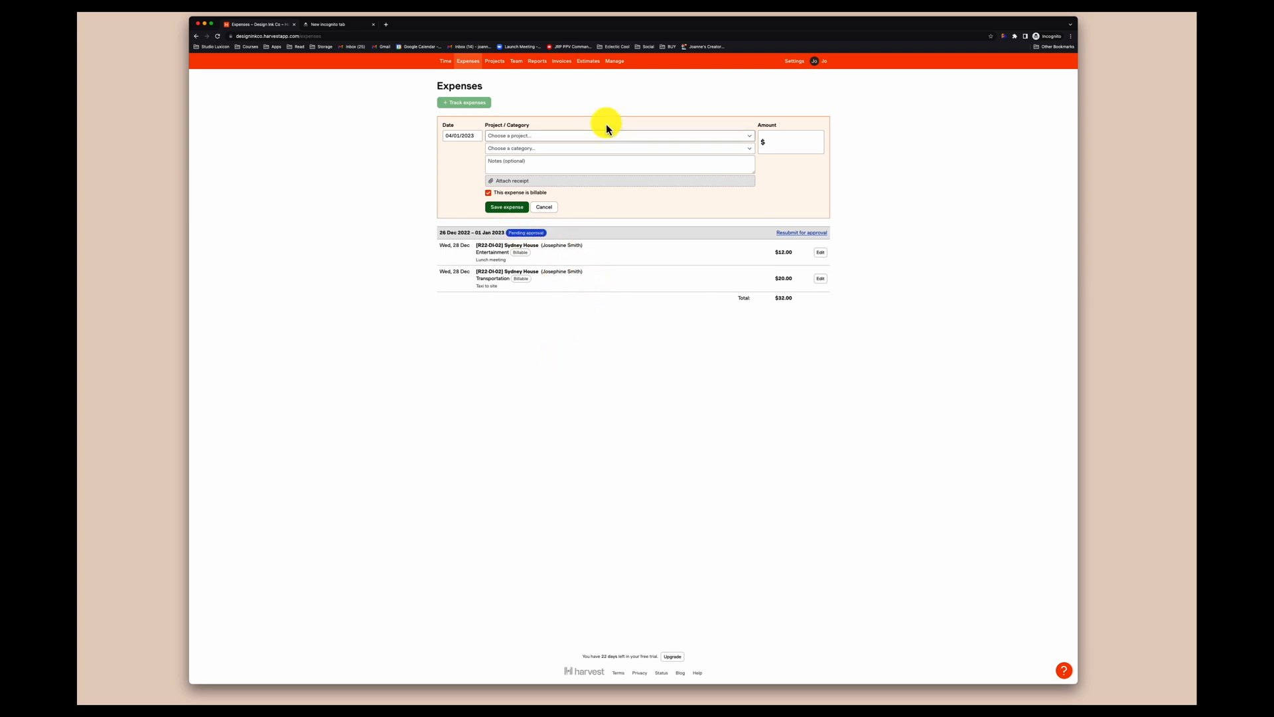
mouse_move(540, 222)
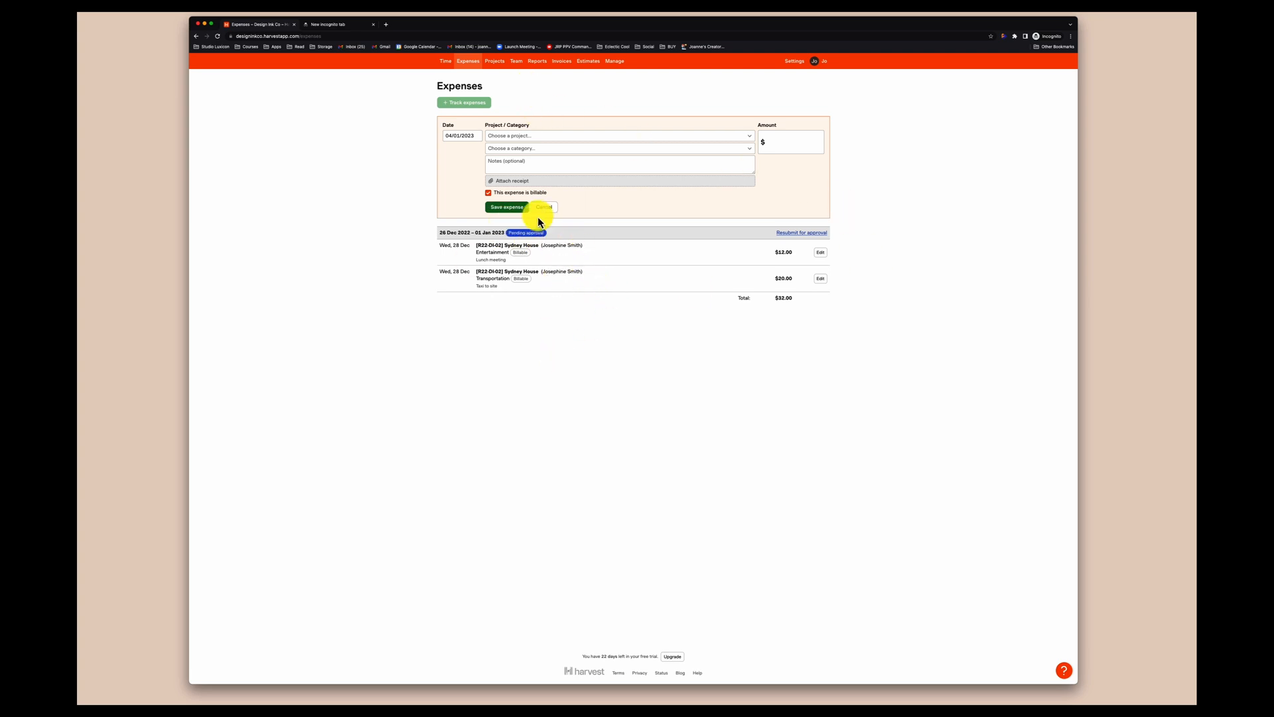
View the Projects page listing Berry House, Tracking and Sydney House.
left_click(495, 62)
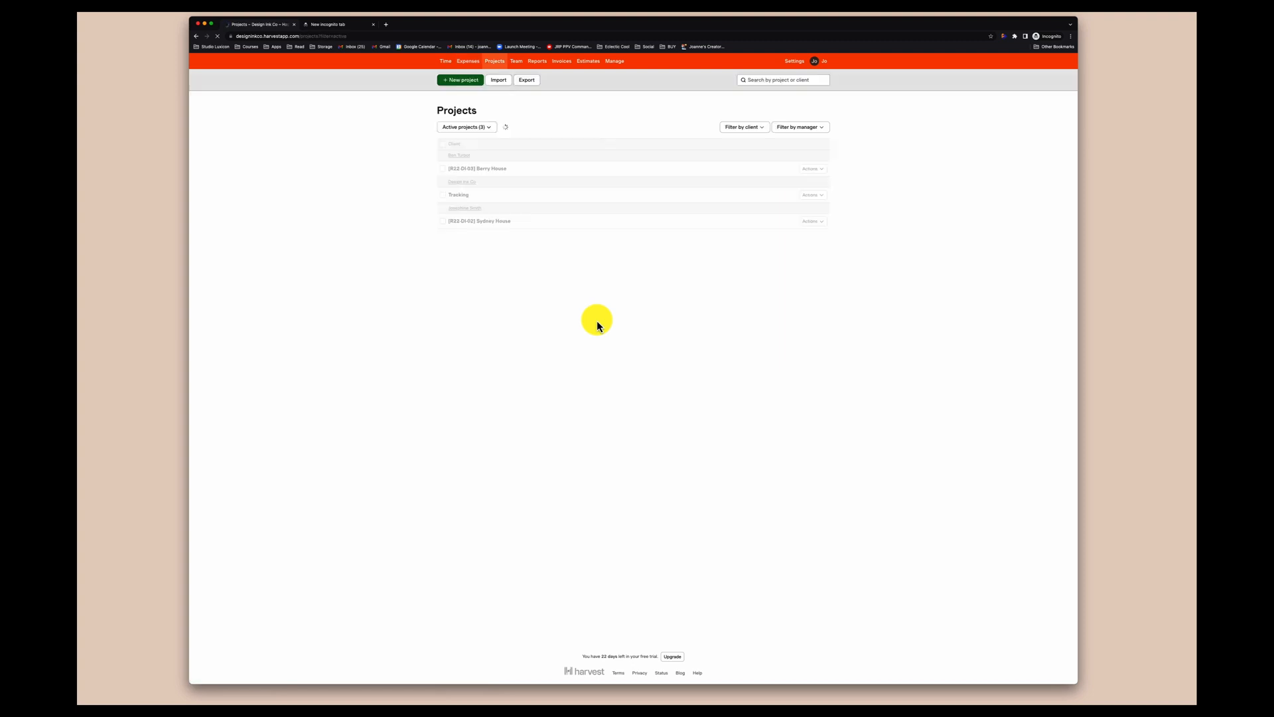
right_click(450, 92)
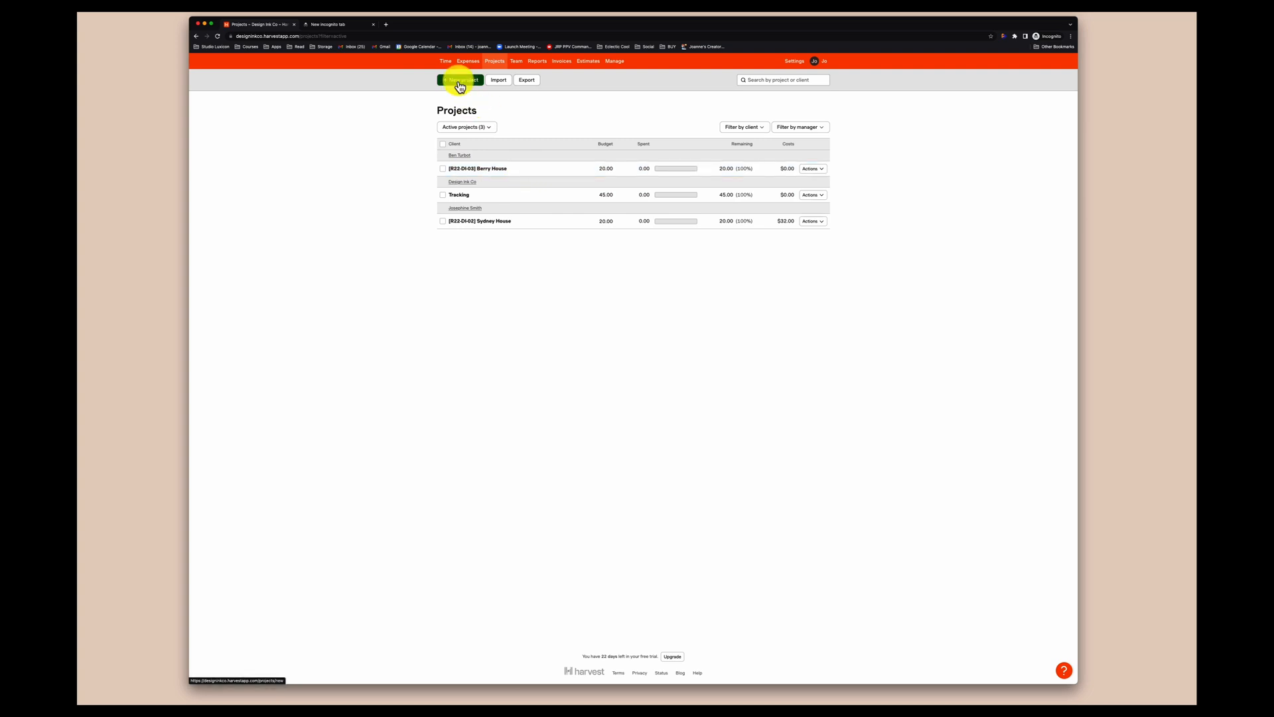
left_click(460, 80)
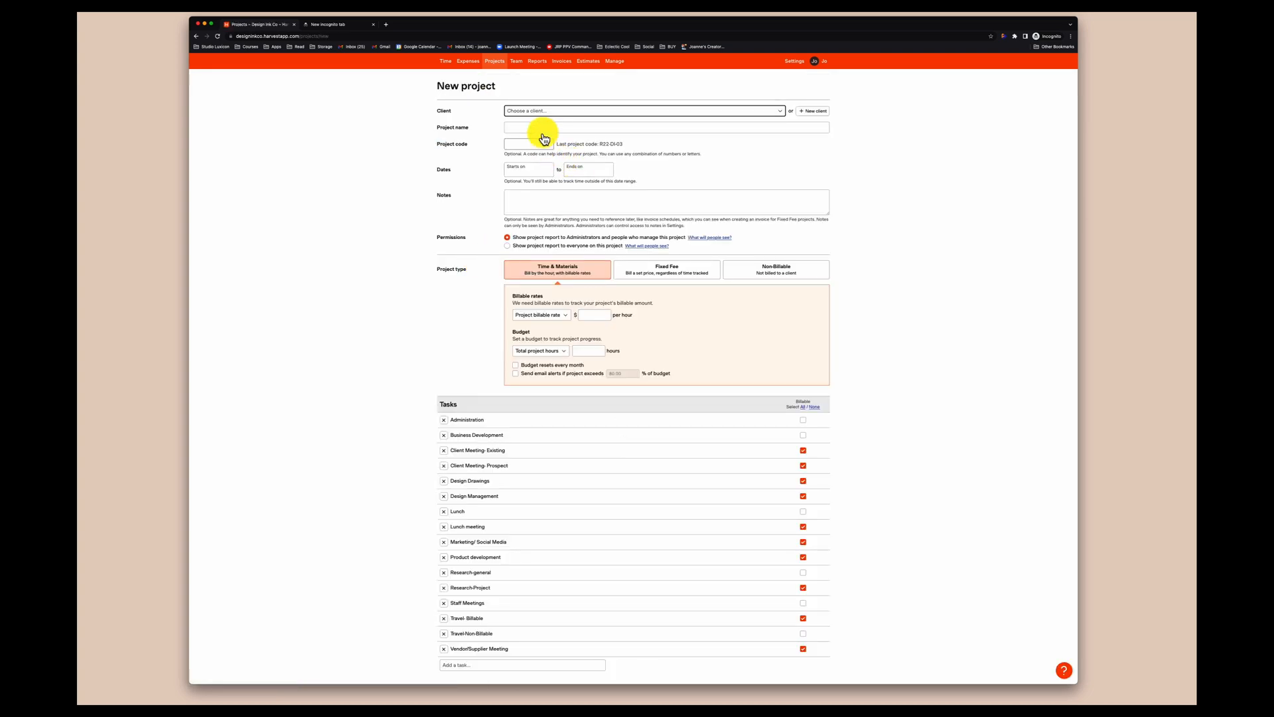
left_click(645, 110)
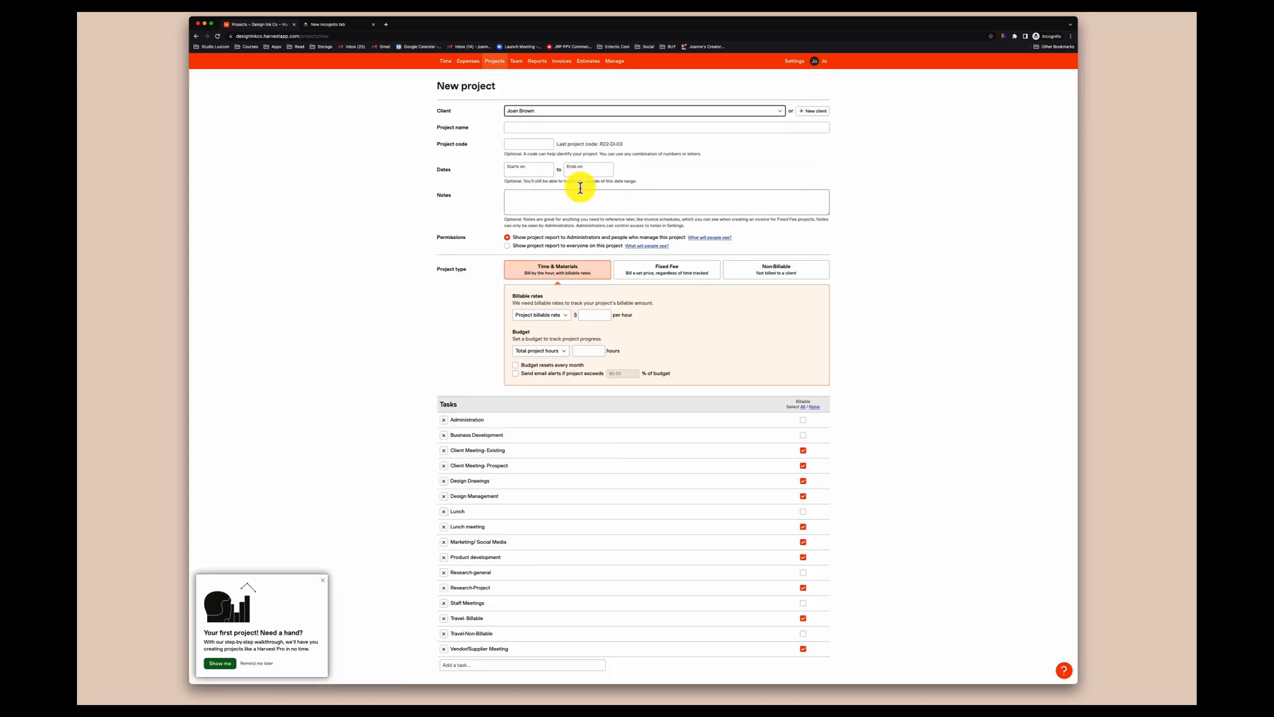
left_click(665, 128)
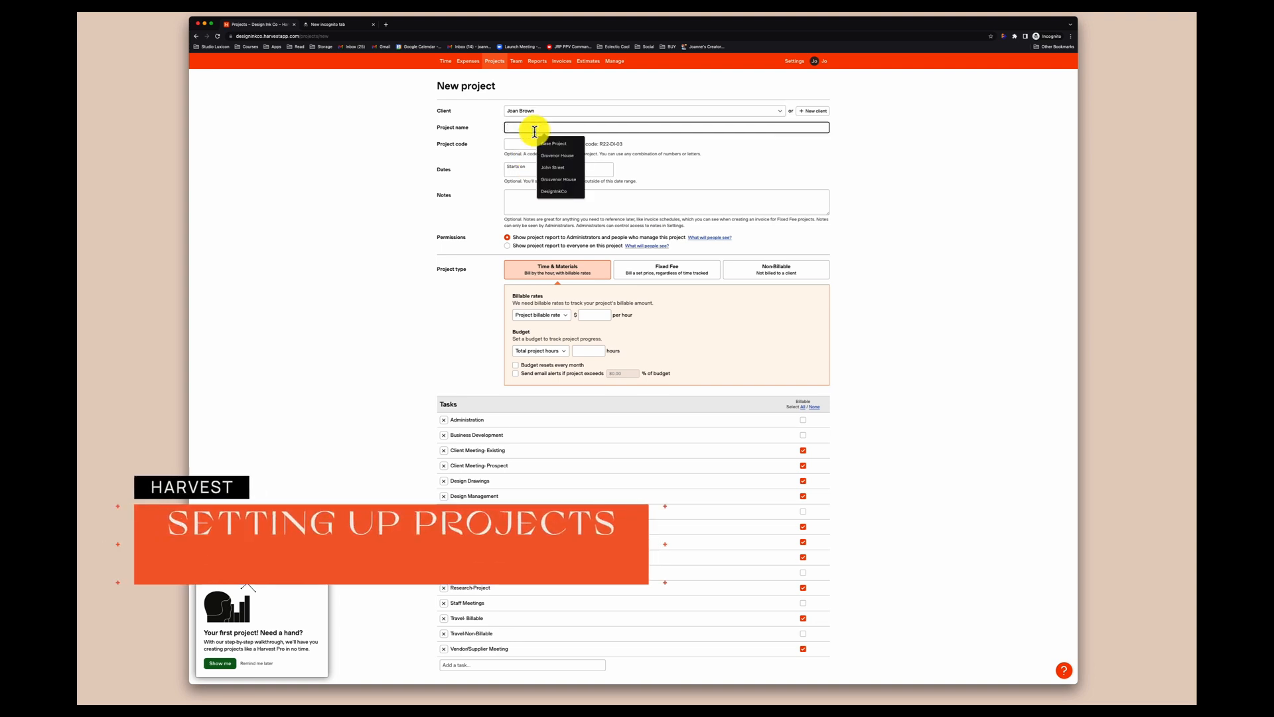
type("New Apartment Project")
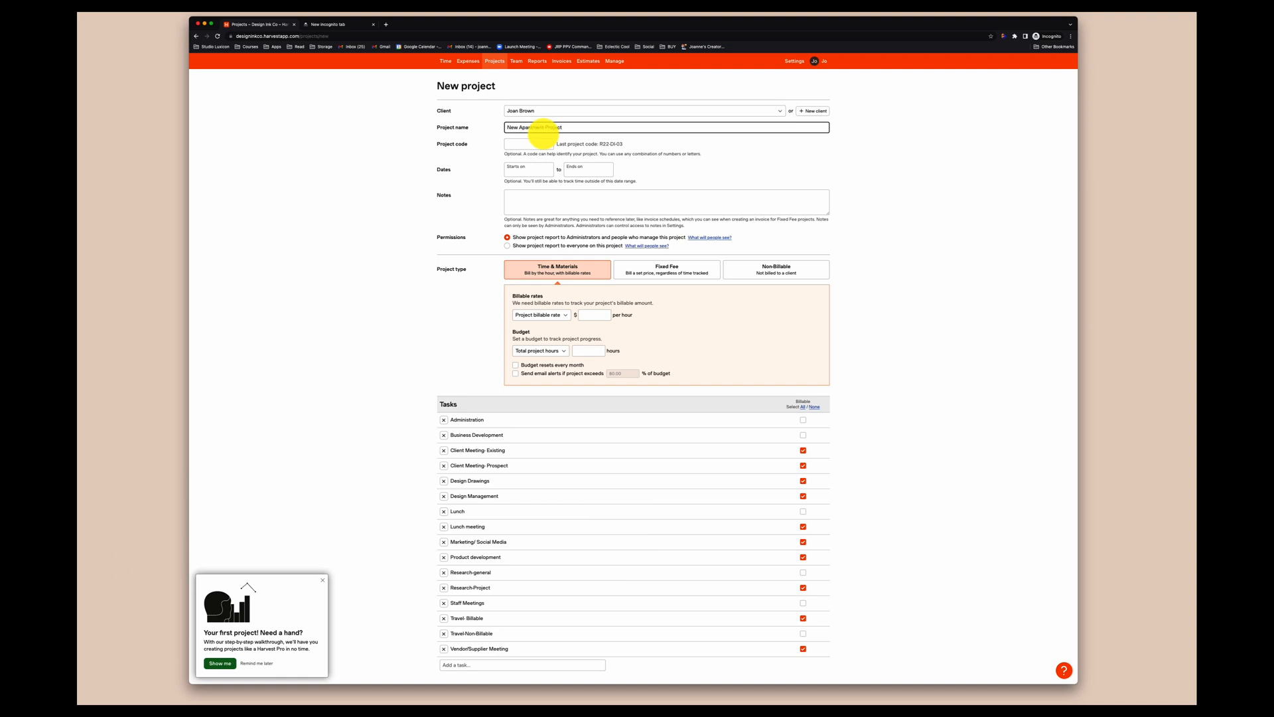
Enter project code R23-DI-04 and move on to the start date.
left_click(528, 143)
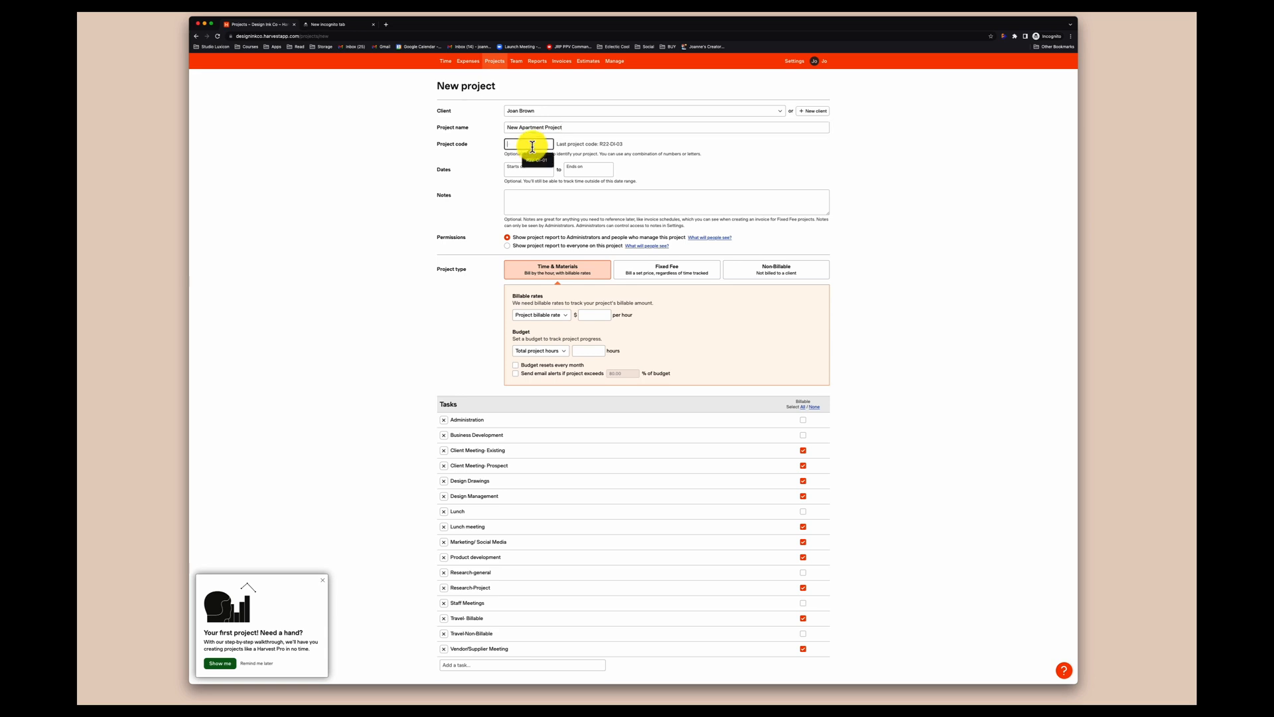
type("R23")
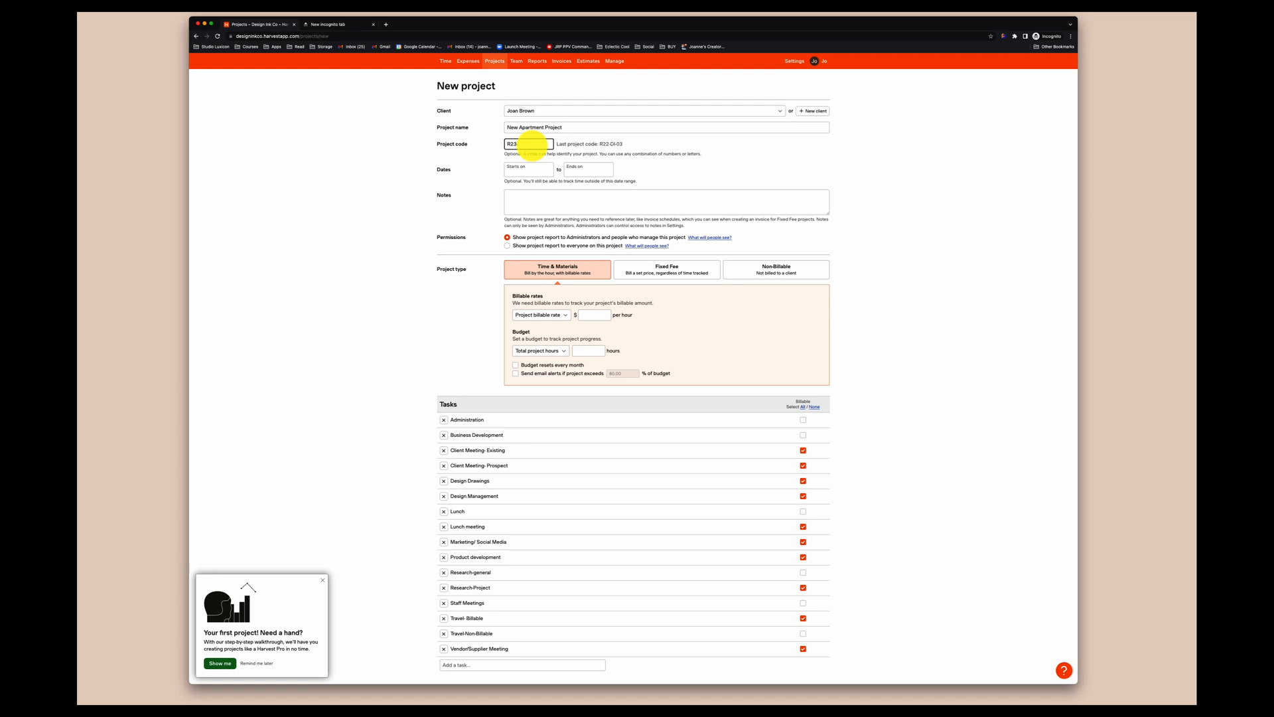
left_click(528, 169)
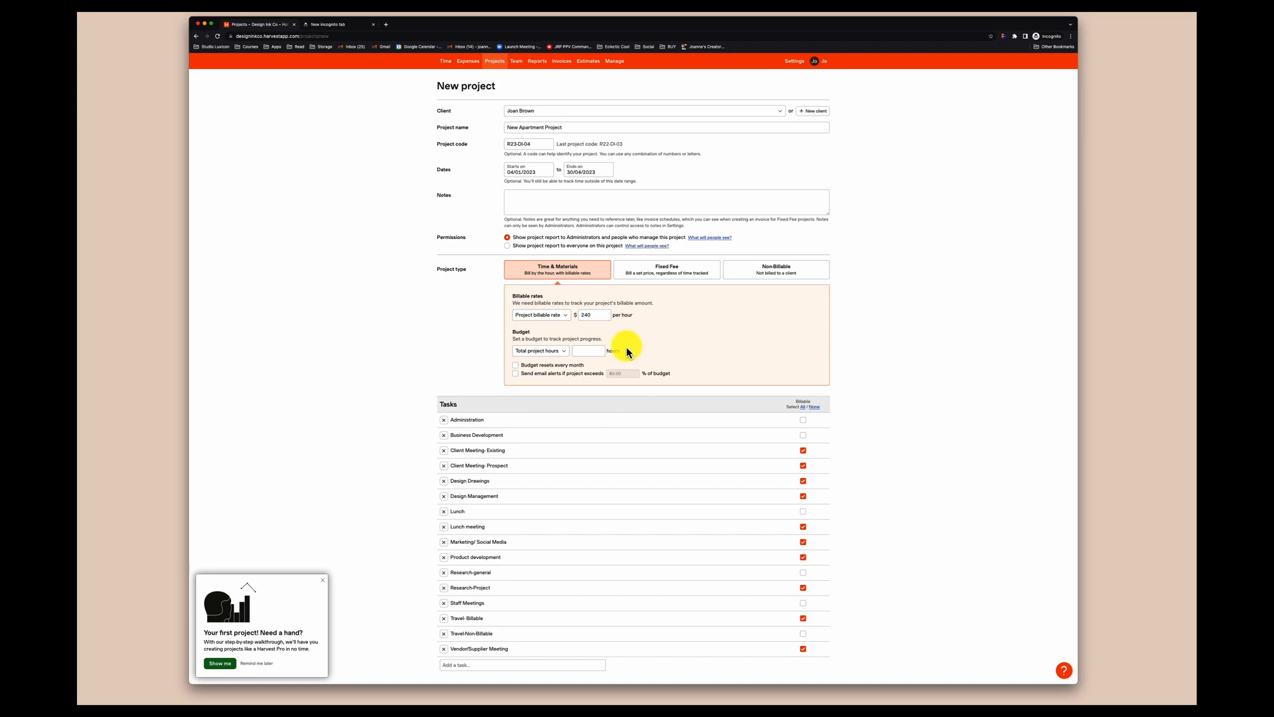
mouse_move(586, 379)
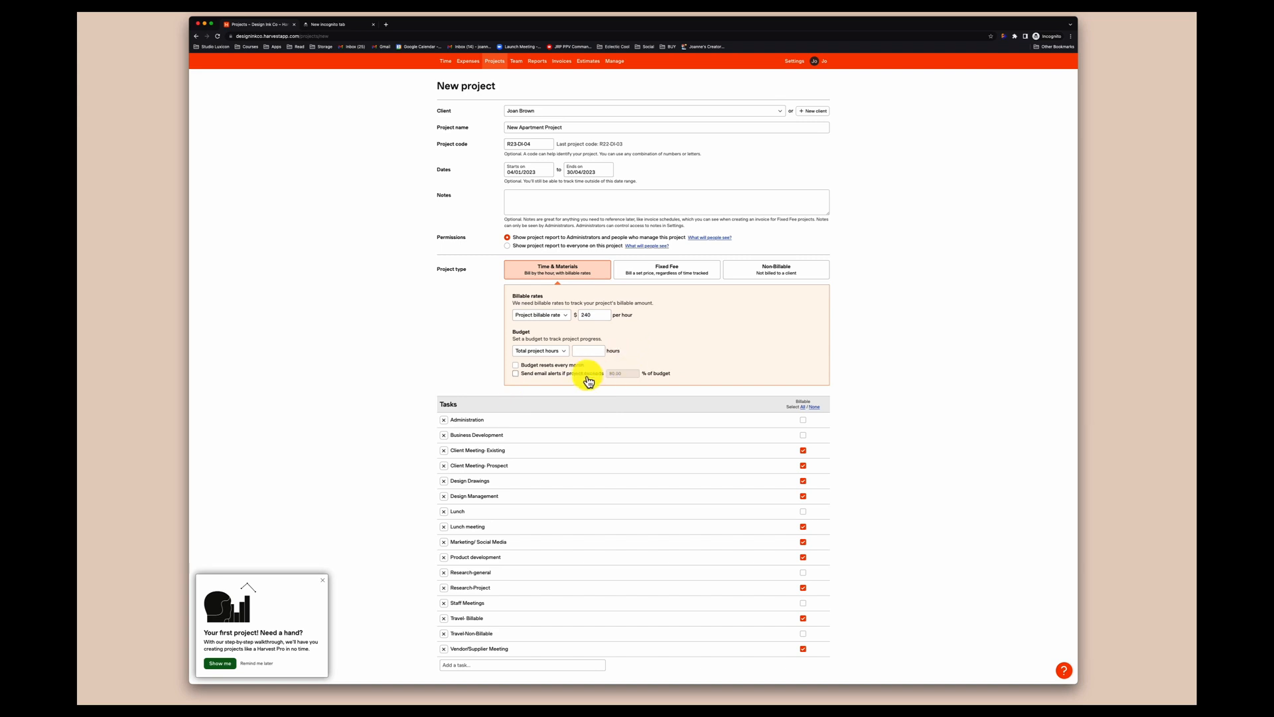
Enter 100 total project hours and turn on email alerts for exceeding the budget.
type("100")
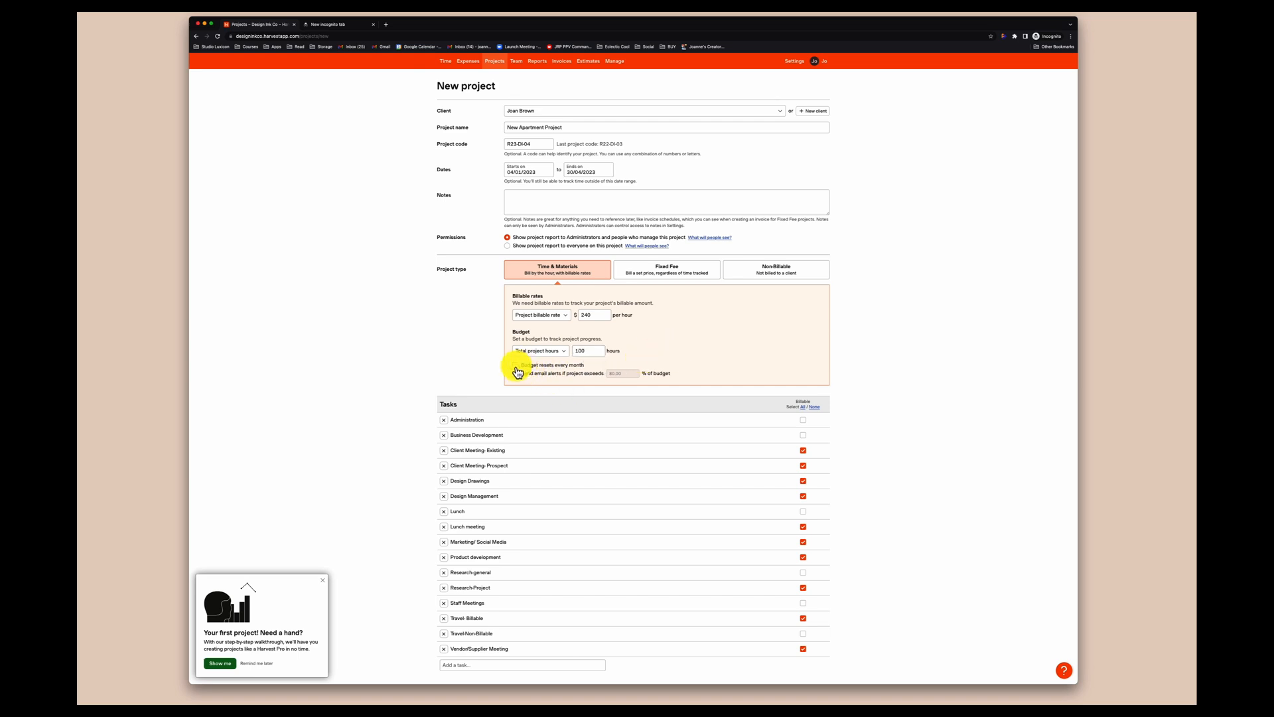
left_click(516, 373)
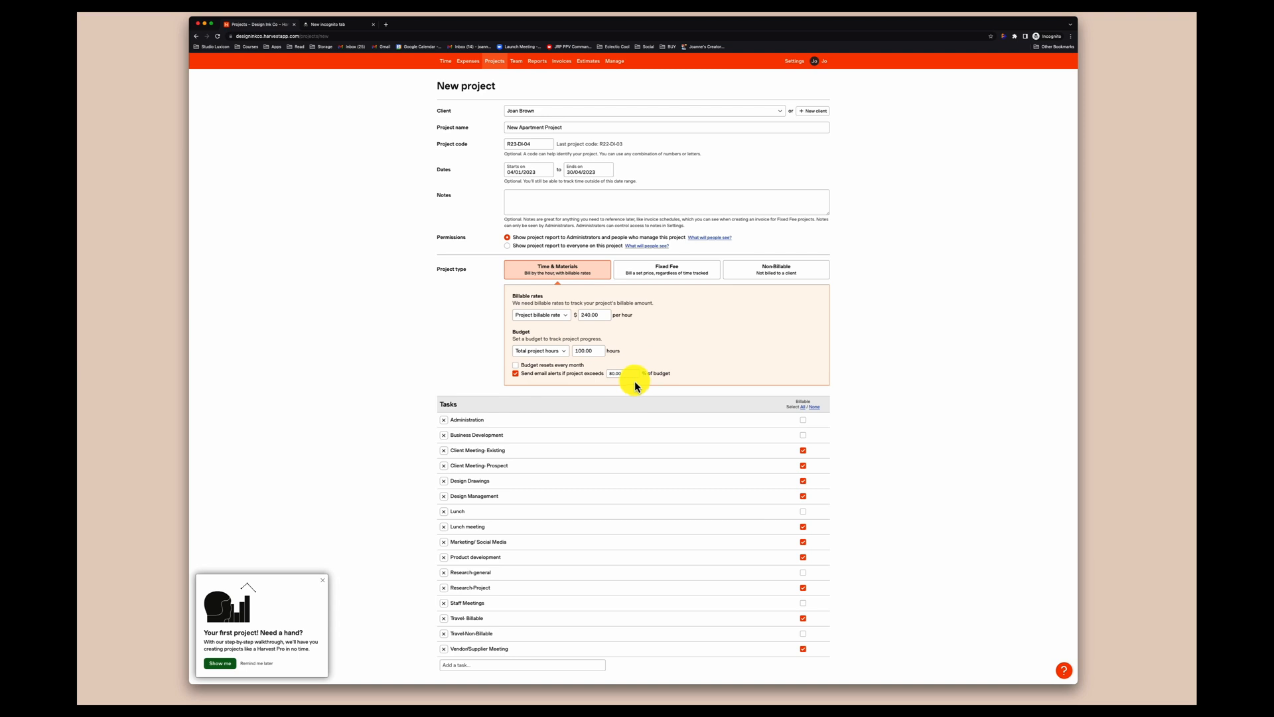
mouse_move(445, 64)
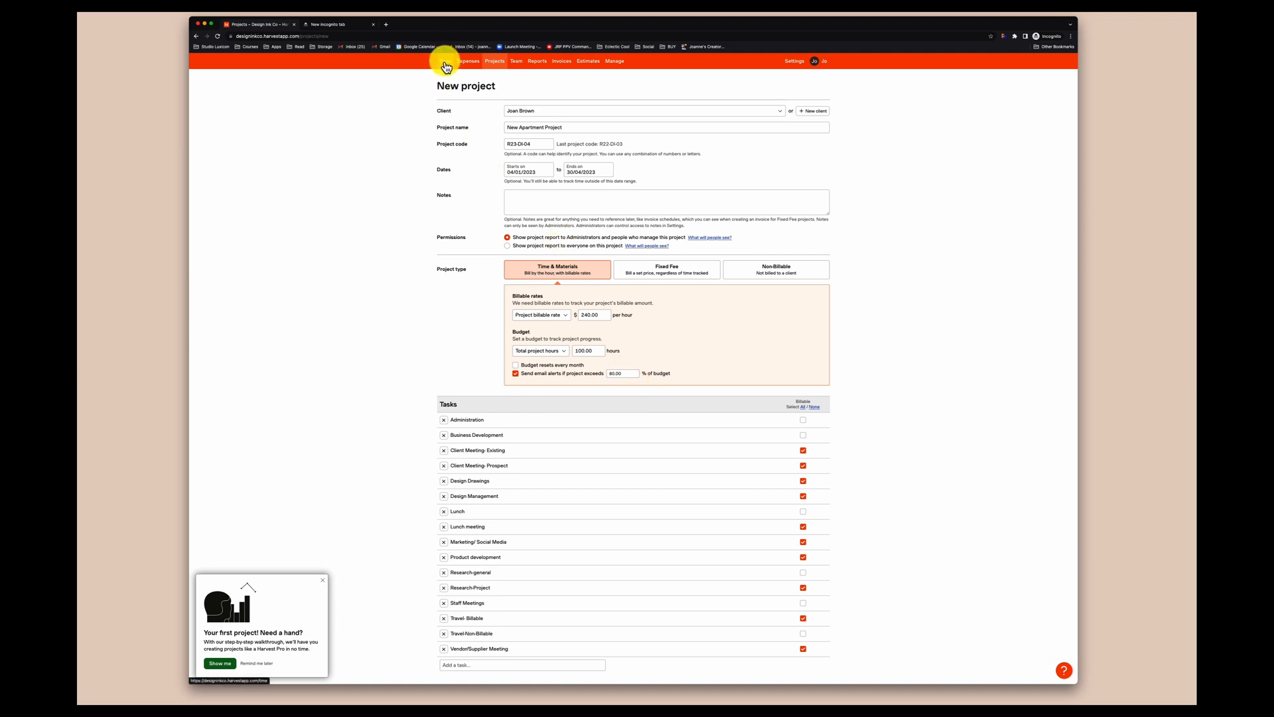
mouse_move(640, 476)
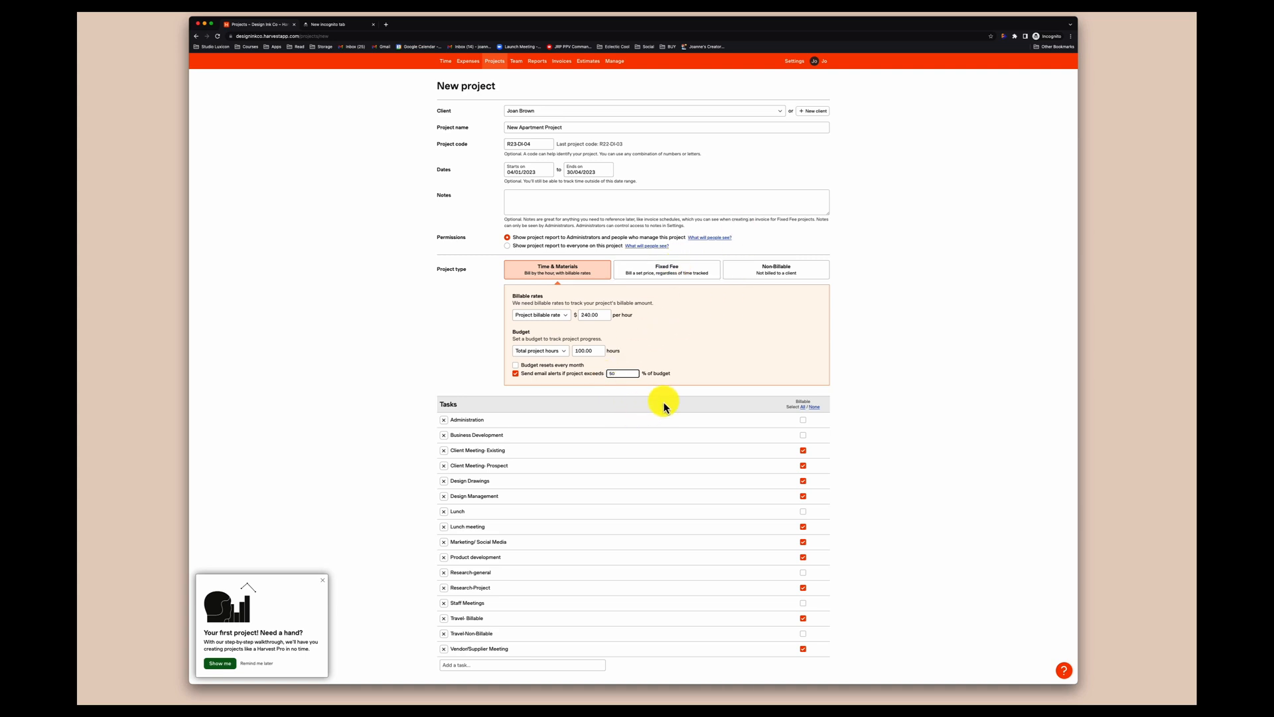
Compare the Fixed Fee and Non-Billable project types, entering a 100.00 value.
left_click(666, 269)
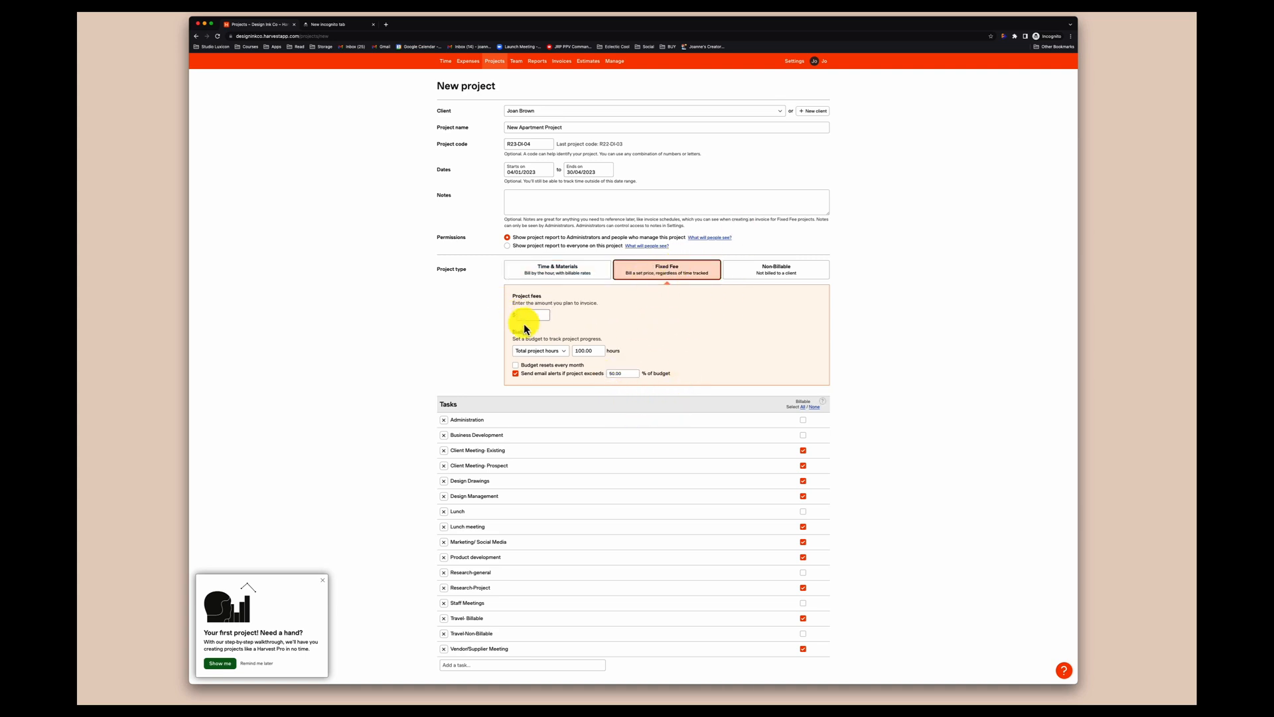
left_click(527, 316)
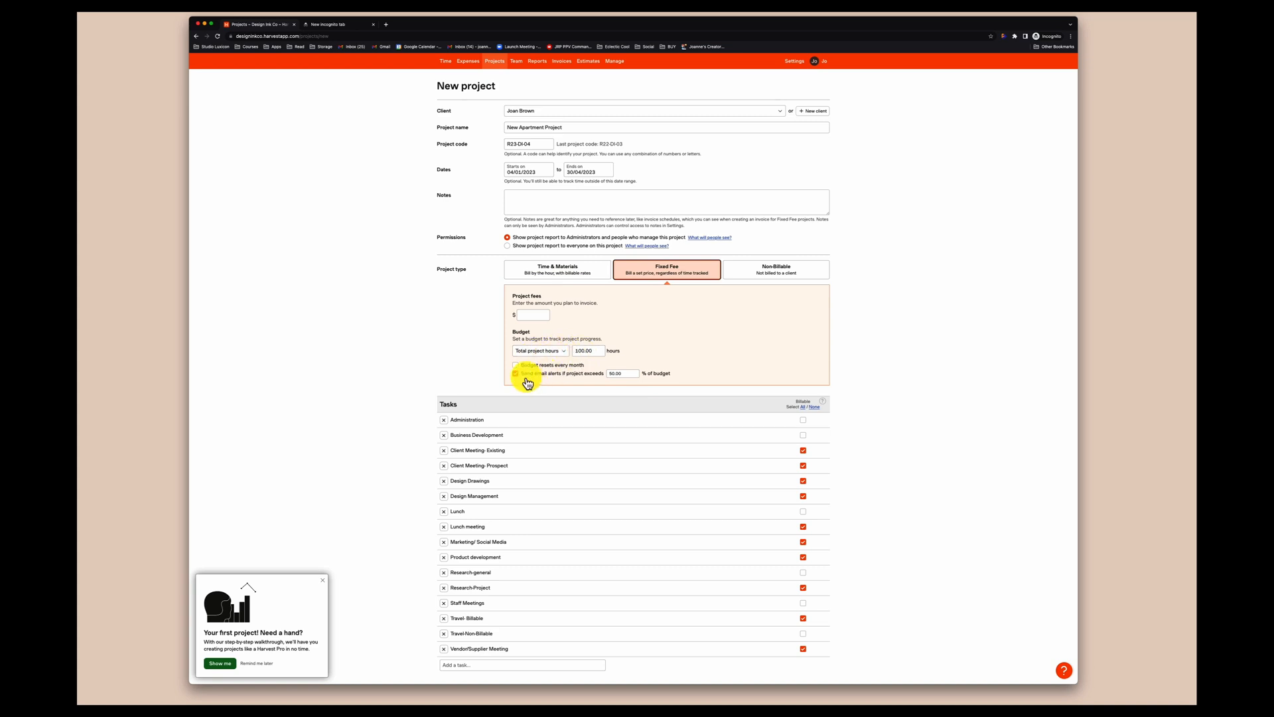
left_click(515, 374)
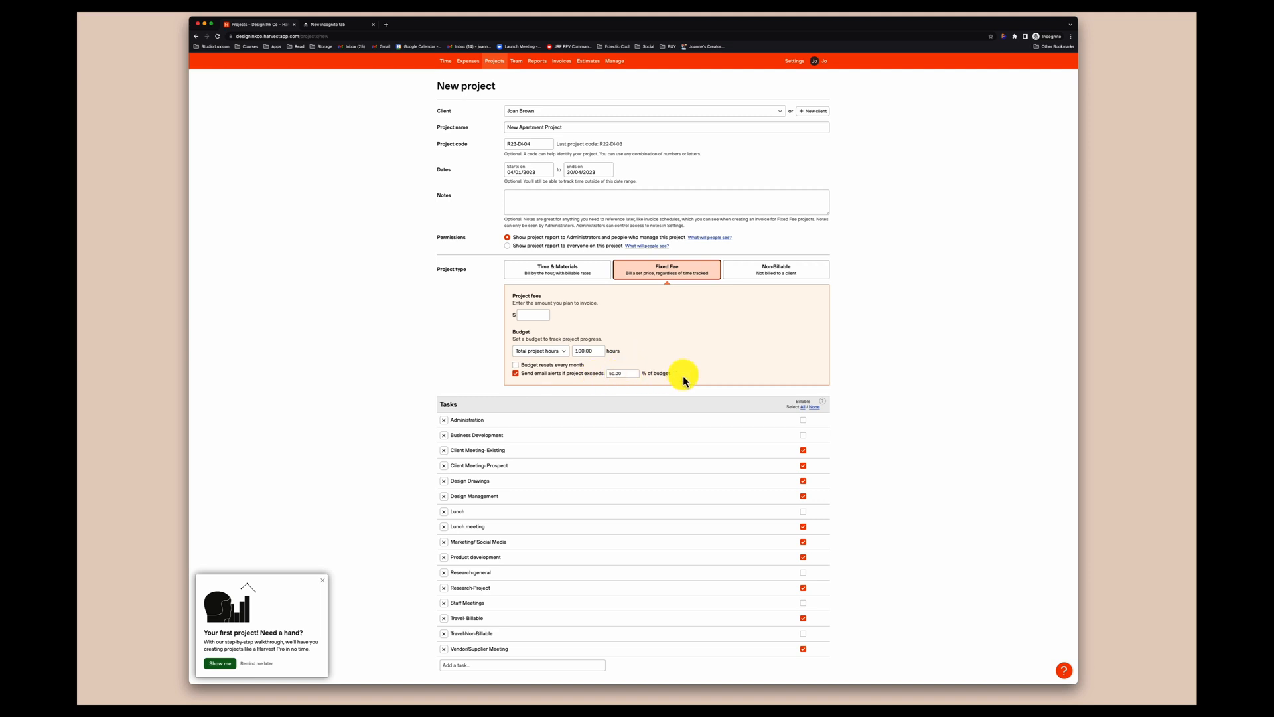
mouse_move(753, 269)
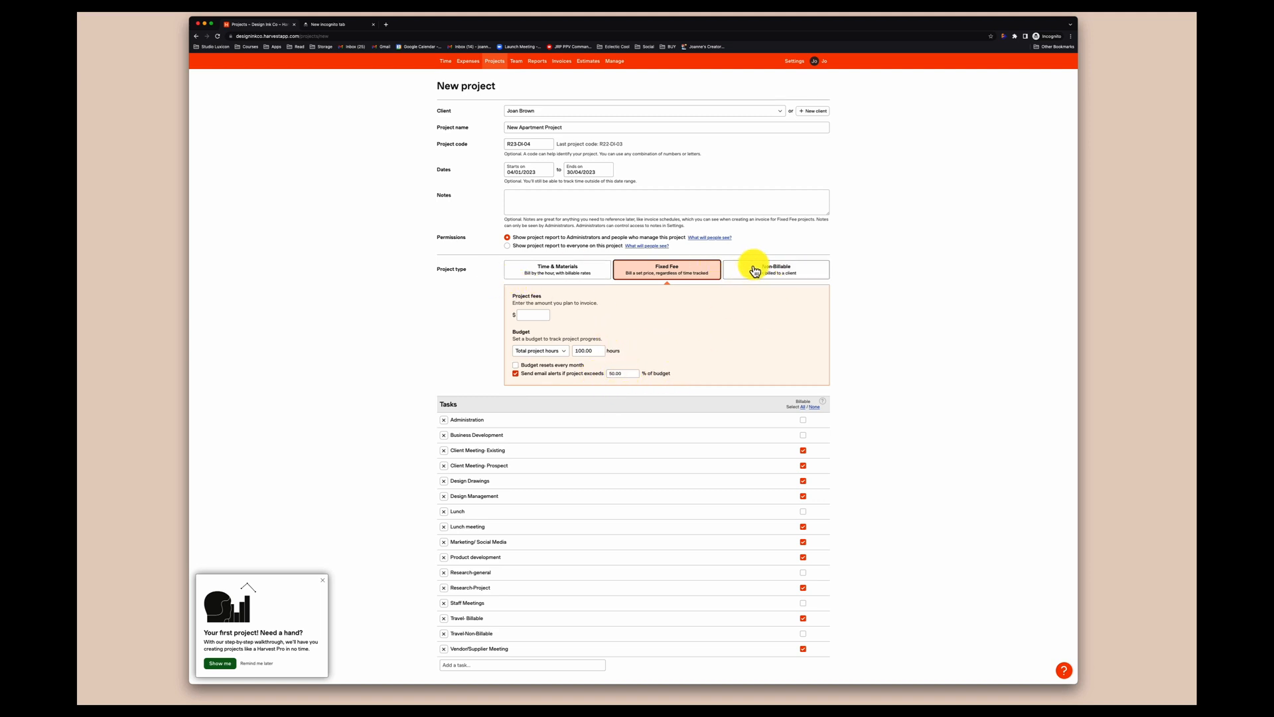
left_click(775, 269)
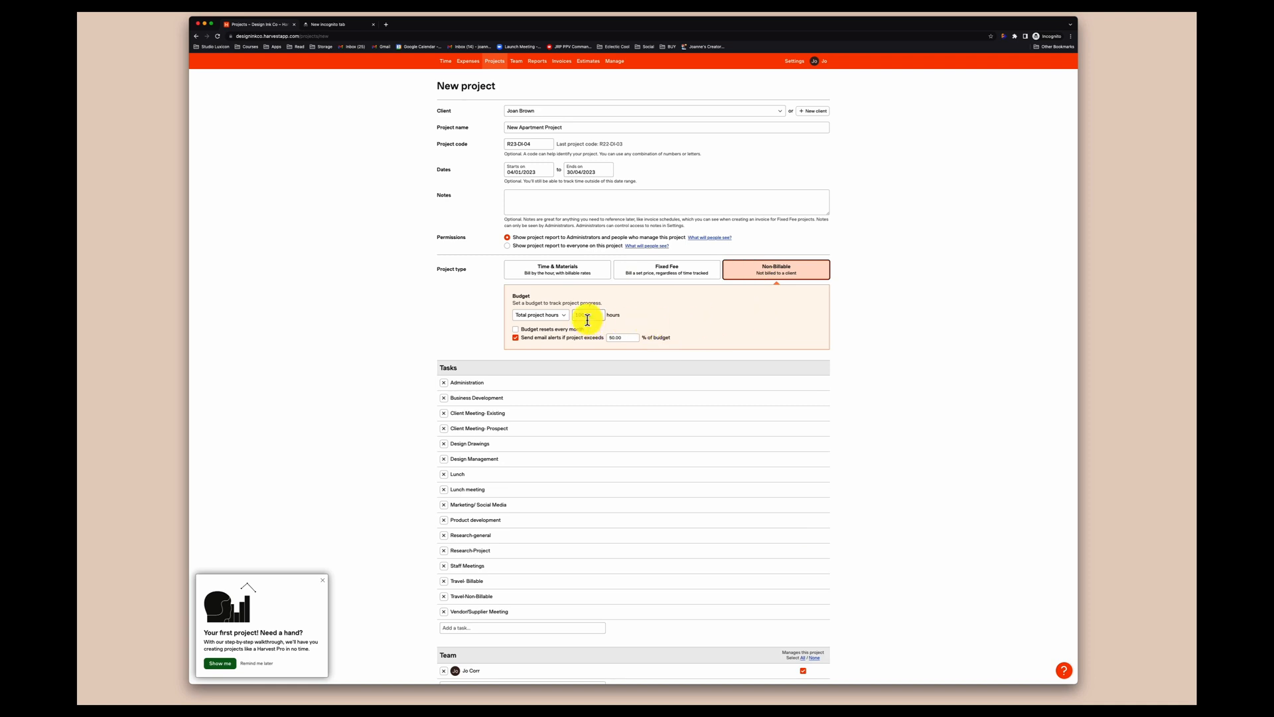
type("100.00")
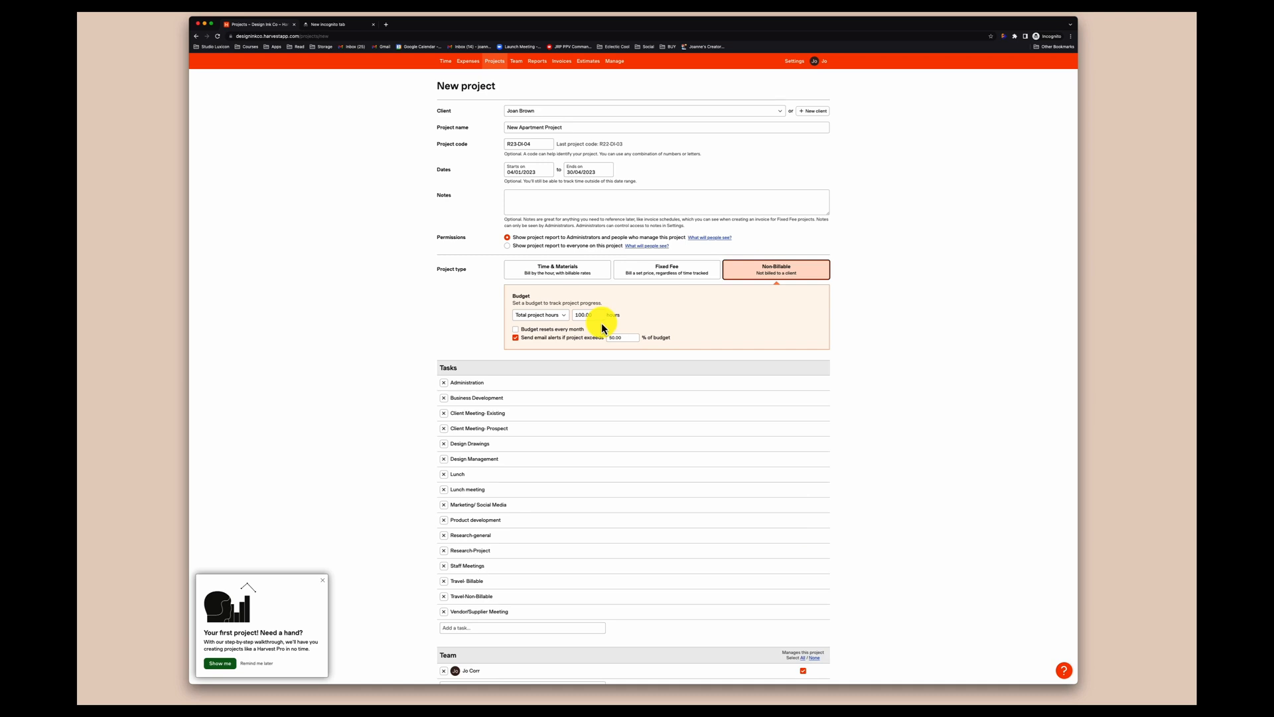
mouse_move(559, 347)
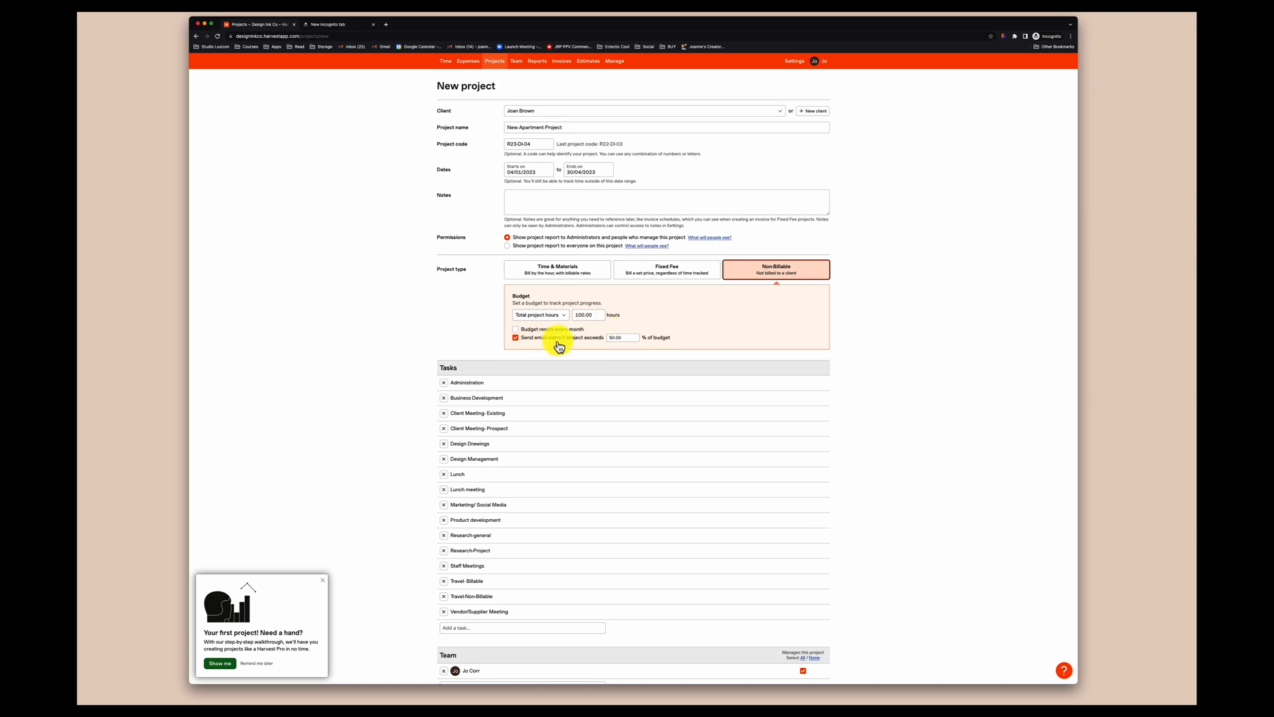
mouse_move(666, 346)
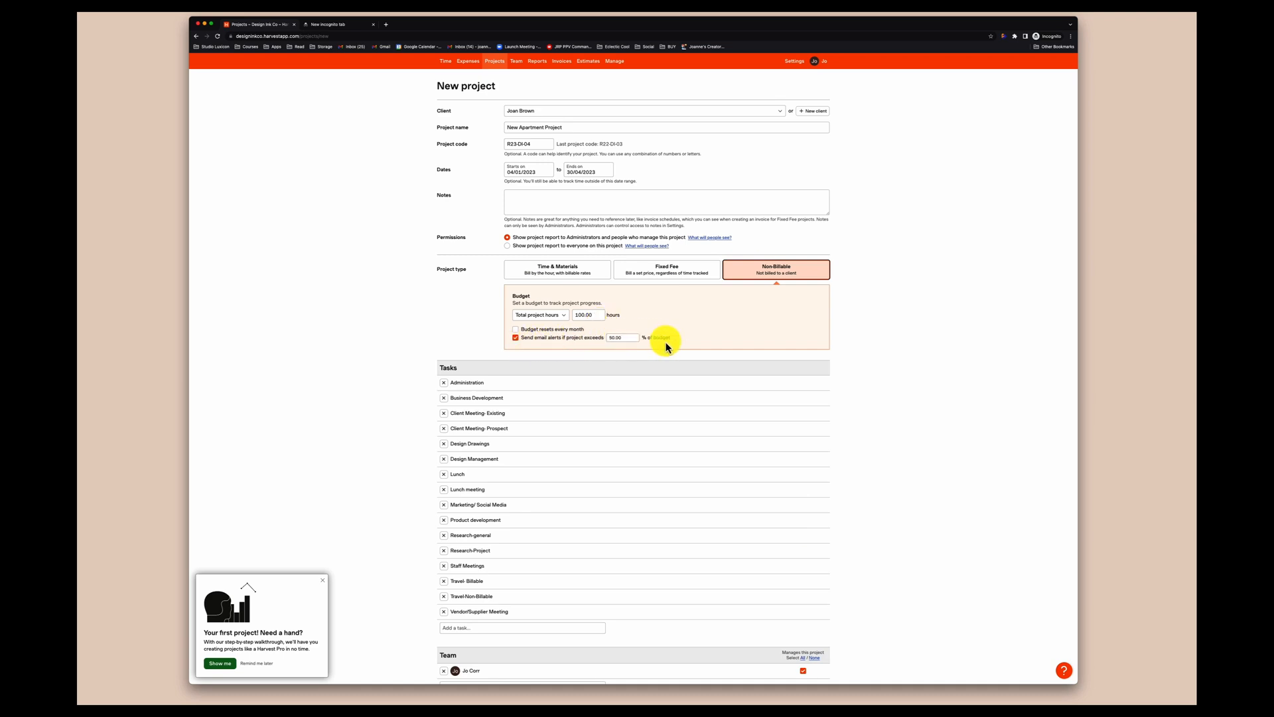
Return the project to Time & Materials billing and save the New Apartment Project.
left_click(557, 269)
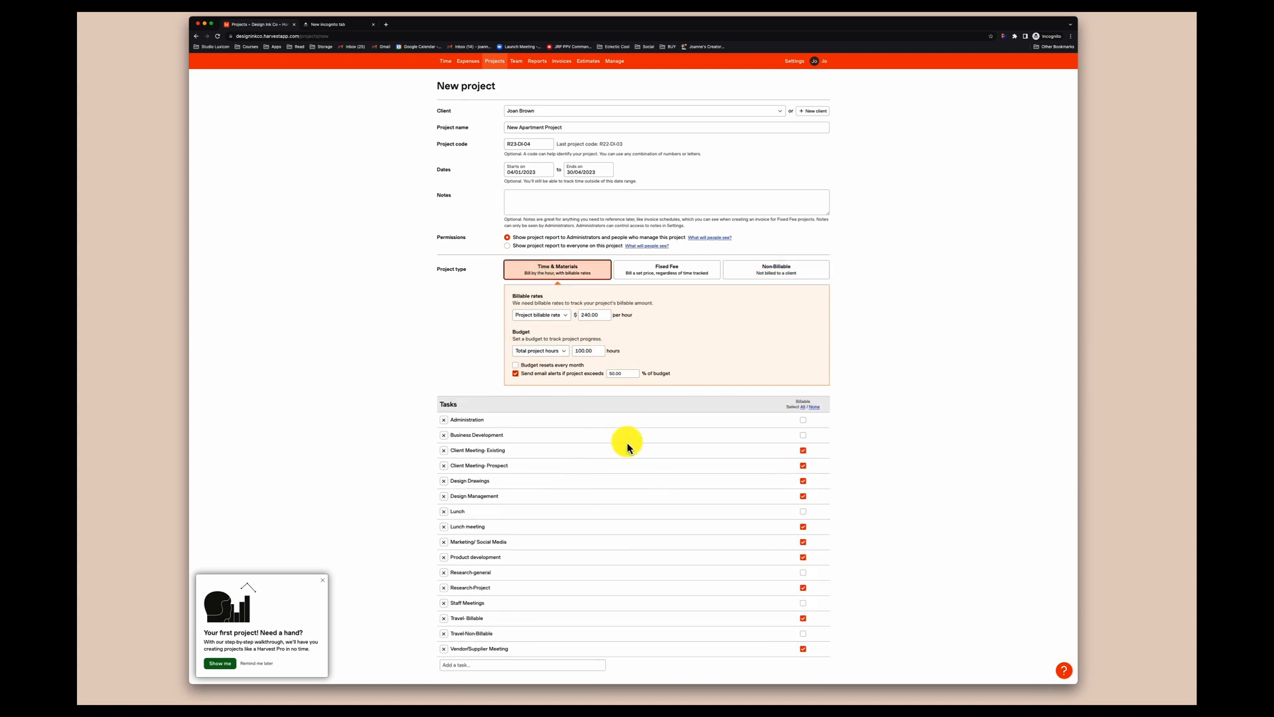
scroll("down", 3)
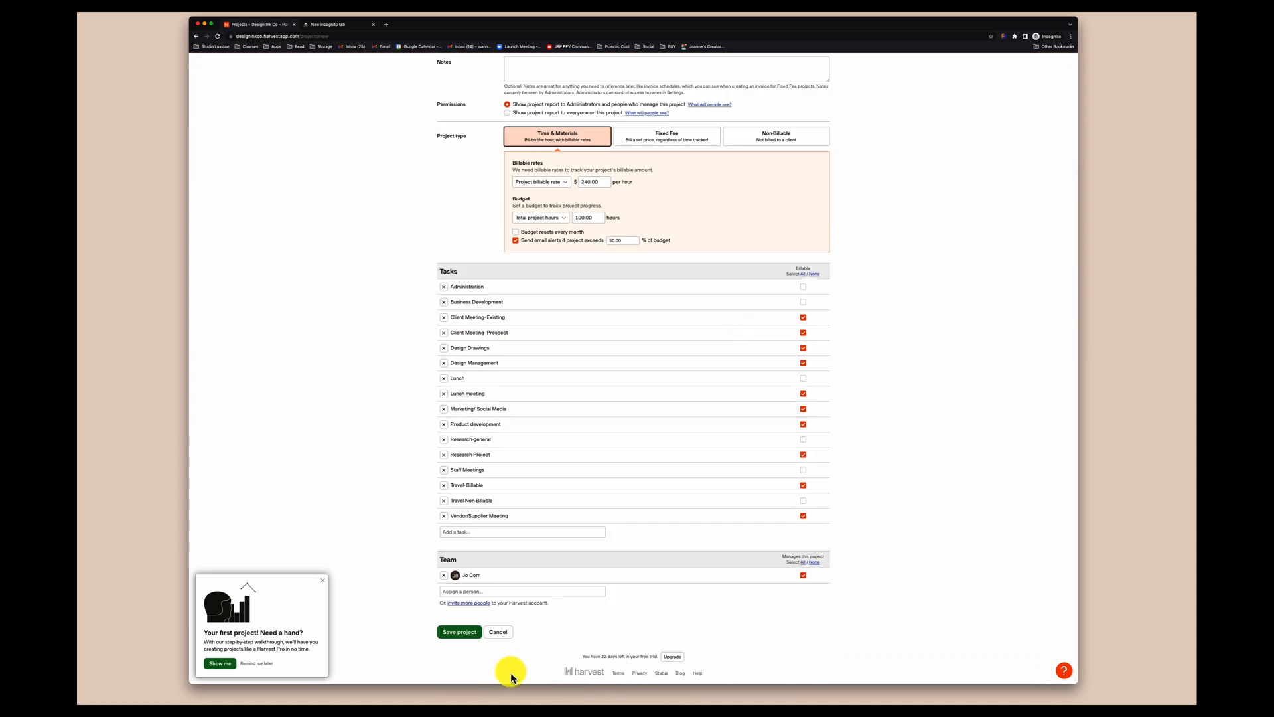
left_click(458, 632)
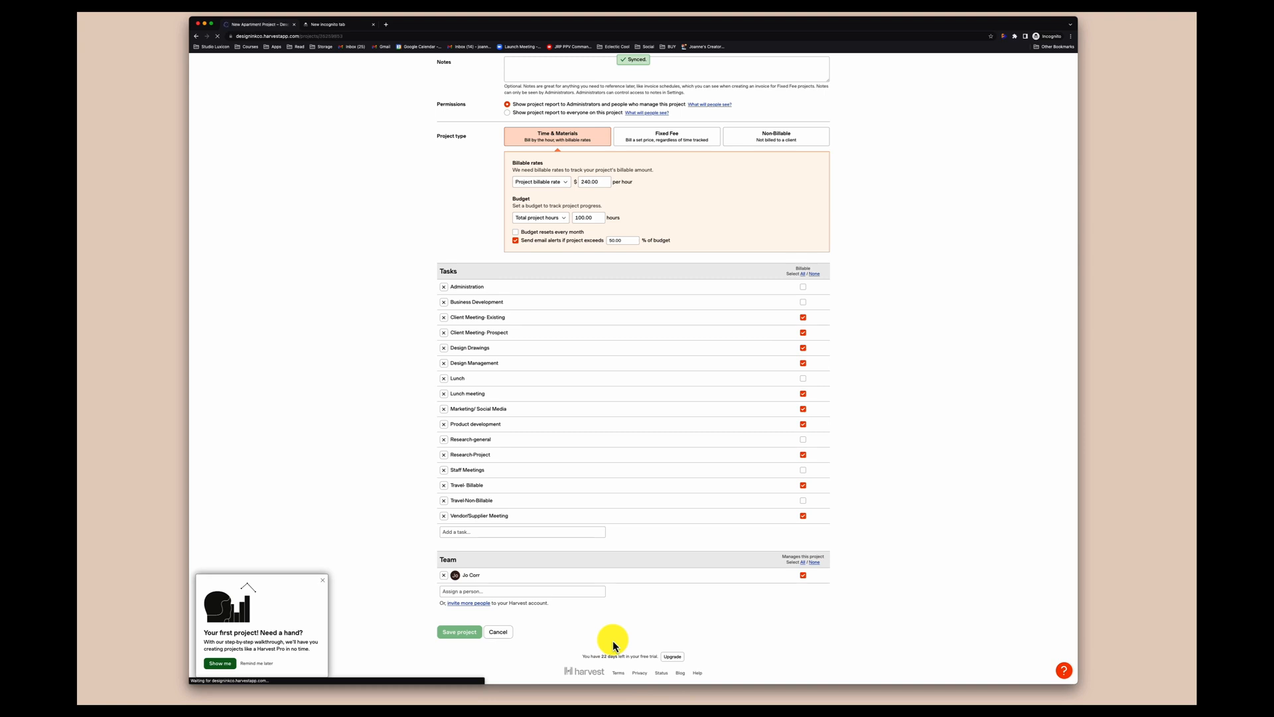
Review the saved New Apartment Project overview showing 100 hours of budget remaining.
left_click(457, 631)
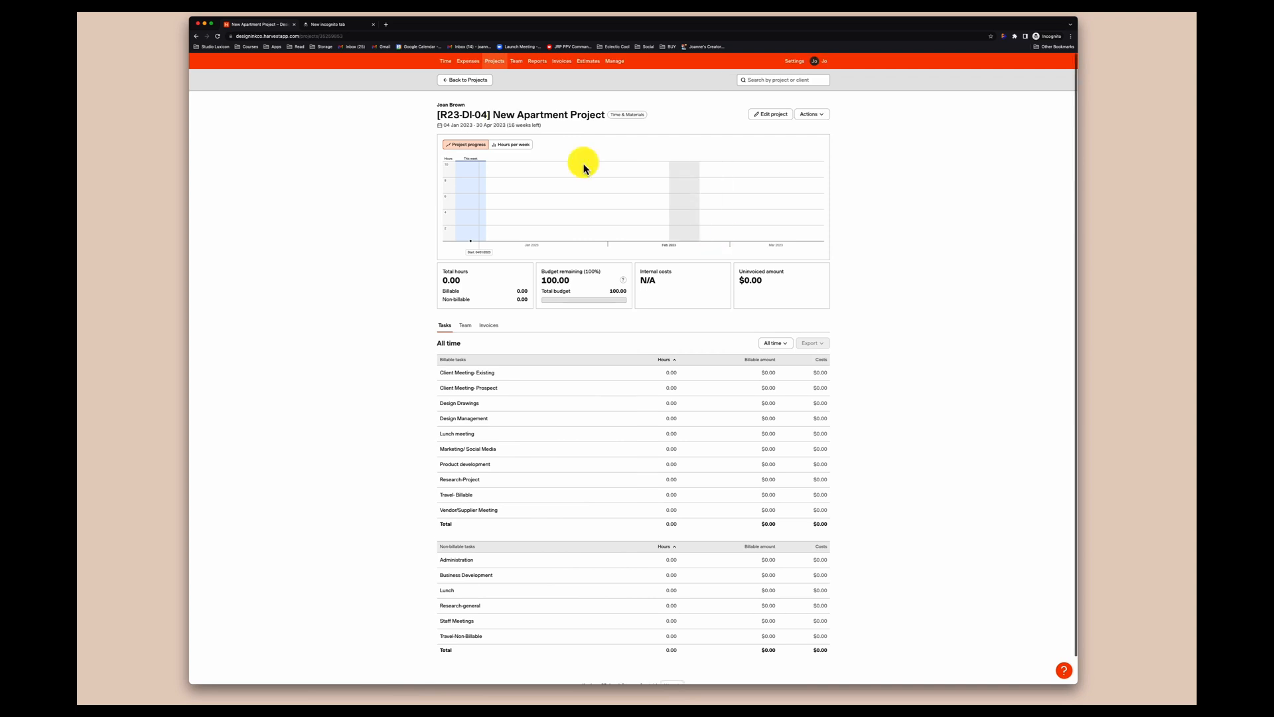
mouse_move(462, 429)
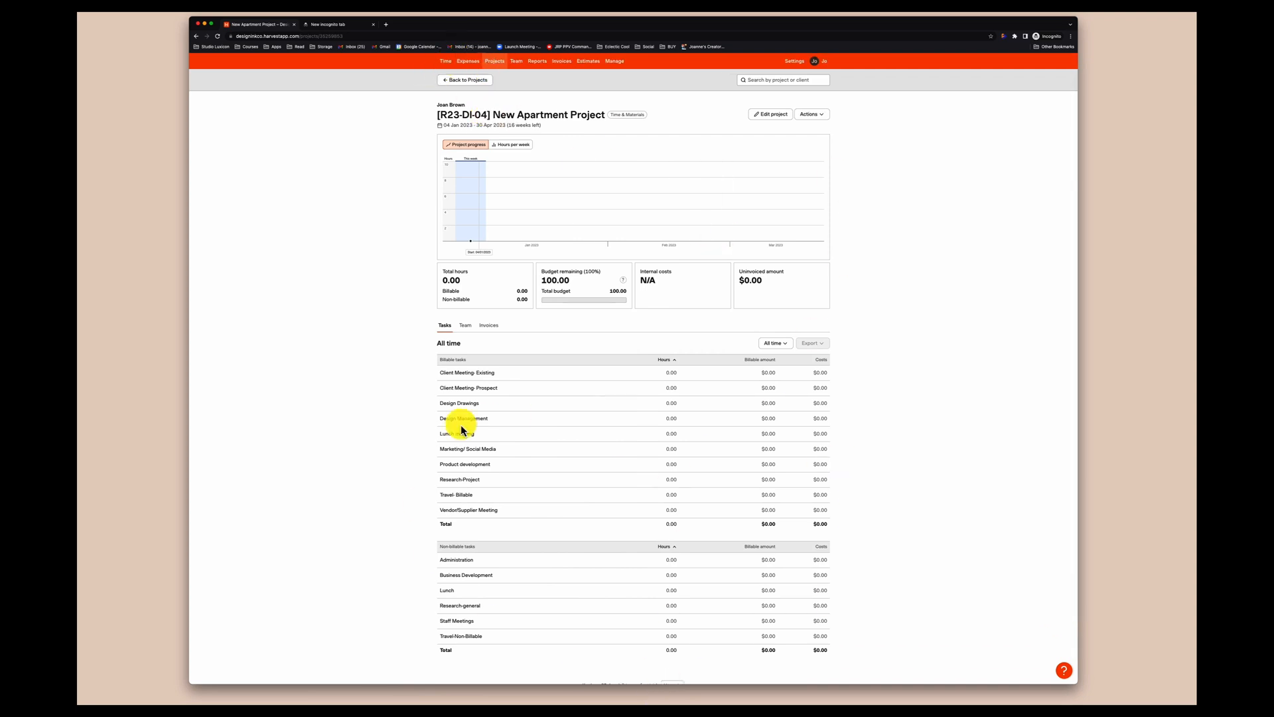
mouse_move(664, 556)
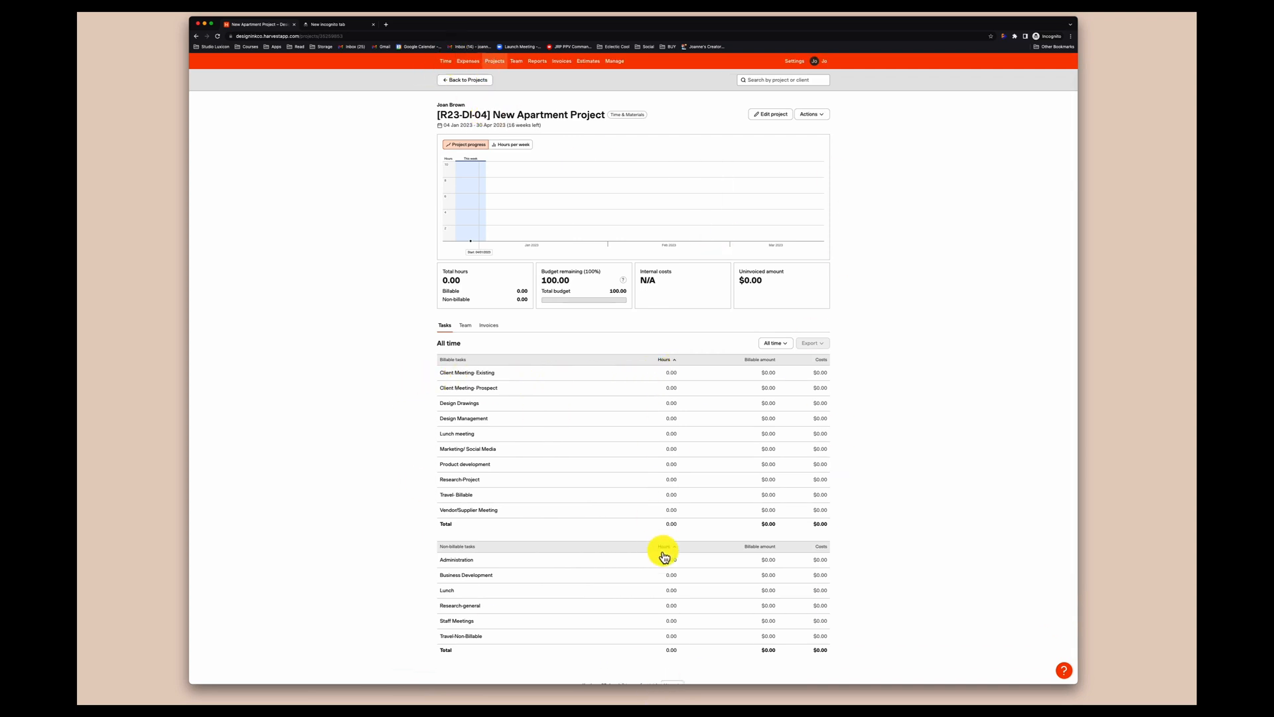
mouse_move(578, 299)
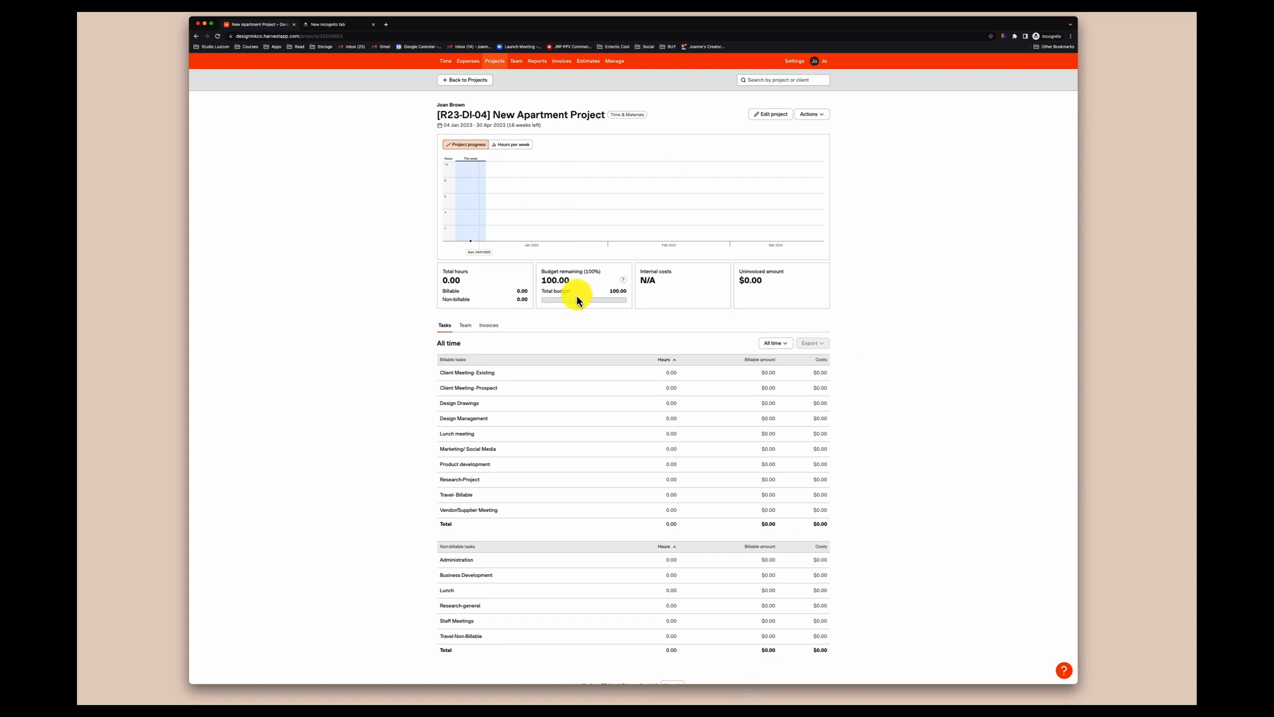
mouse_move(533, 91)
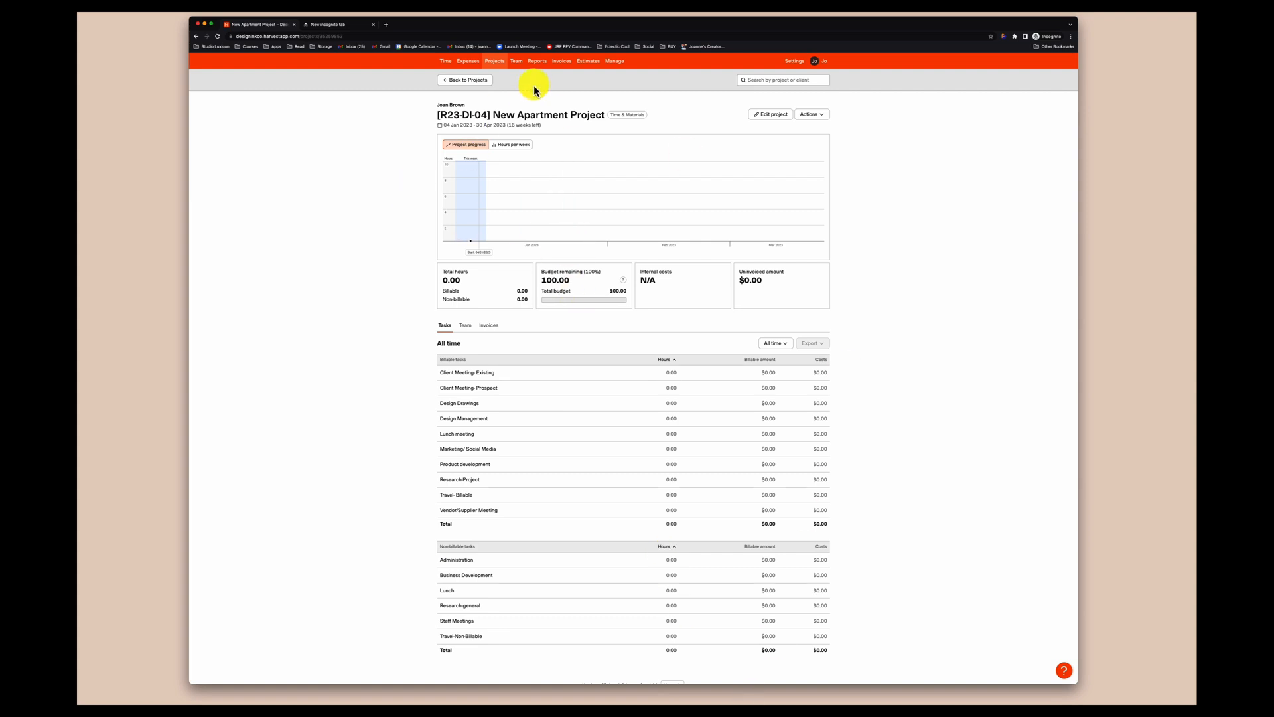
mouse_move(544, 143)
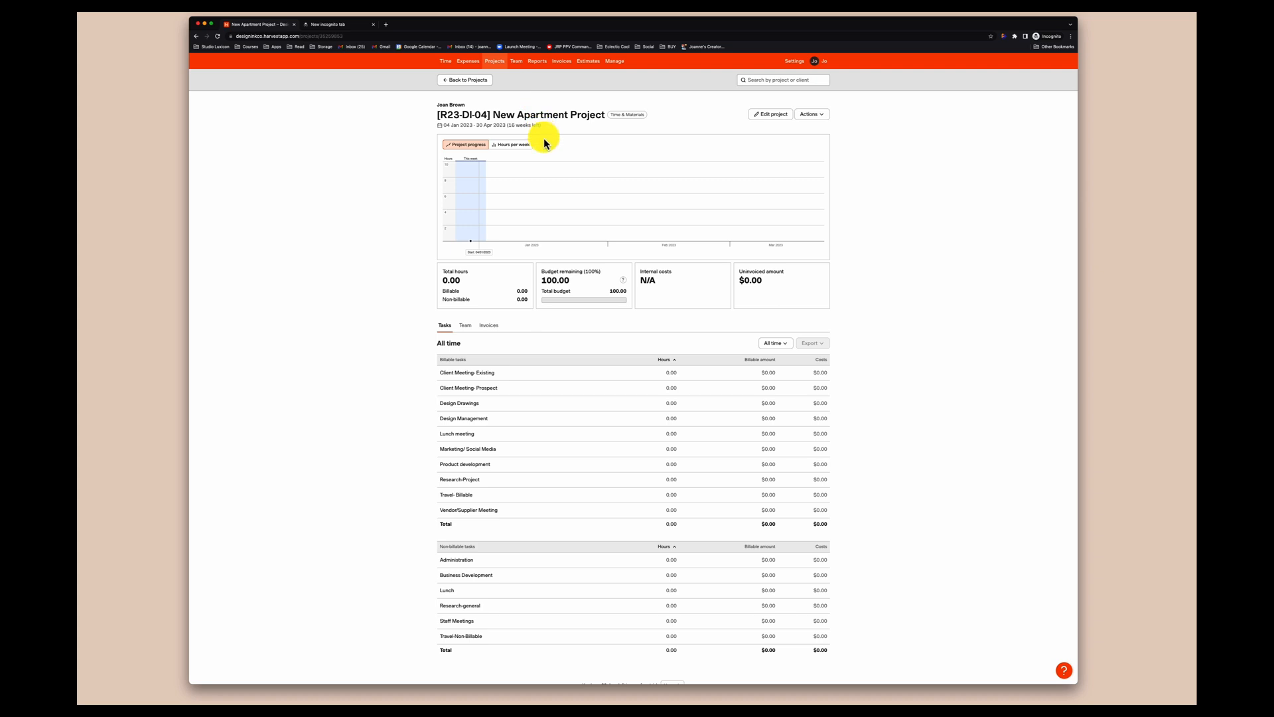
mouse_move(563, 61)
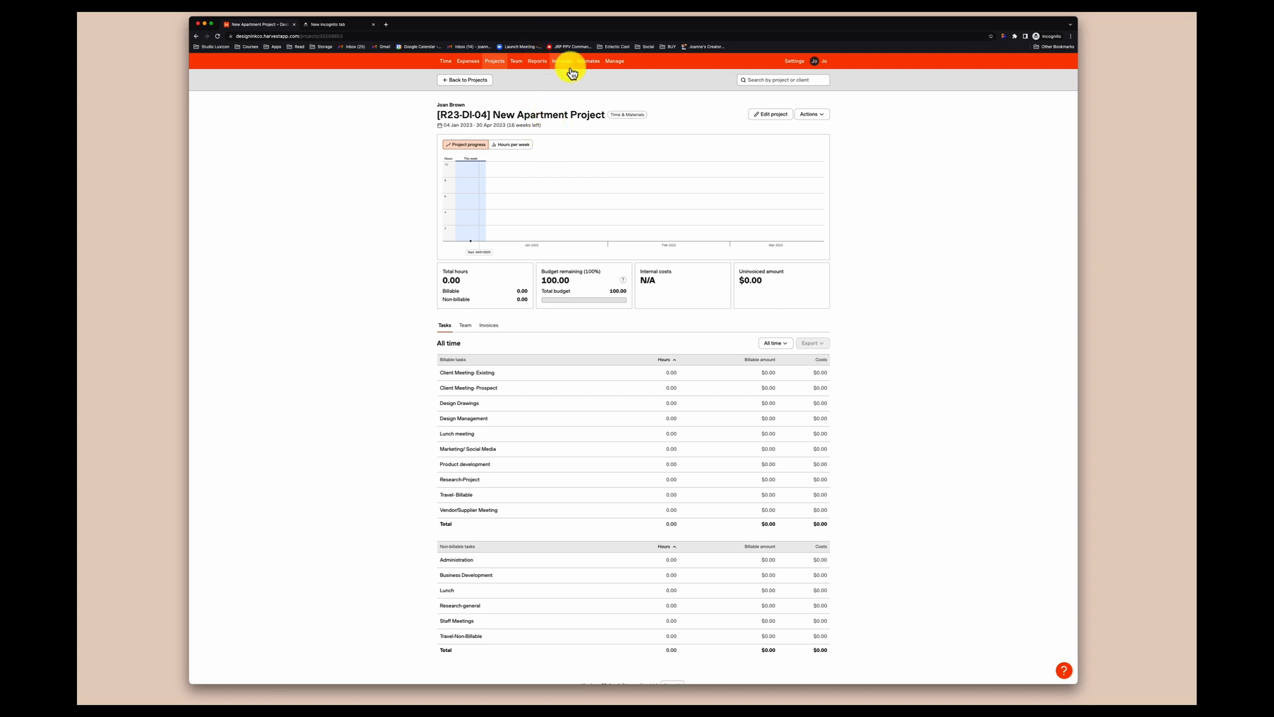
Show the Invoices overview with the unsent Design Ink Co draft at $0.00.
left_click(556, 61)
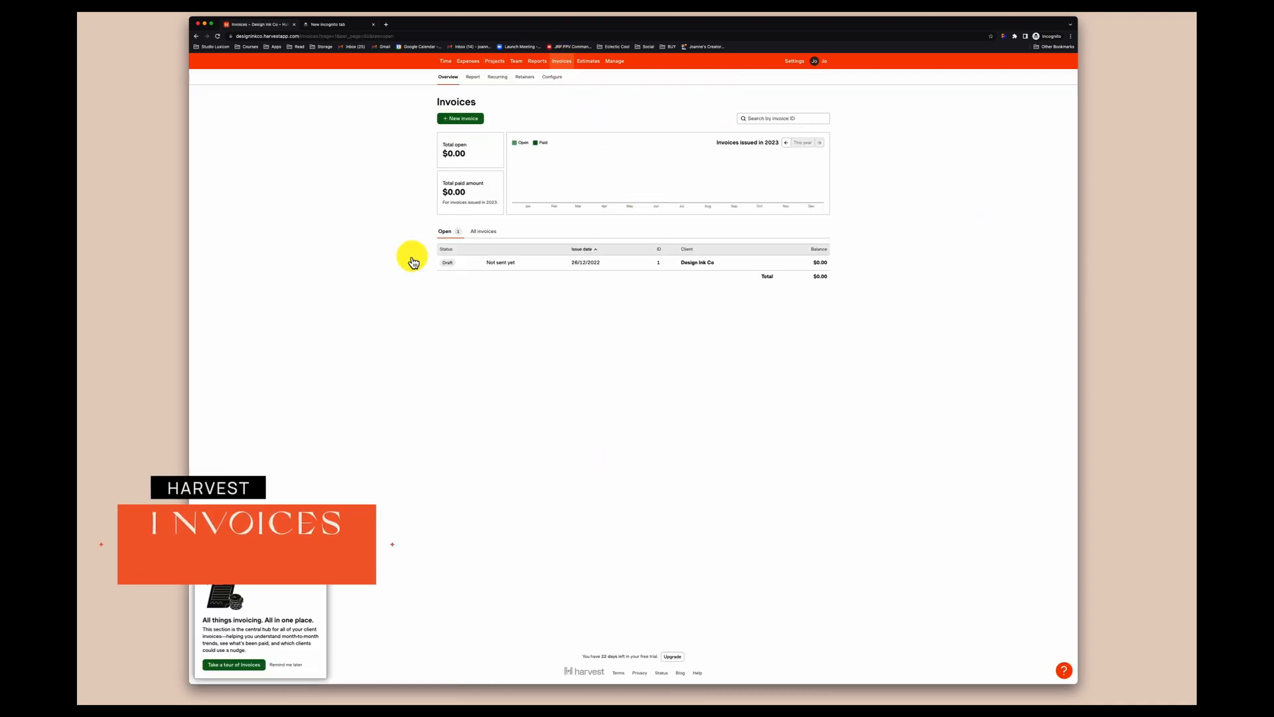
mouse_move(556, 182)
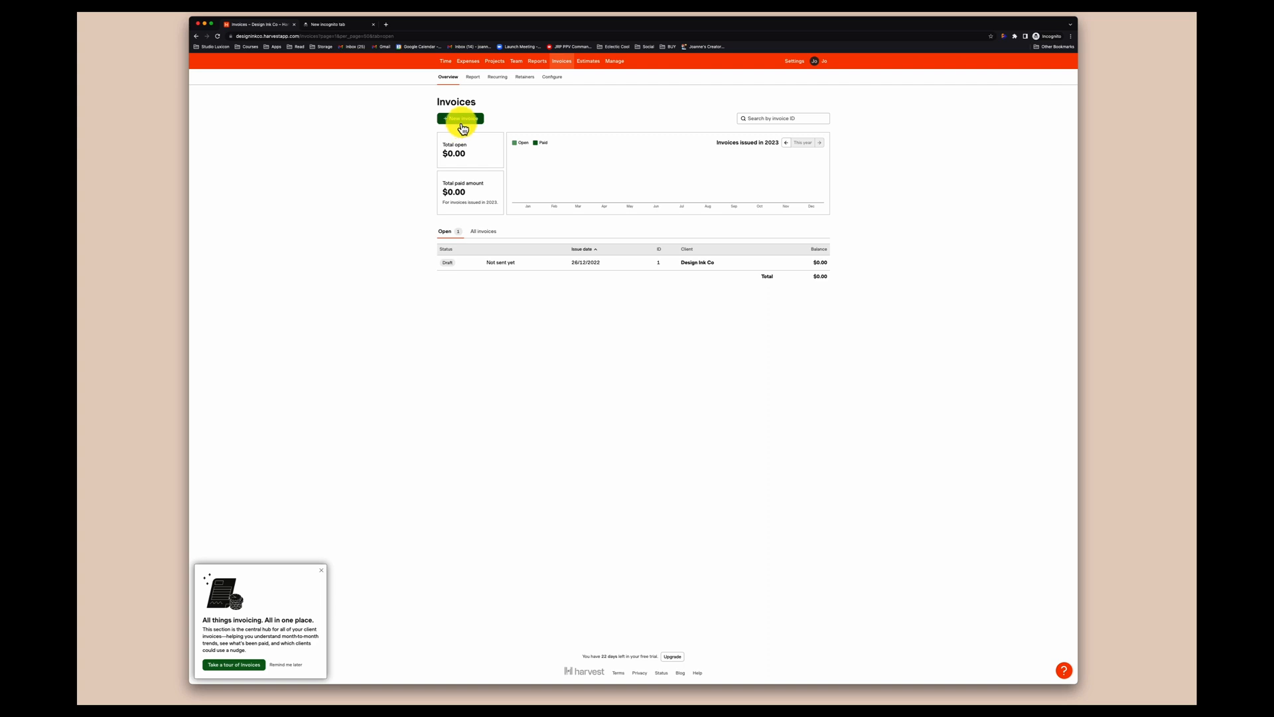
mouse_move(498, 69)
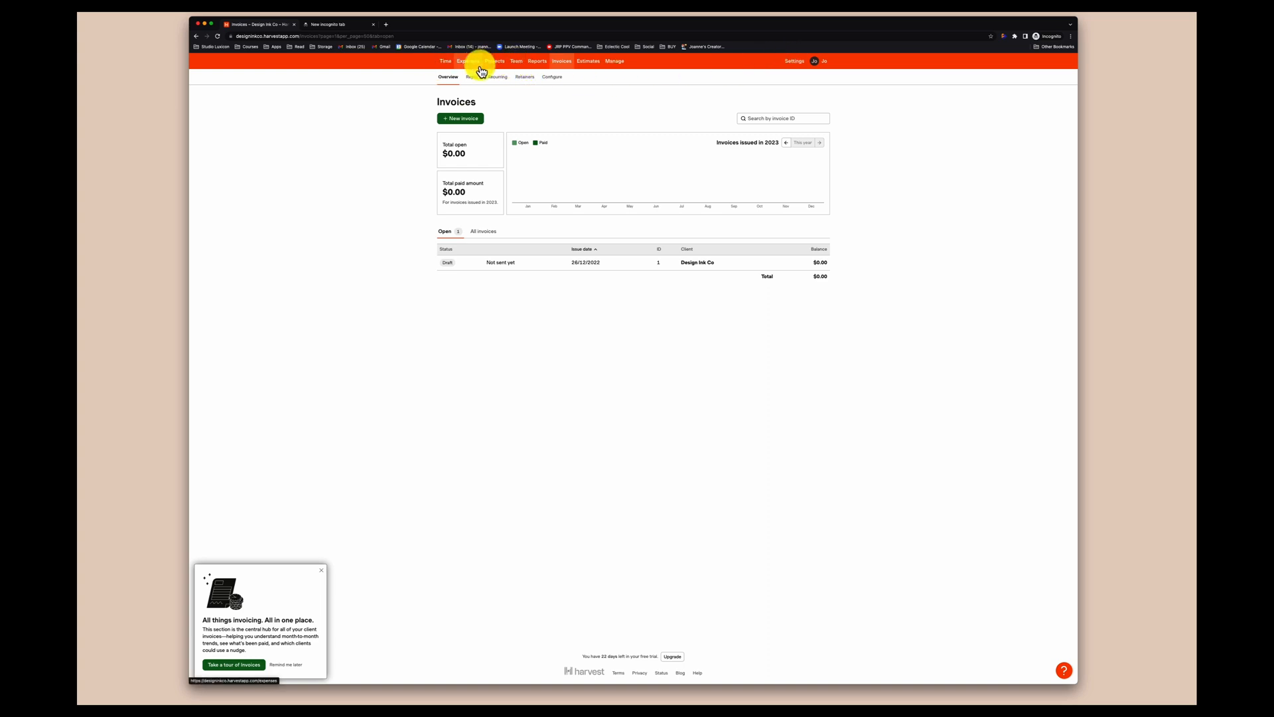
left_click(538, 62)
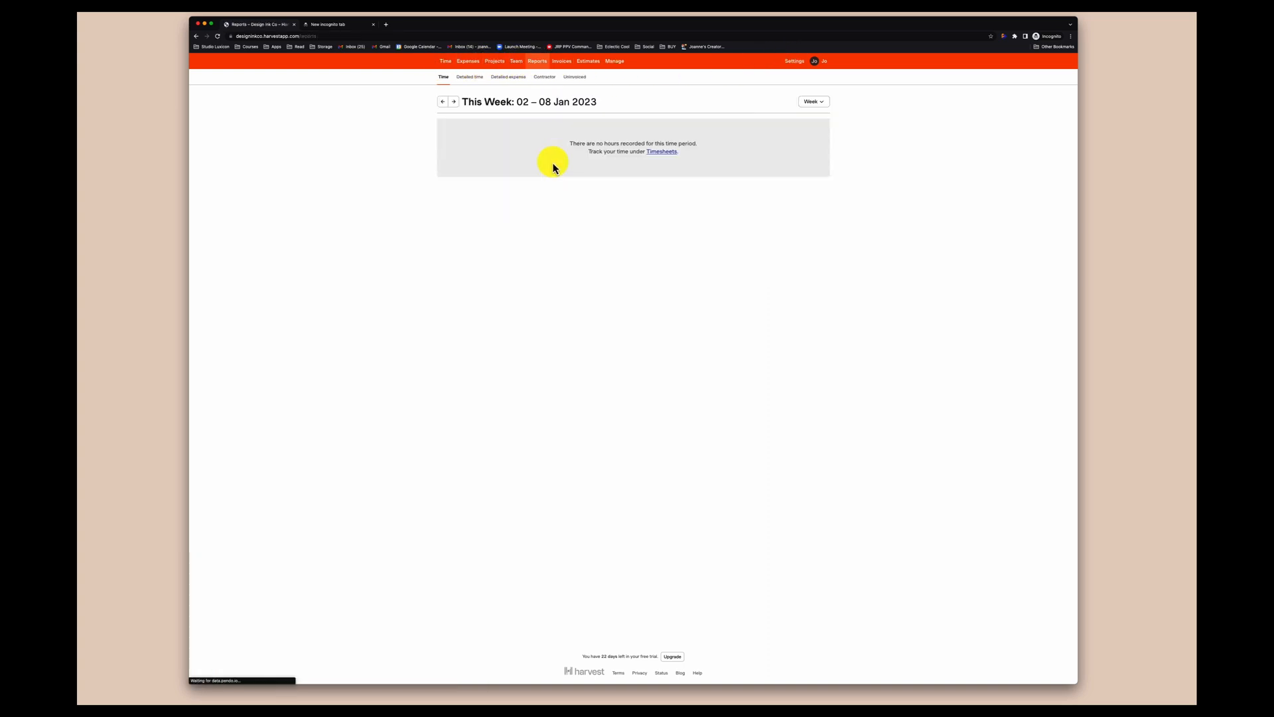
left_click(468, 77)
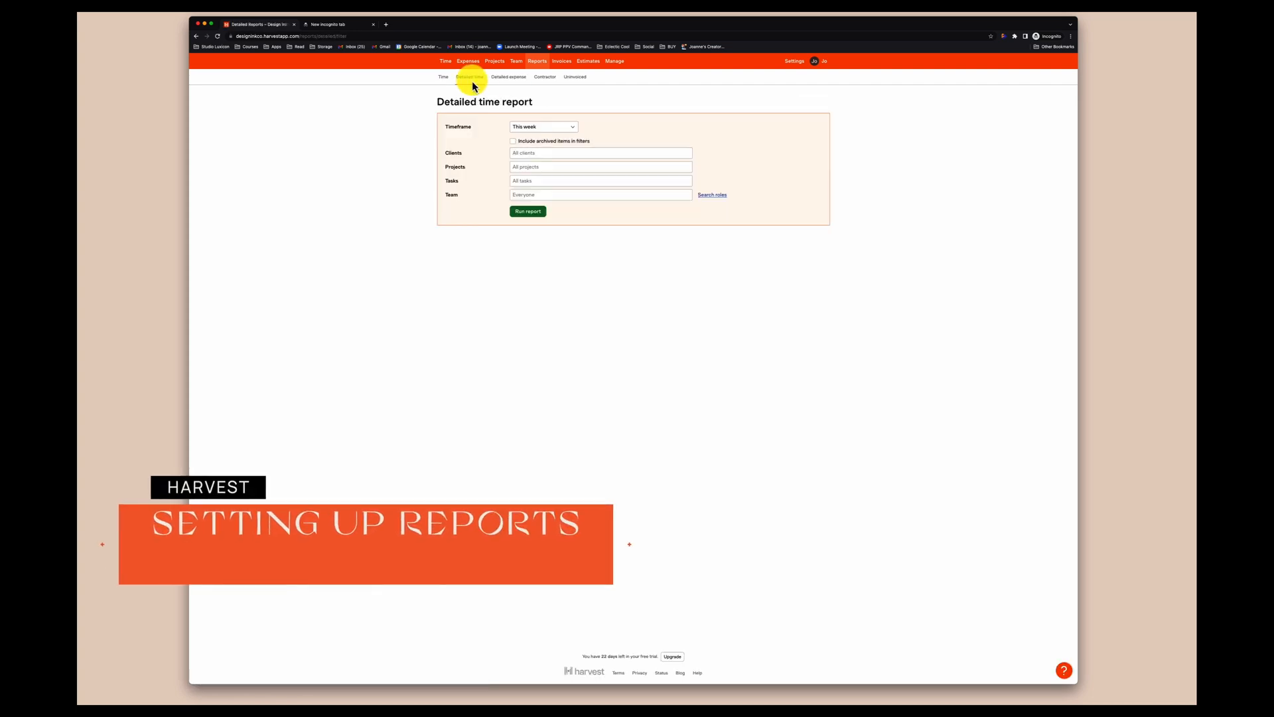
left_click(541, 126)
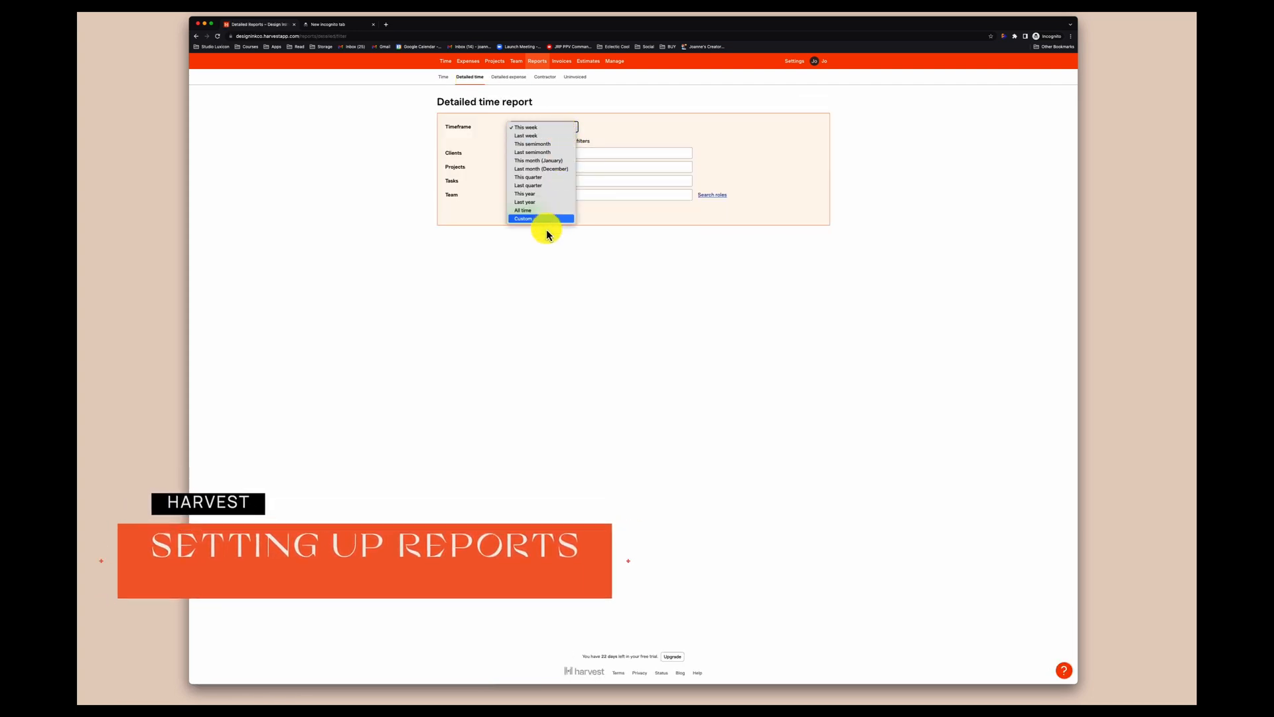
left_click(523, 218)
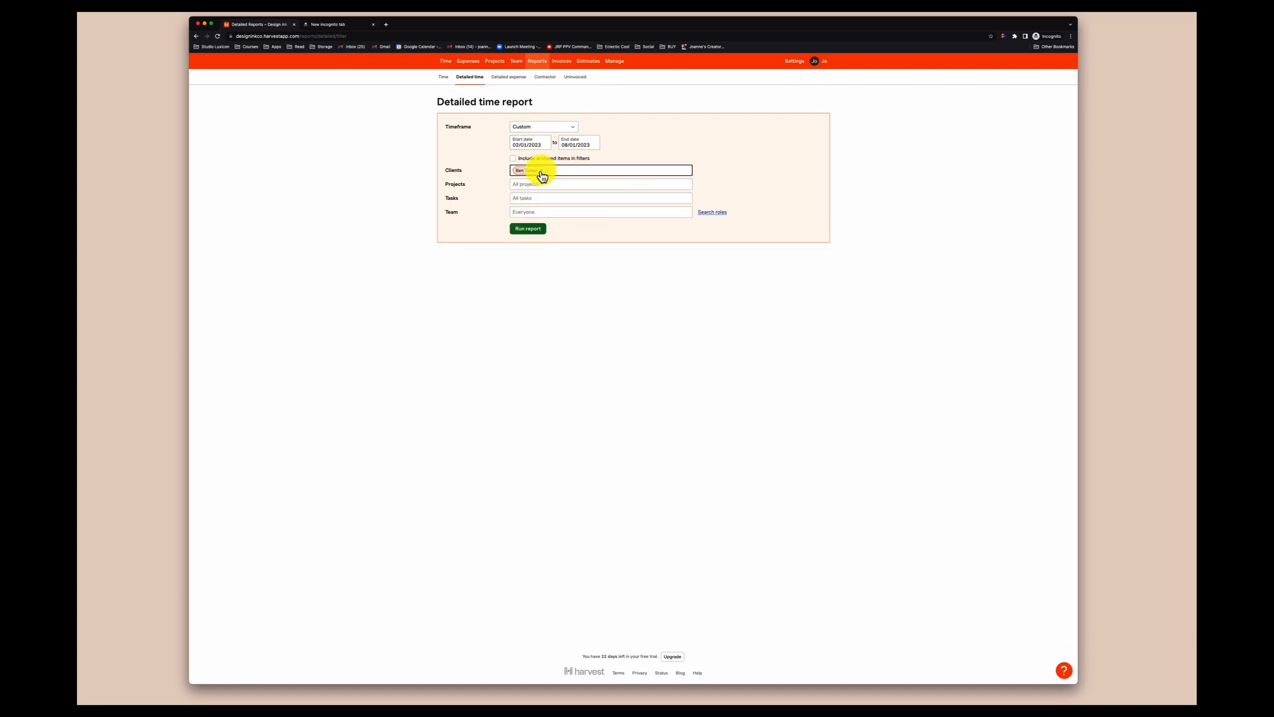
left_click(530, 170)
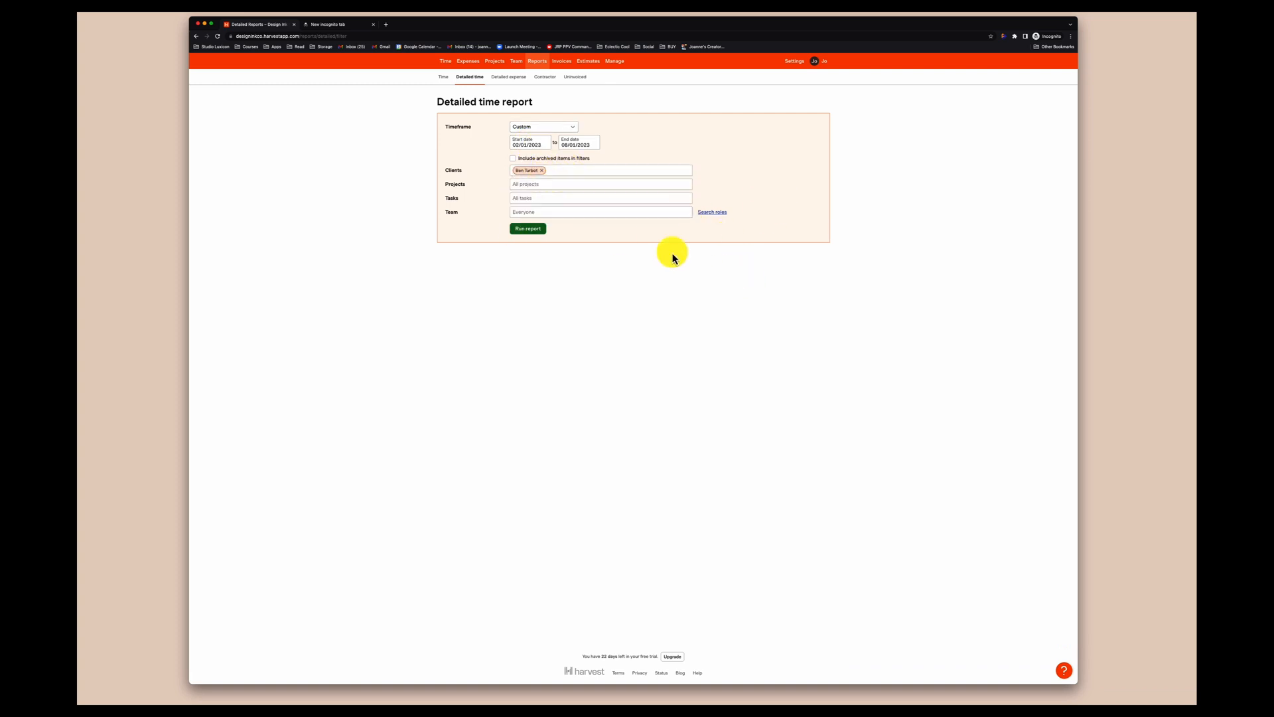
left_click(527, 228)
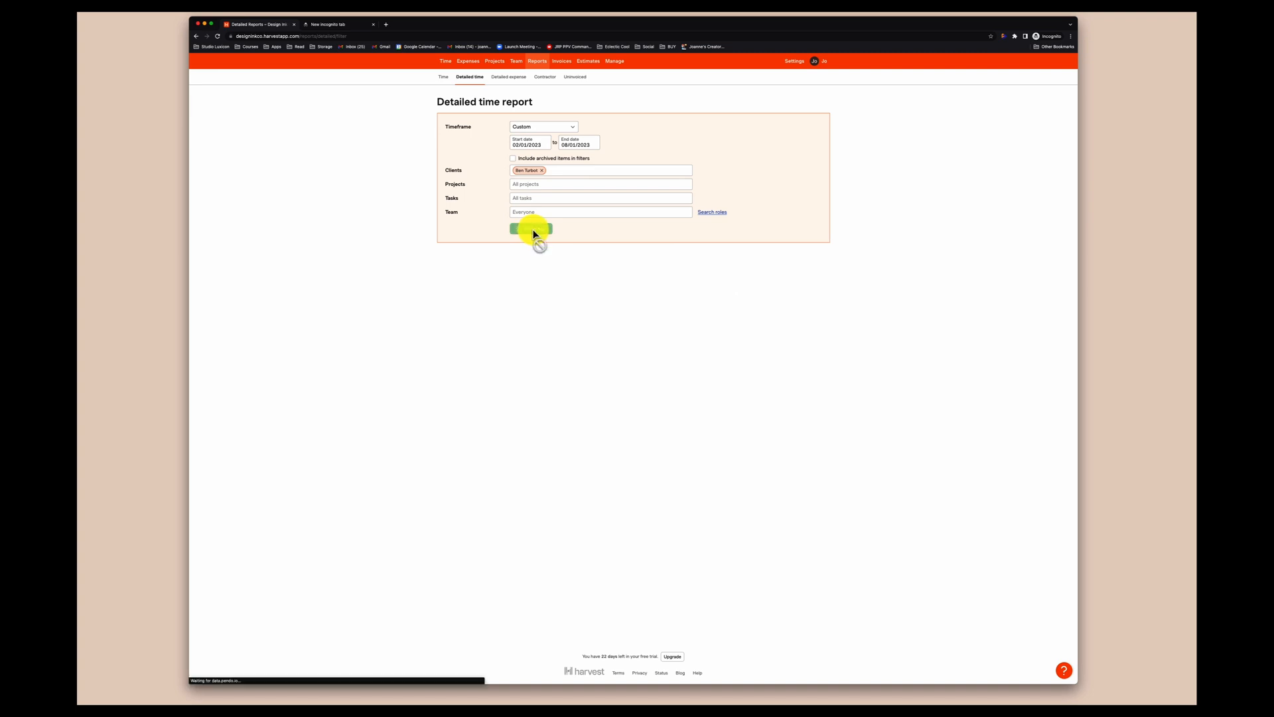
left_click(531, 228)
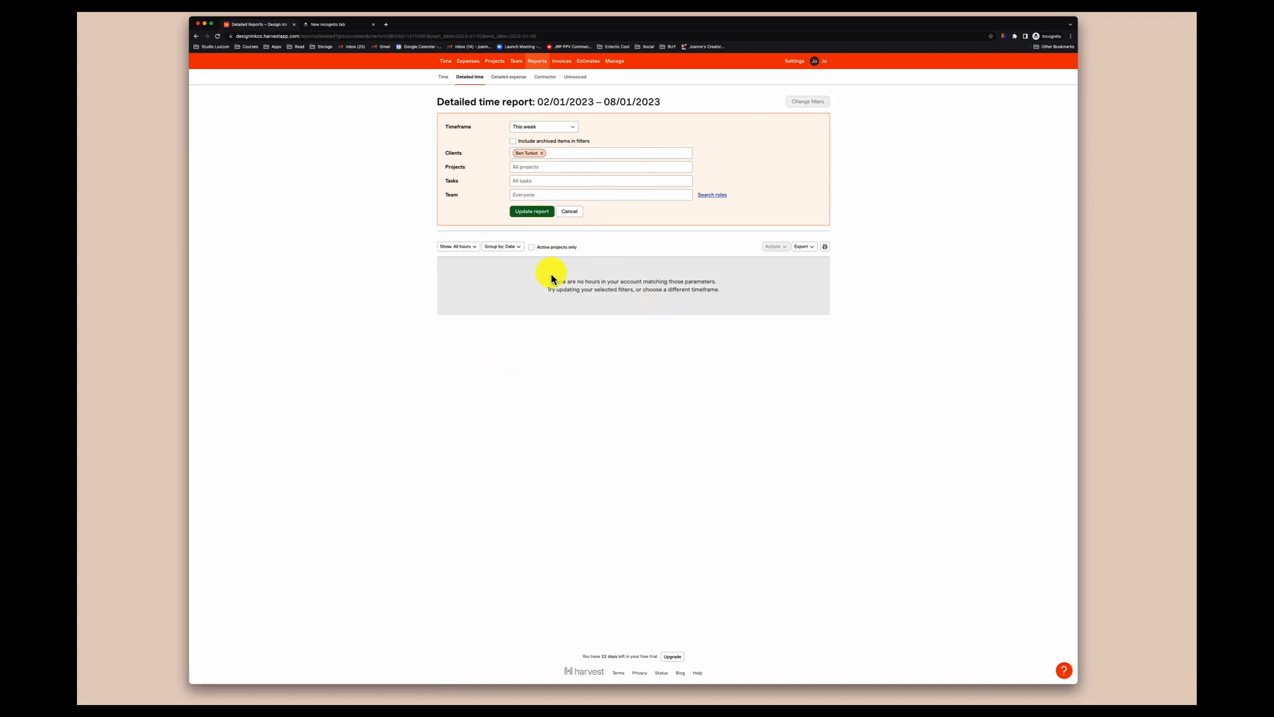
mouse_move(639, 330)
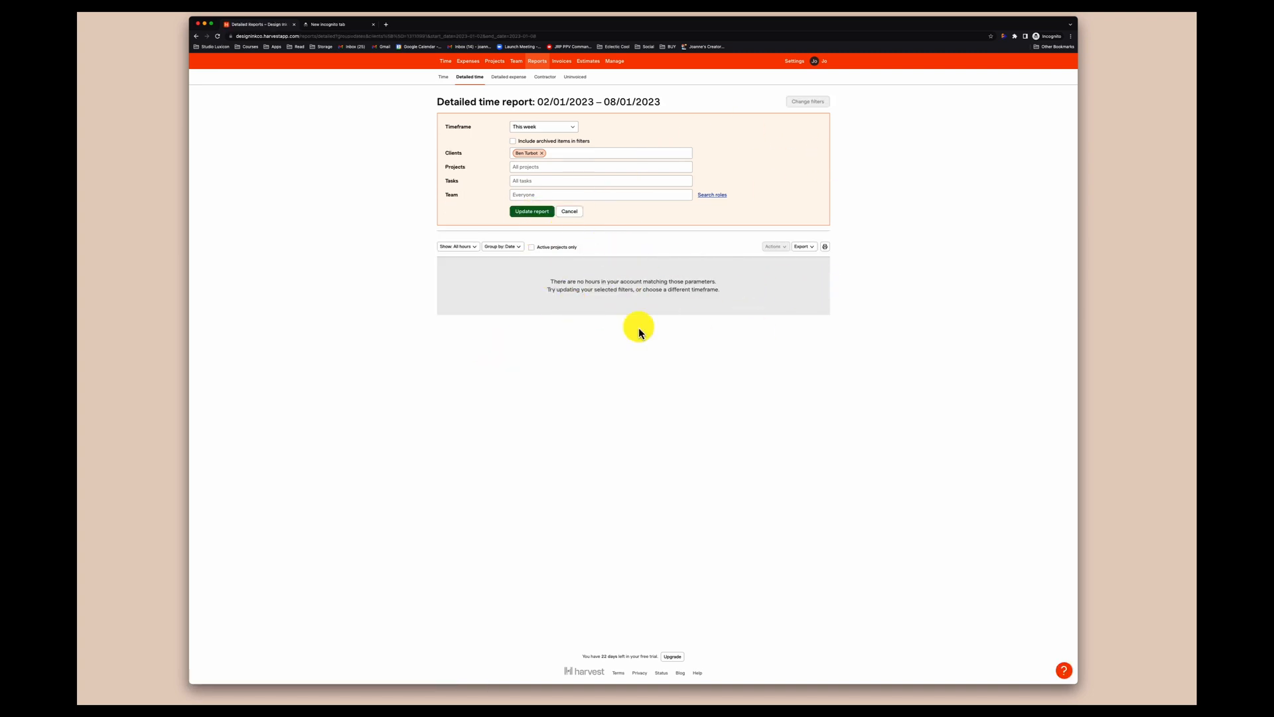
Stop the running Berry House timer at 0:10 and view this week's reports overview.
left_click(445, 61)
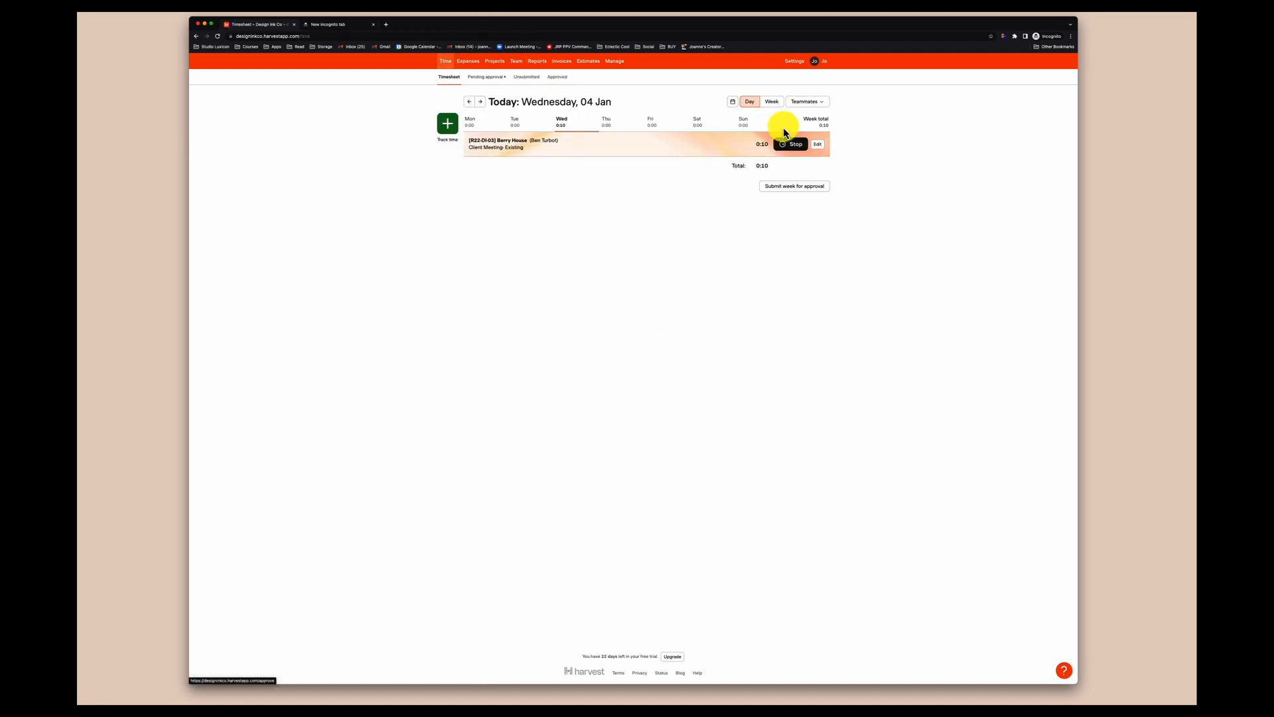
left_click(791, 144)
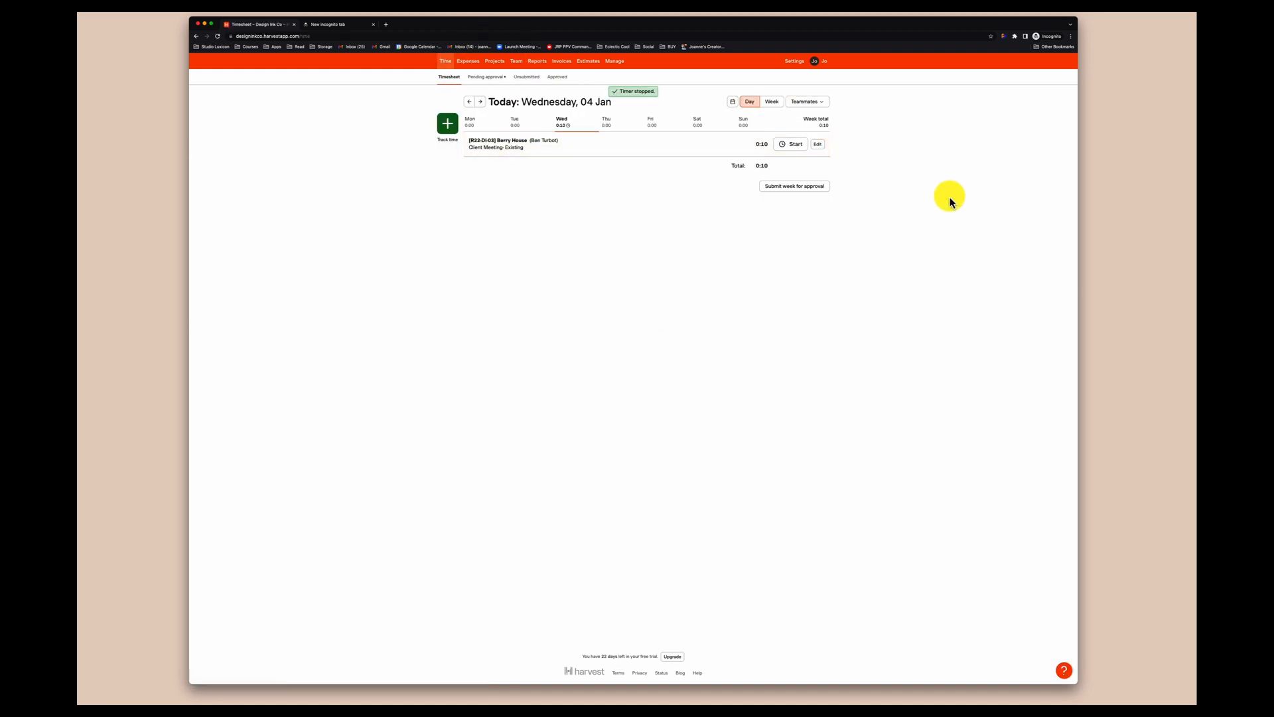
left_click(537, 61)
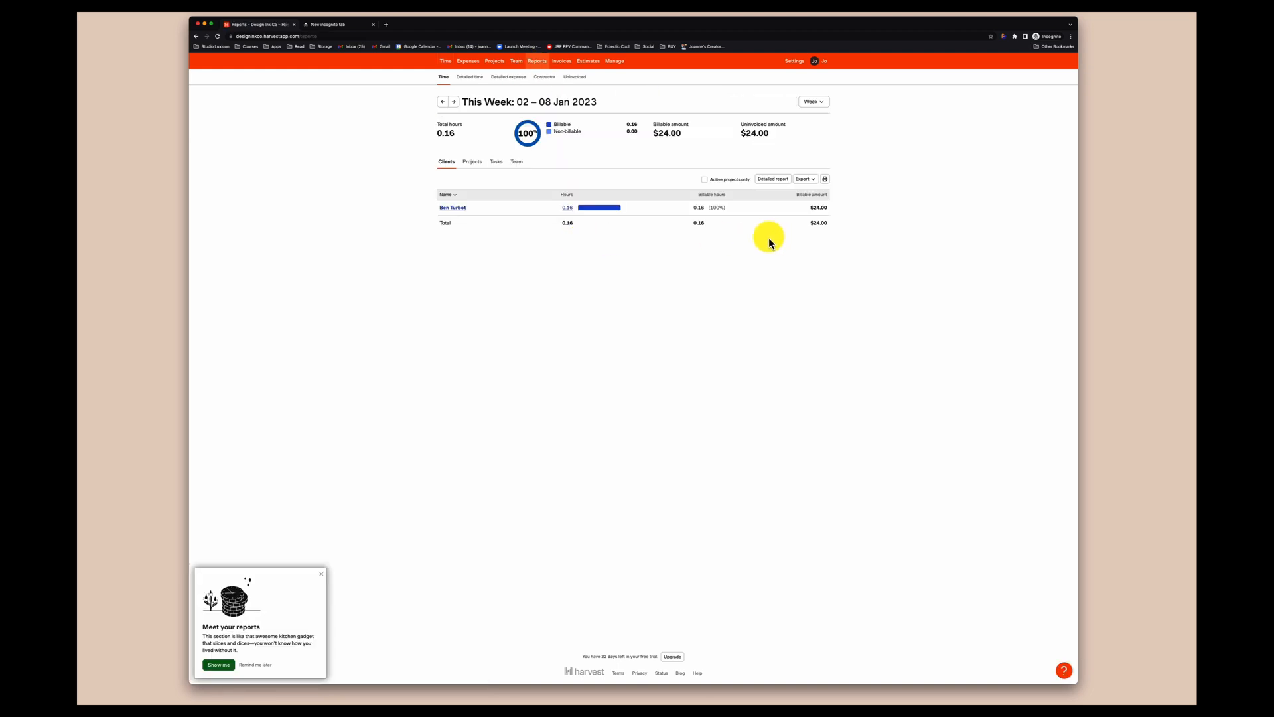
mouse_move(470, 77)
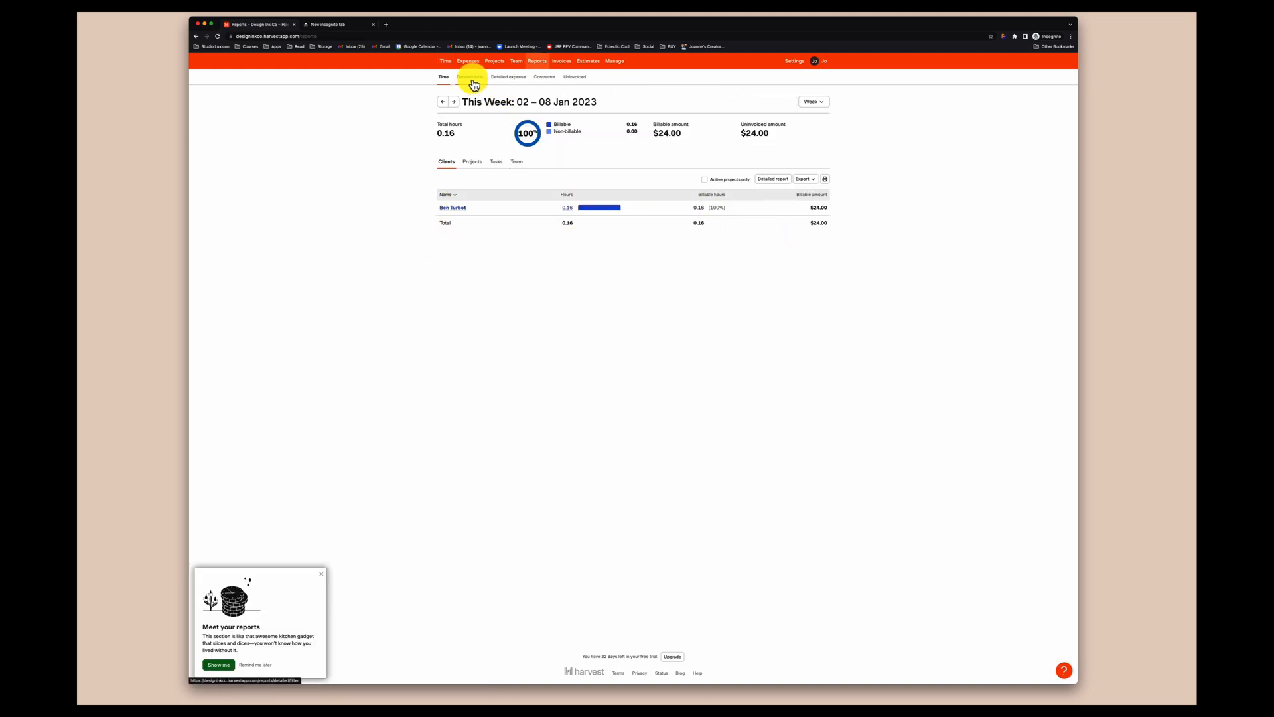
left_click(470, 77)
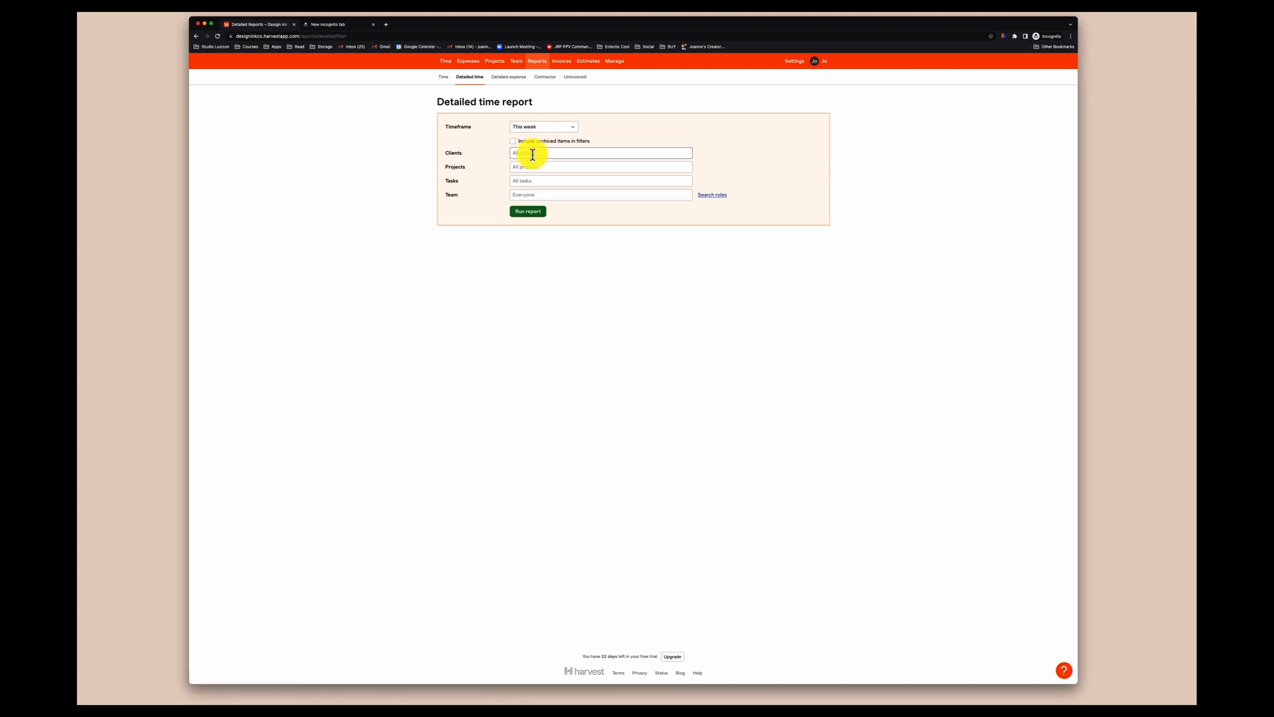
left_click(519, 152)
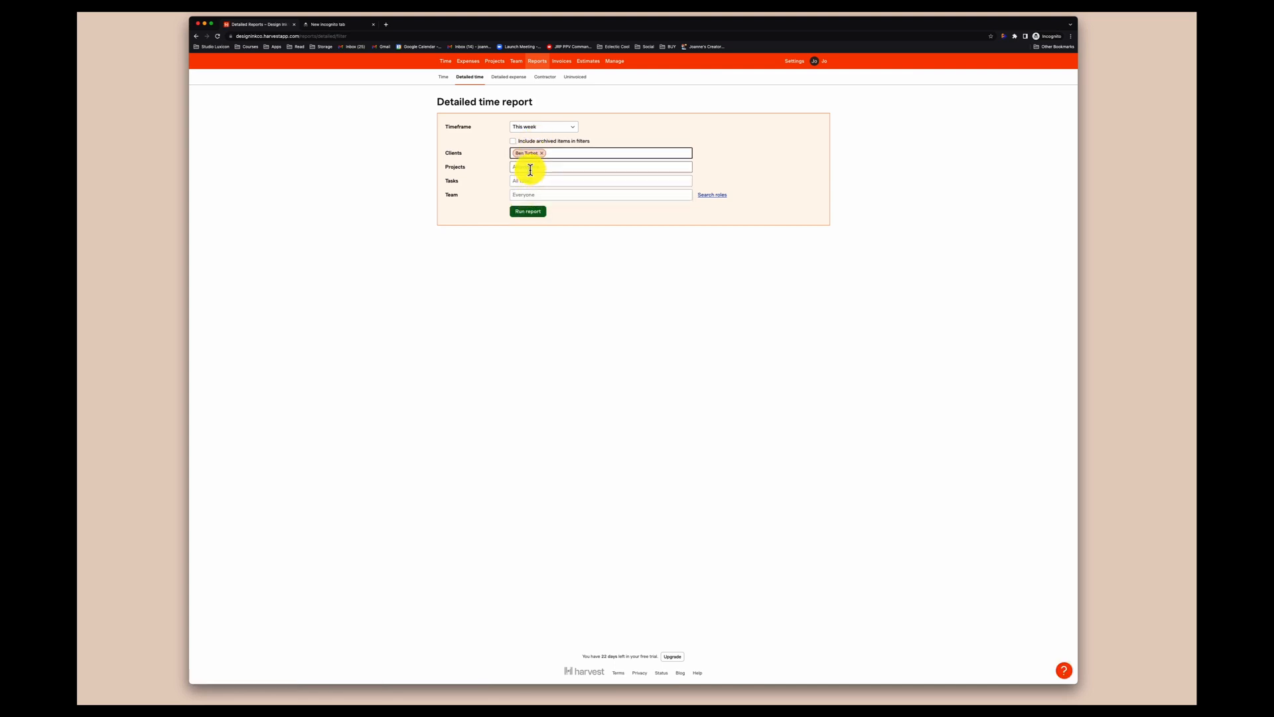
left_click(527, 211)
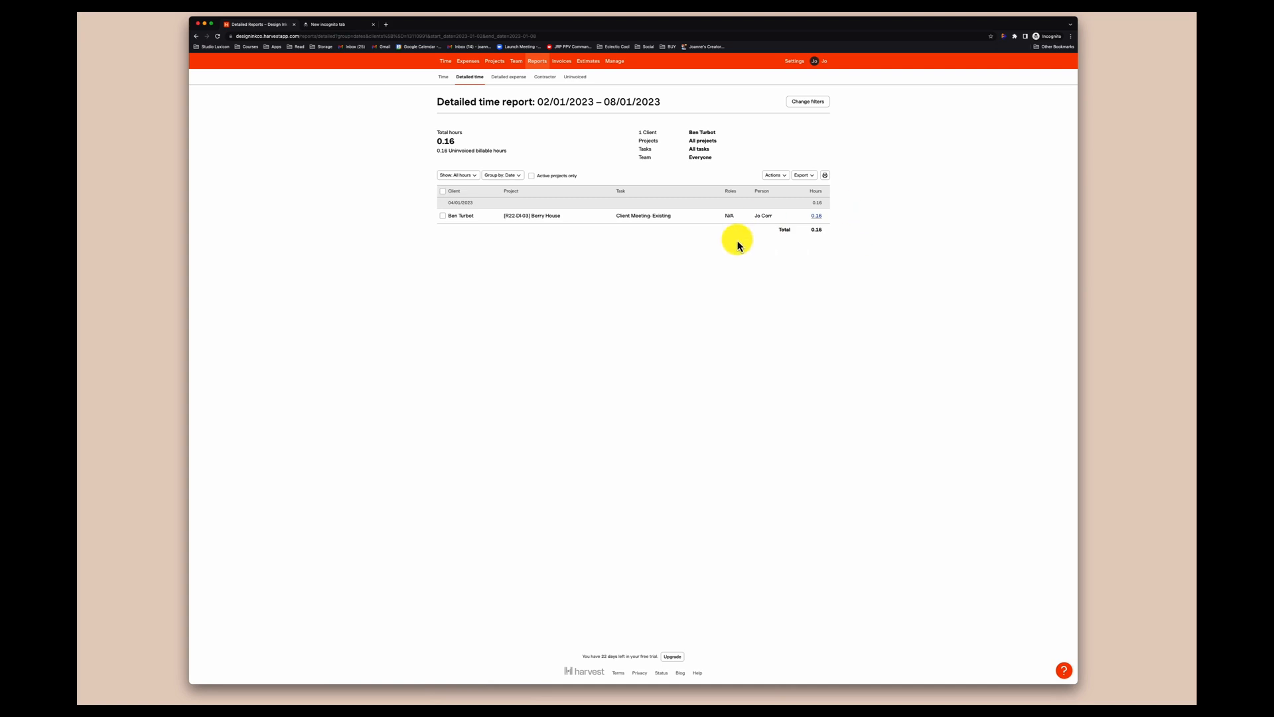
mouse_move(562, 97)
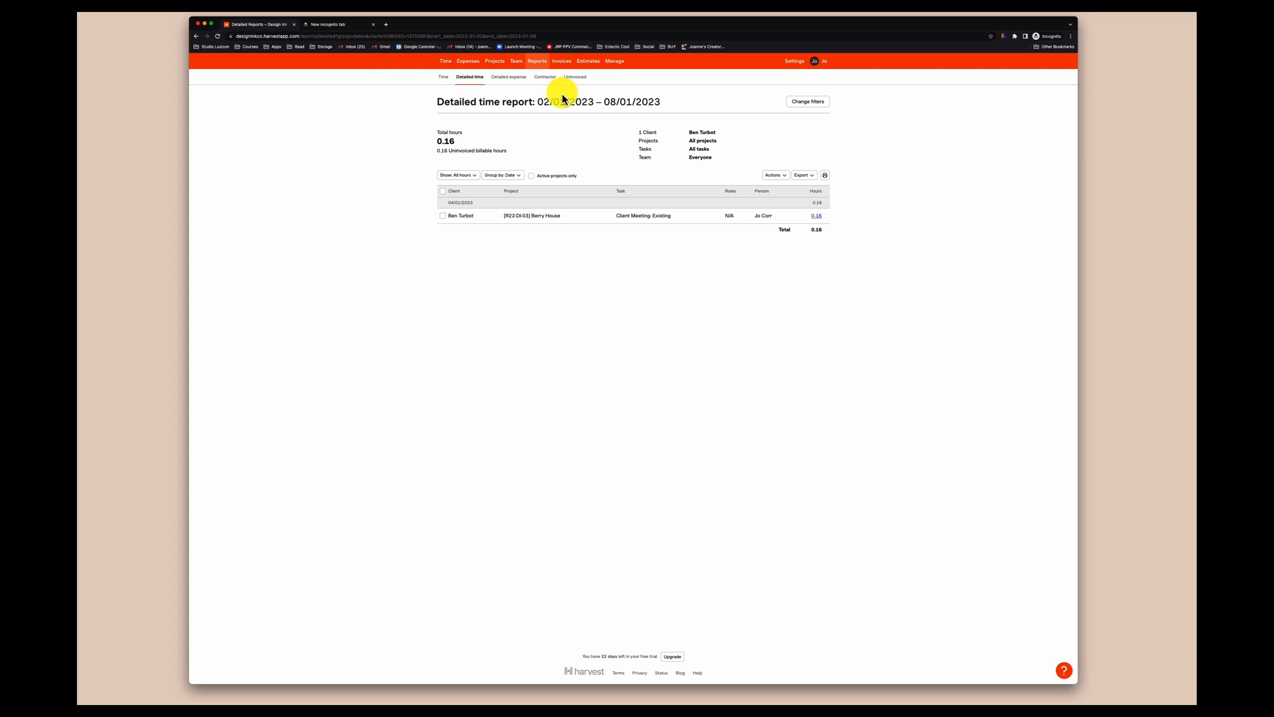
left_click(445, 61)
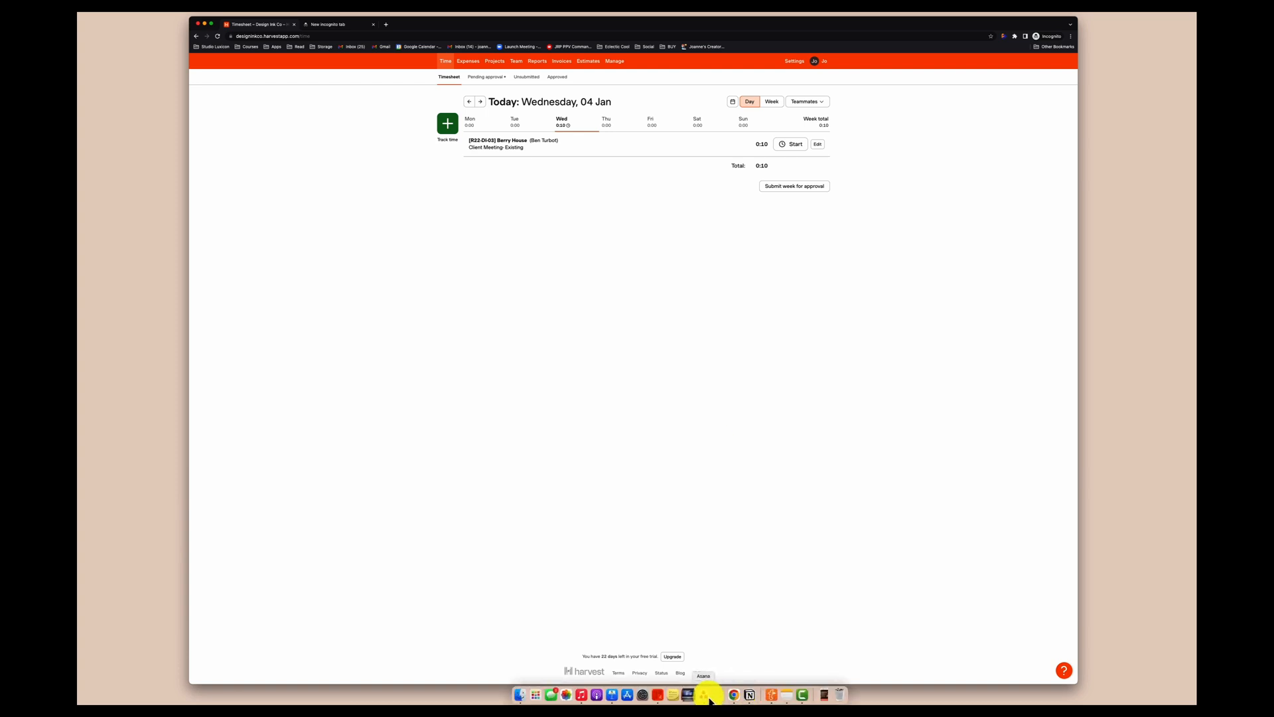
Switch to Asana and show the Create pinterest post for video task in the General task list.
left_click(709, 694)
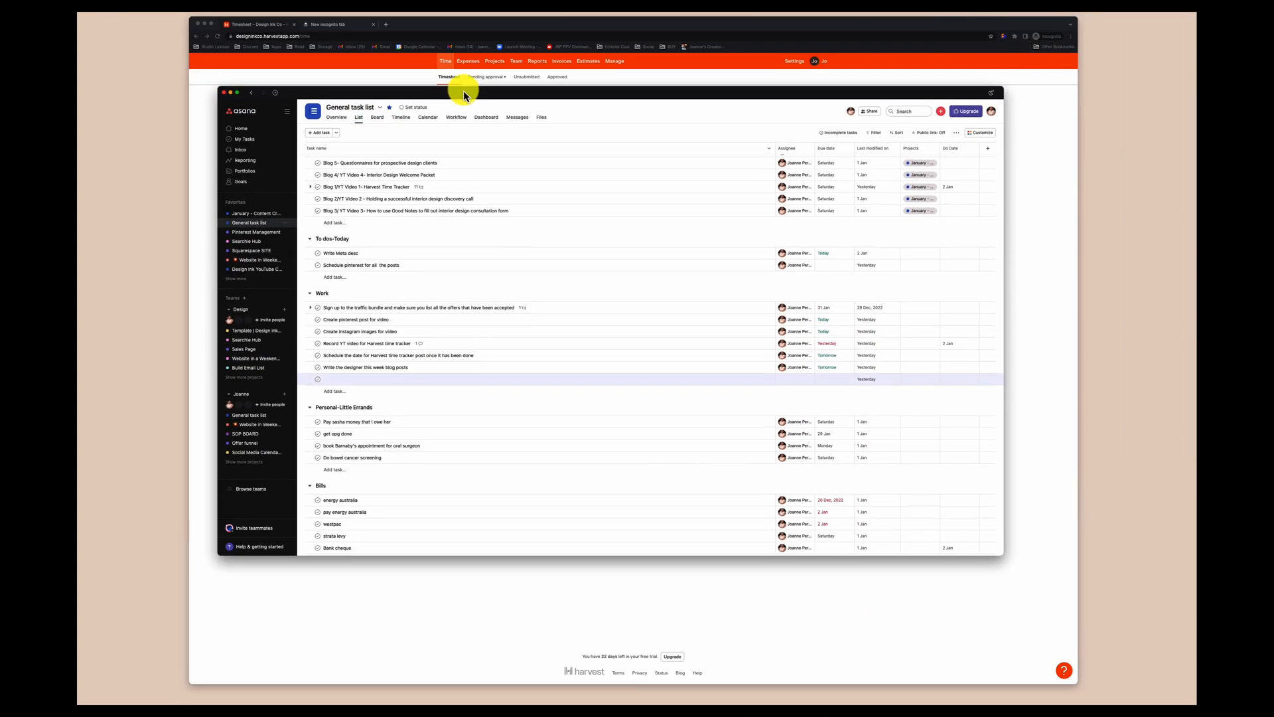
left_click(247, 242)
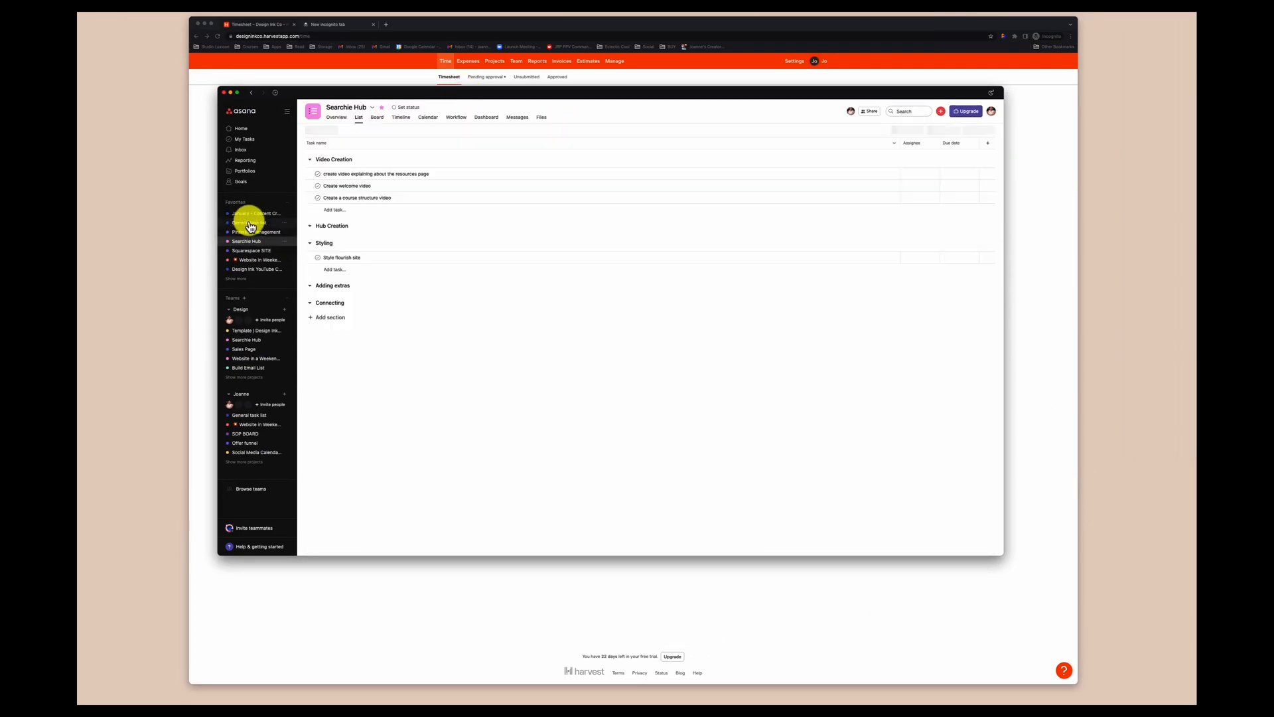
left_click(245, 415)
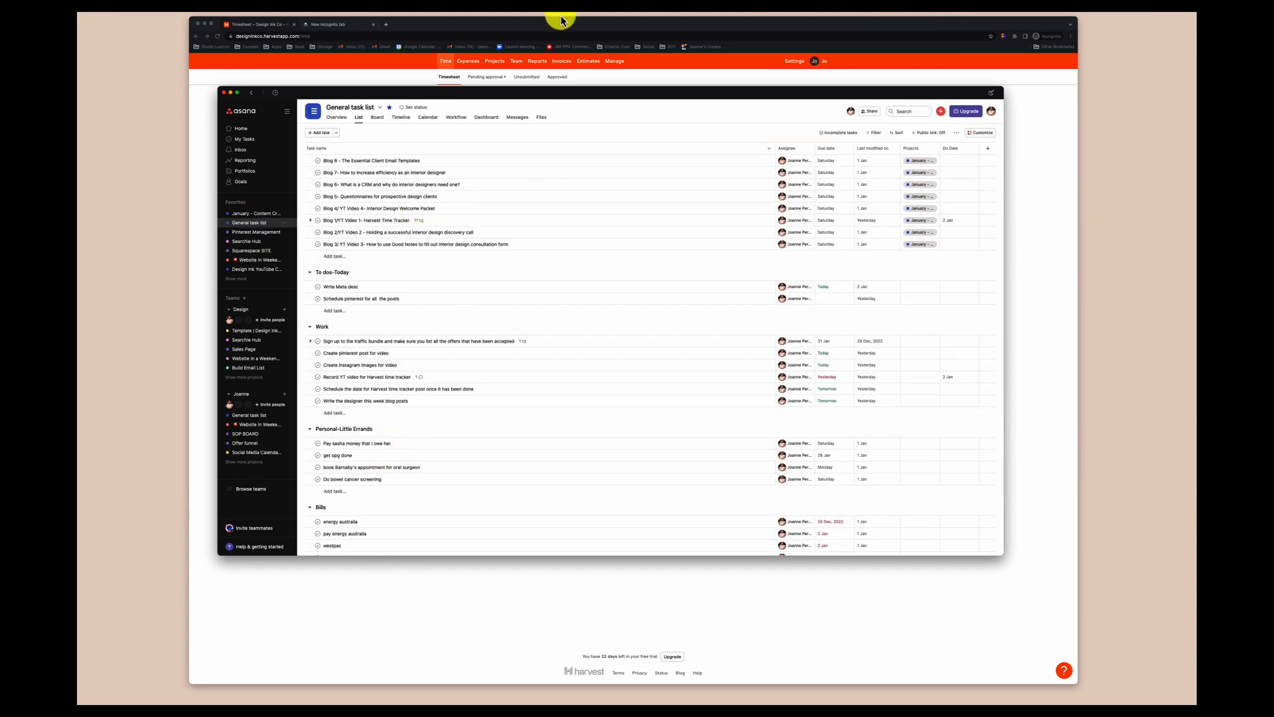
mouse_move(318, 172)
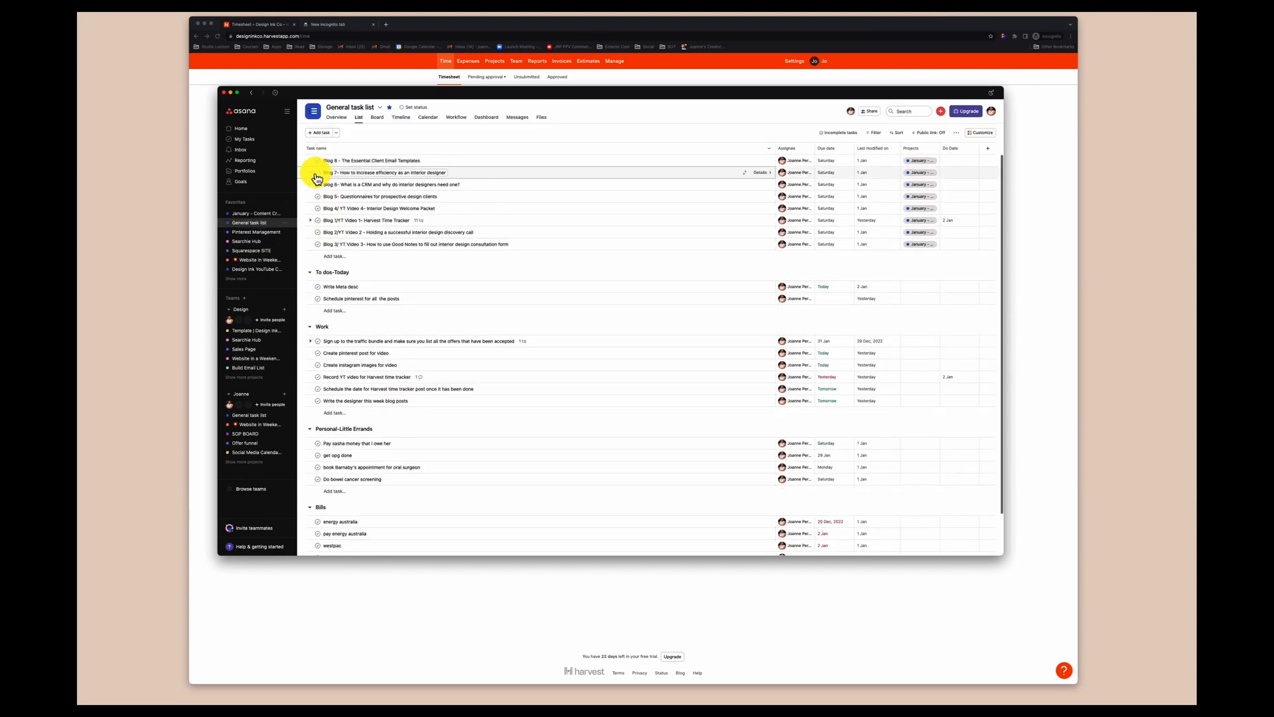
scroll("down", 3)
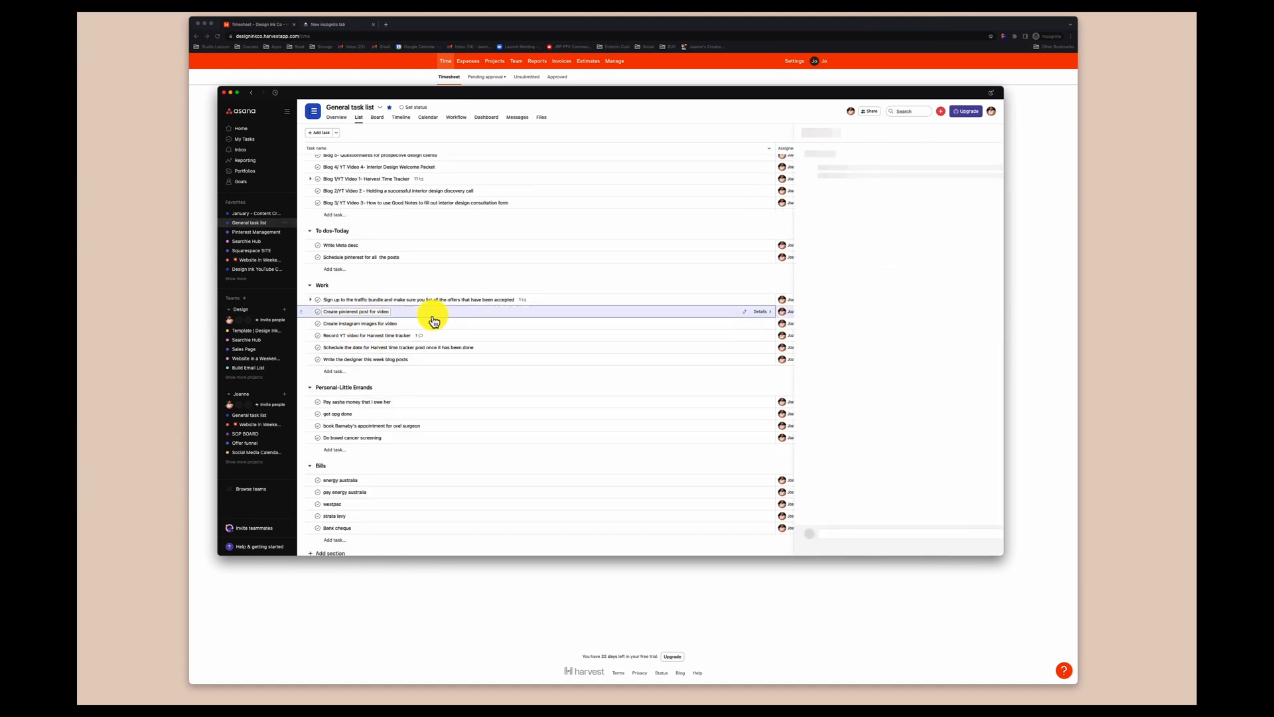
left_click(356, 311)
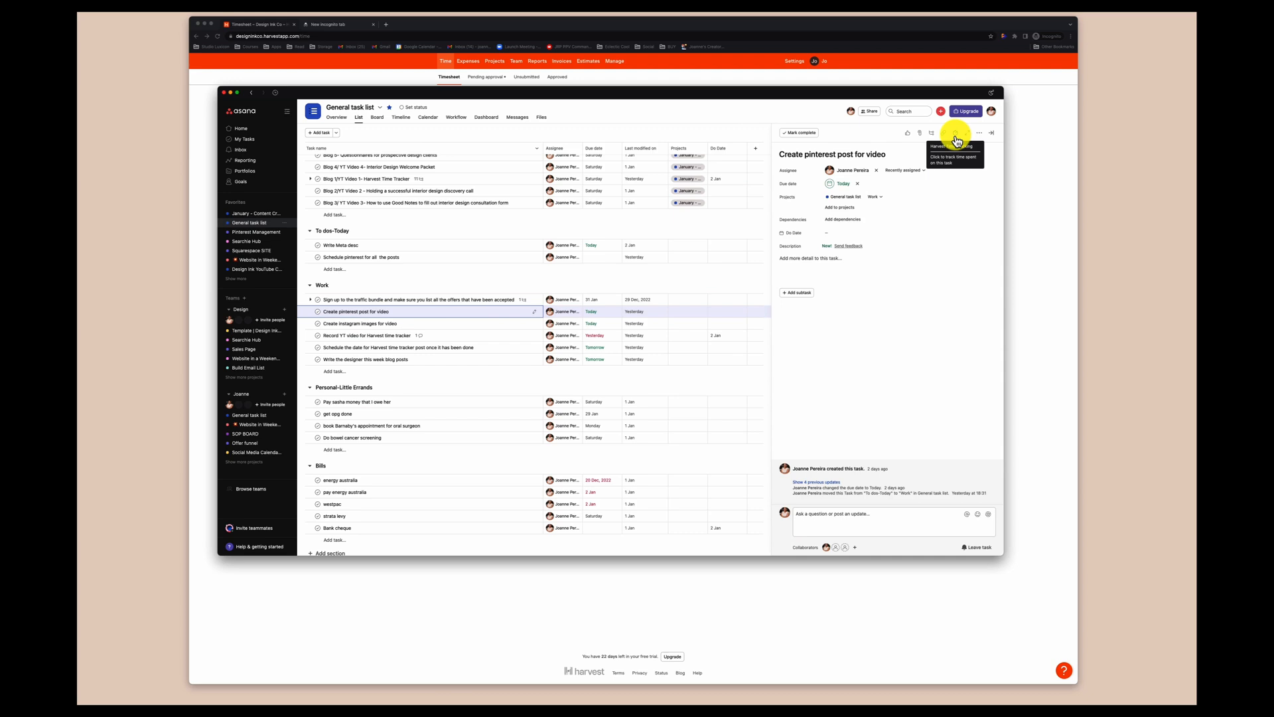
mouse_move(957, 136)
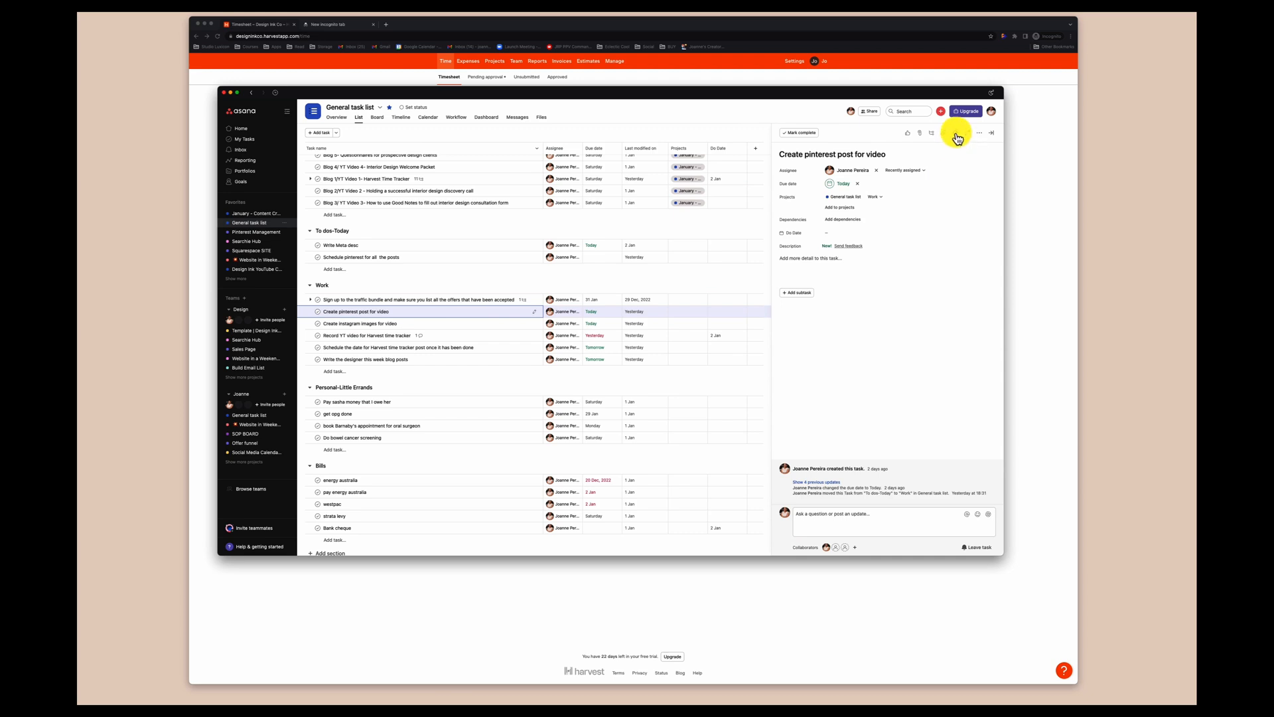
mouse_move(957, 137)
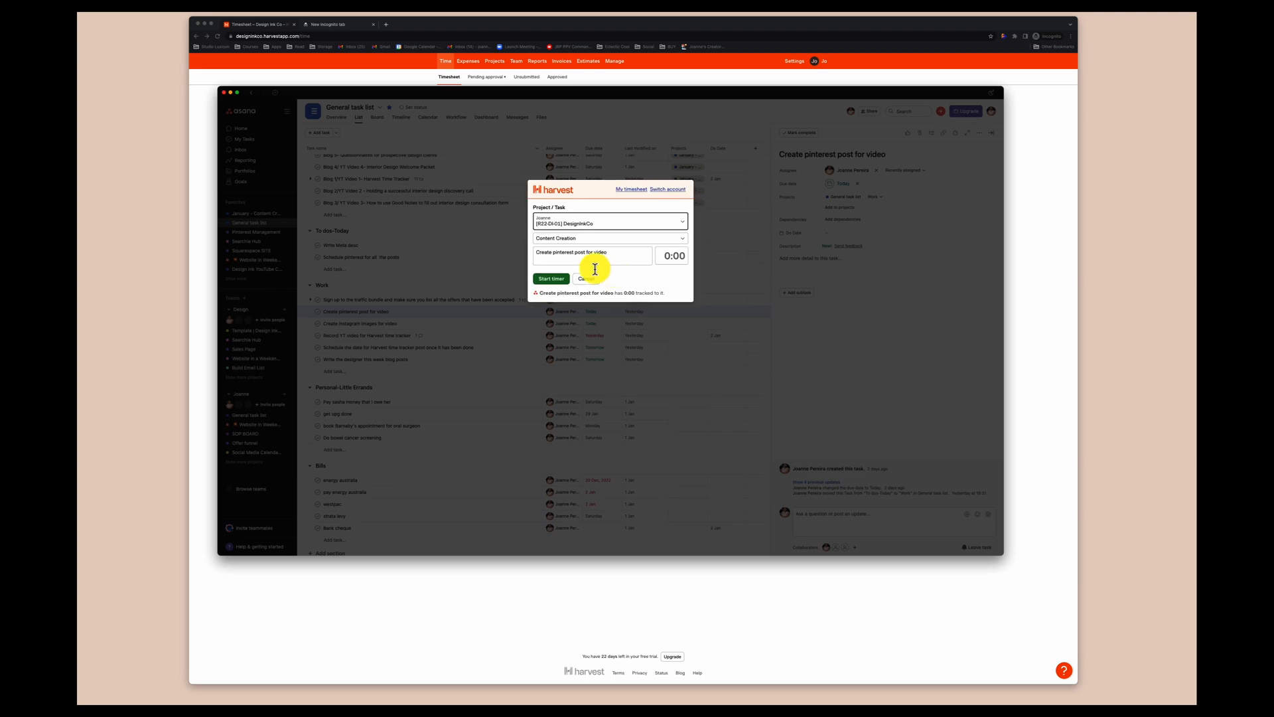
Choose Content Creation as the Harvest timer's task for the pinterest post.
left_click(609, 238)
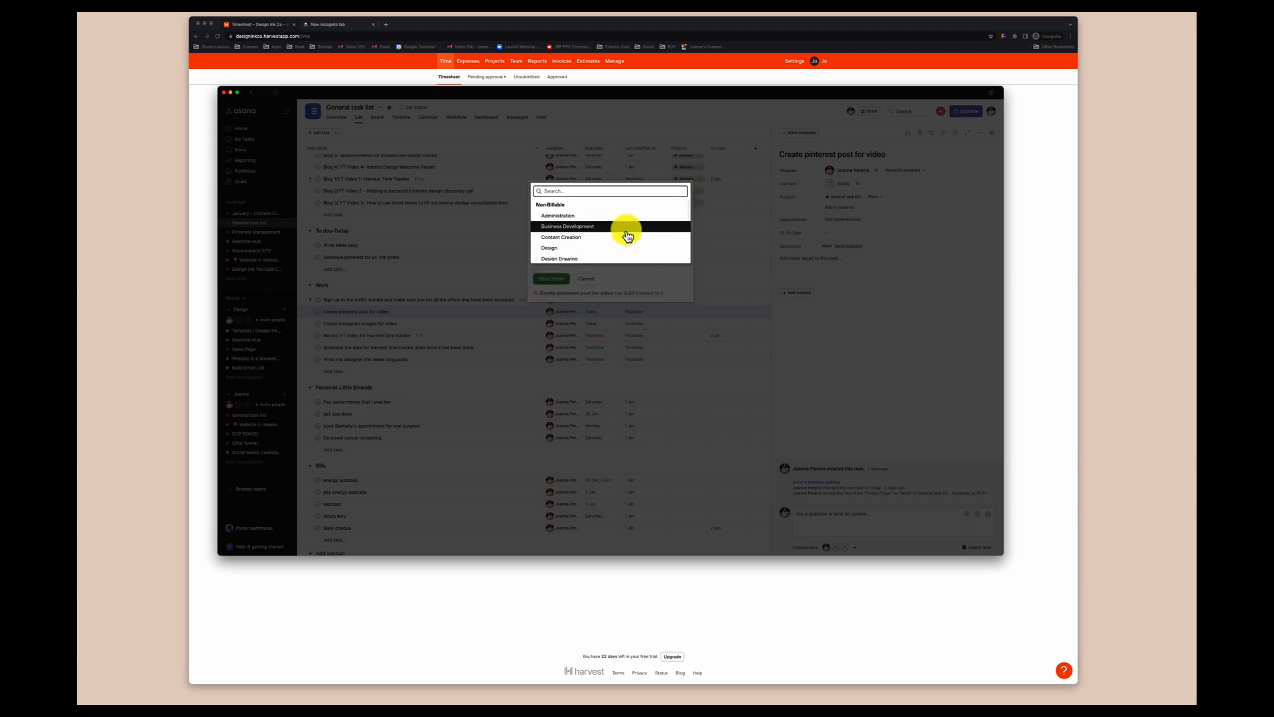
left_click(561, 237)
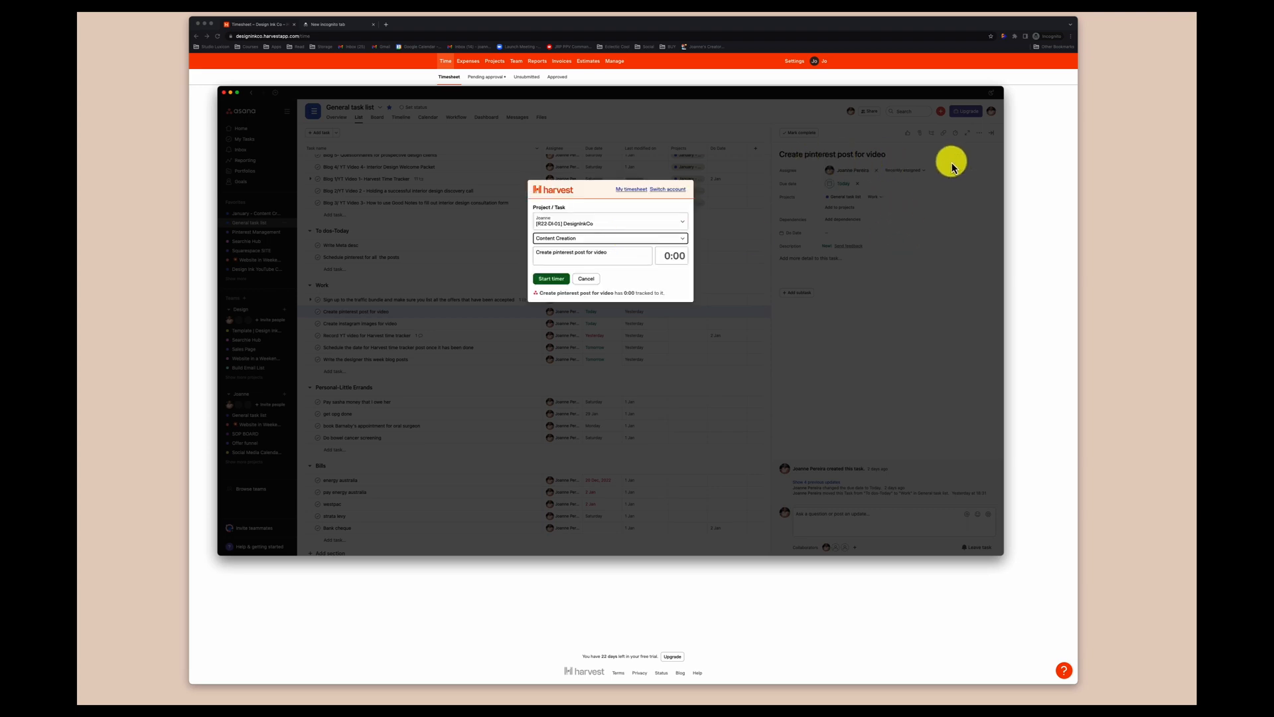
mouse_move(856, 271)
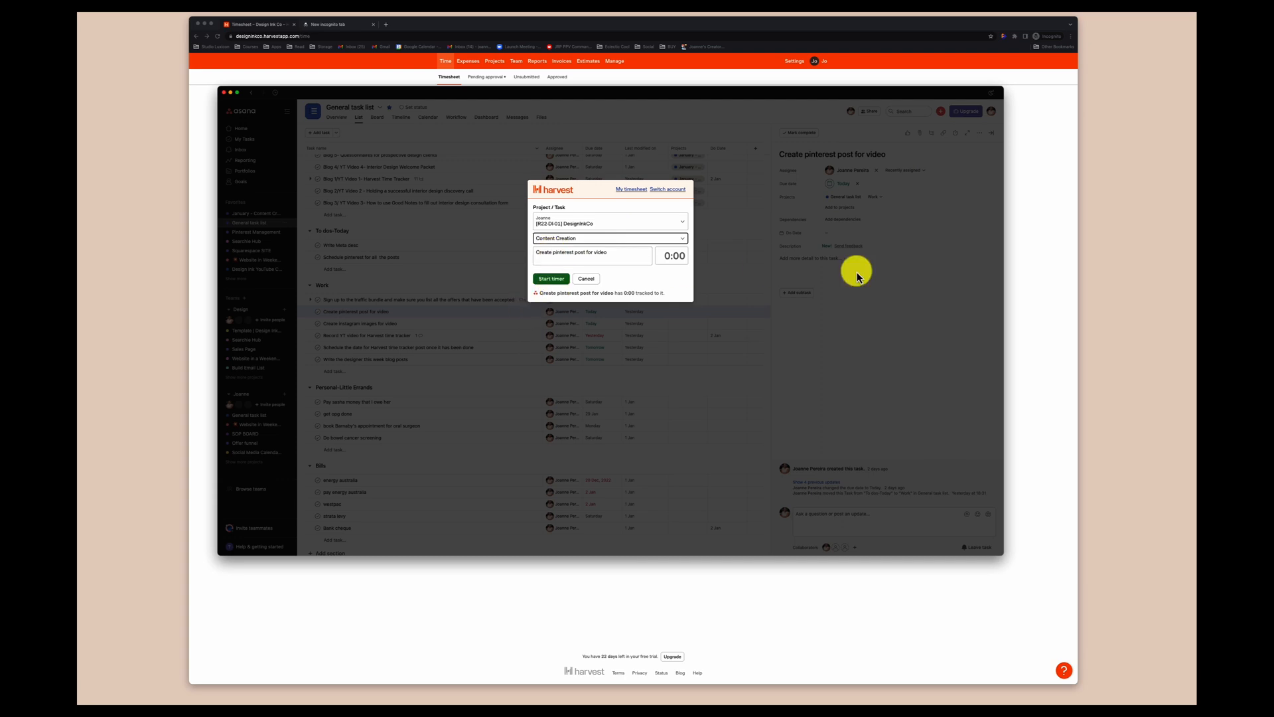
mouse_move(808, 260)
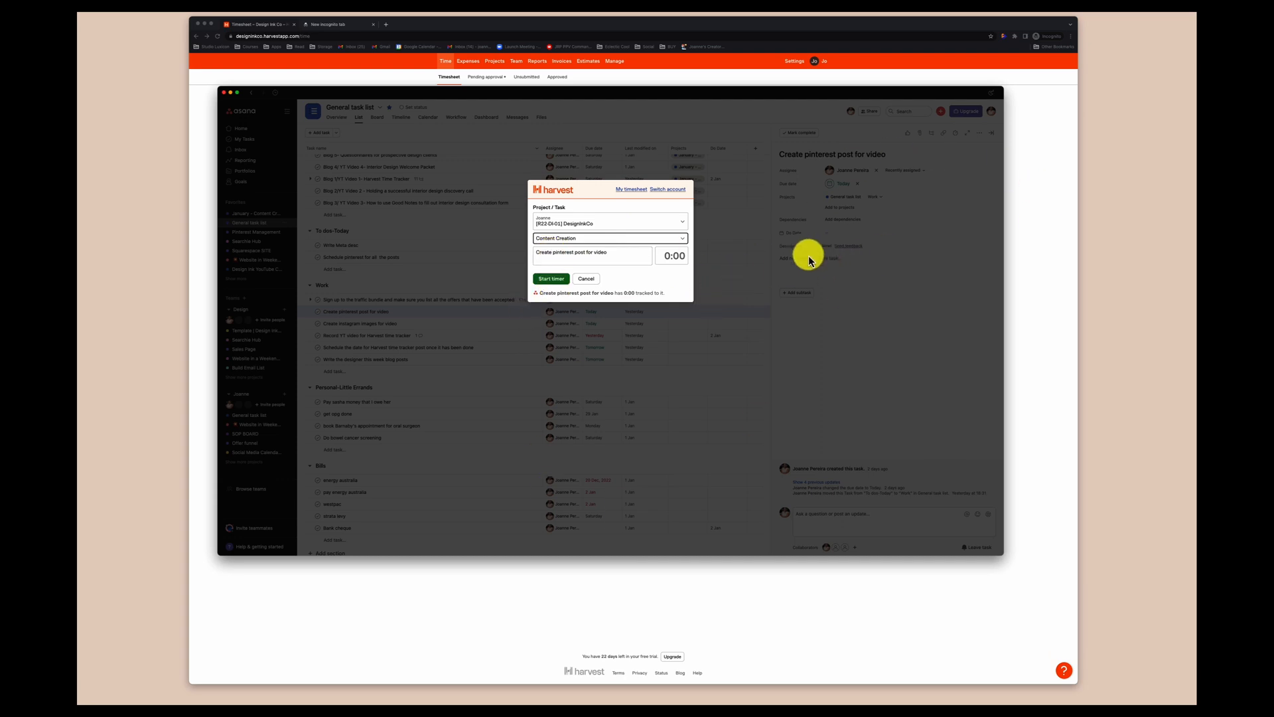
mouse_move(527, 316)
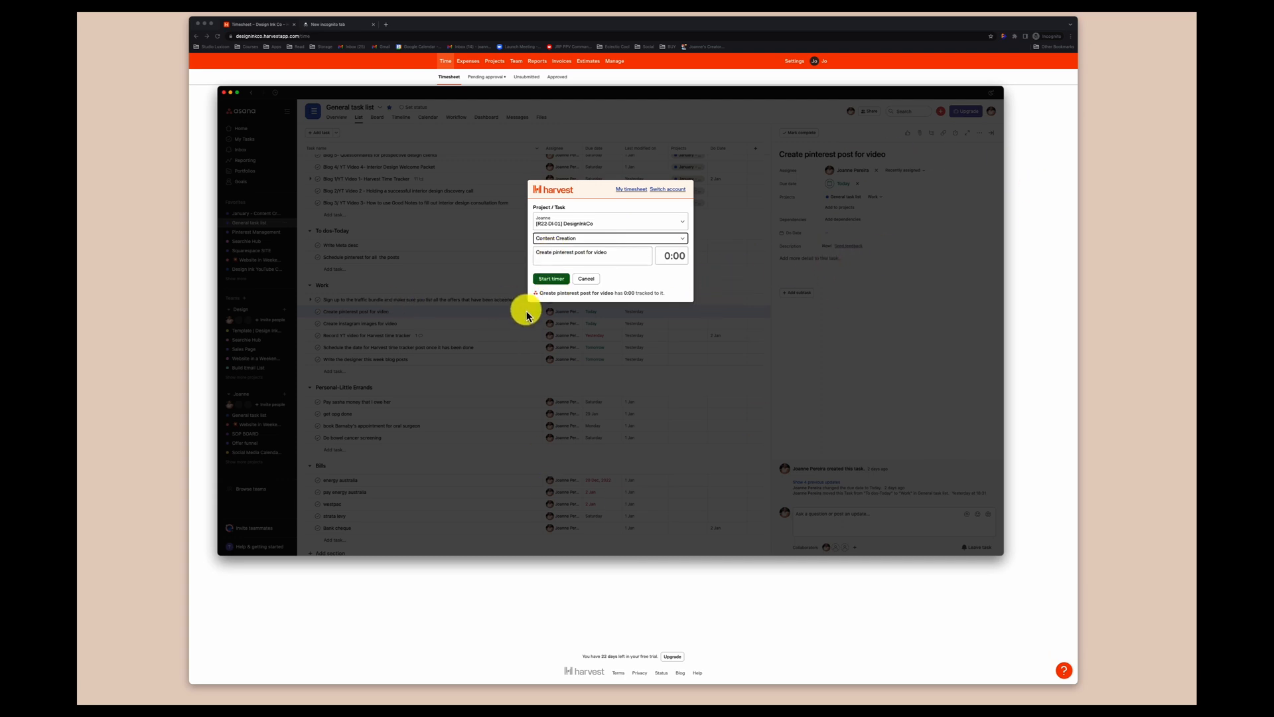